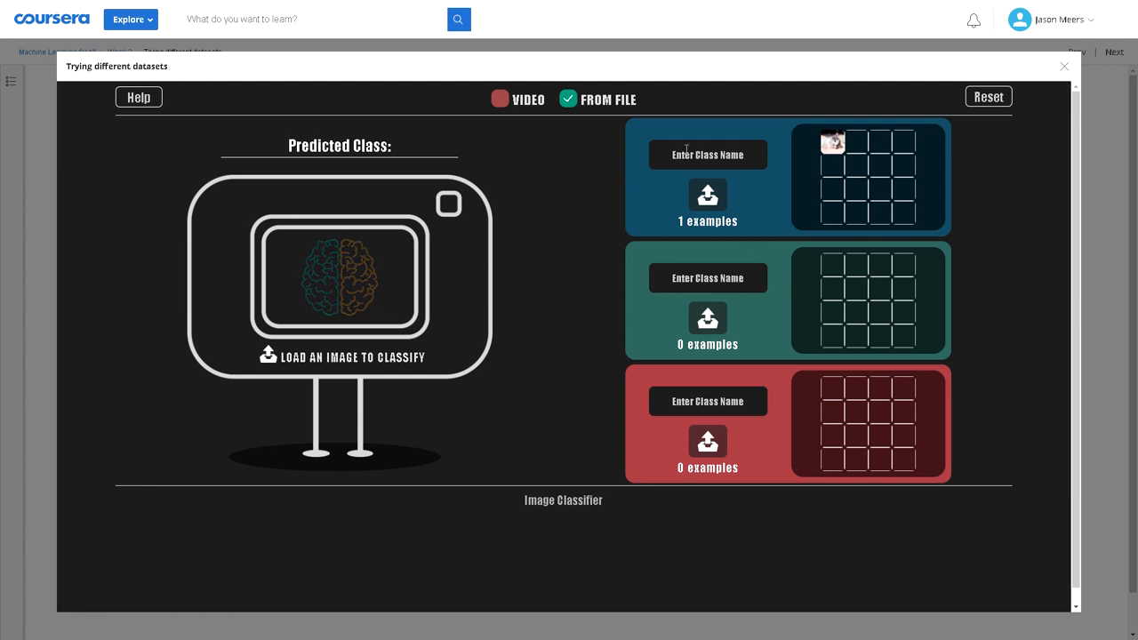
Name the first class Cats and the second class santa, then begin naming the third.
left_click(708, 155)
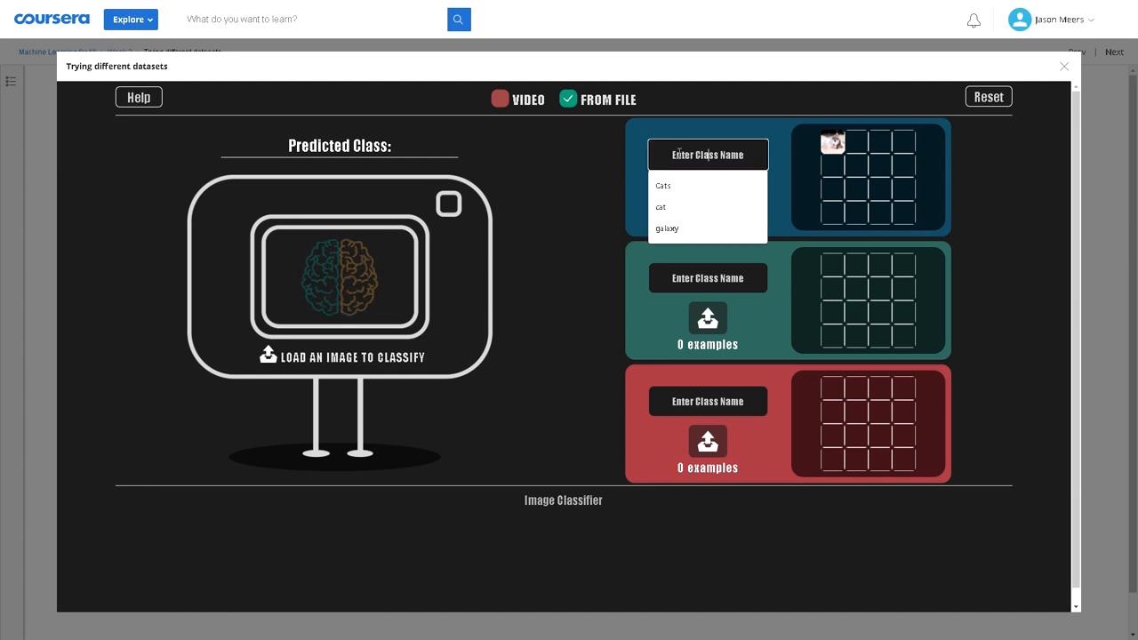
left_click(662, 185)
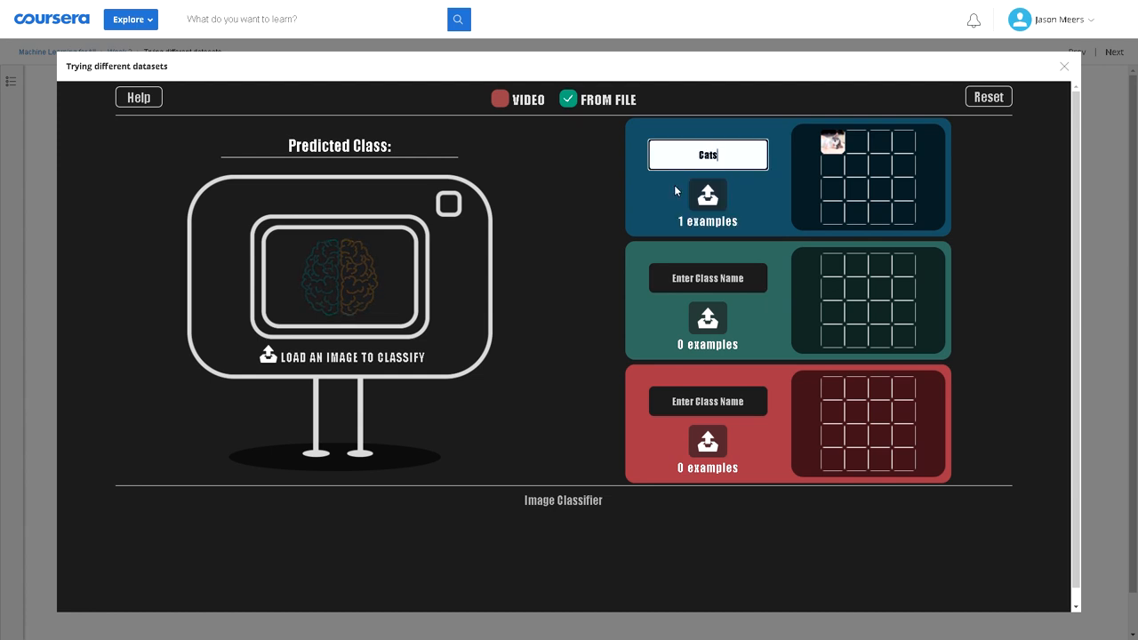
left_click(707, 277)
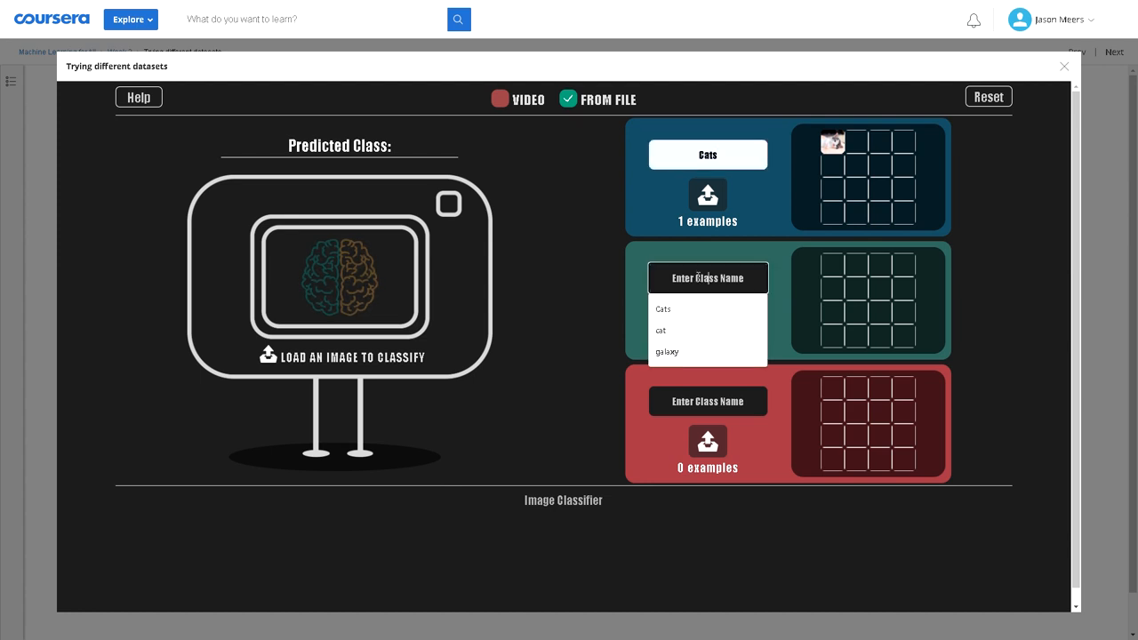
type("santa")
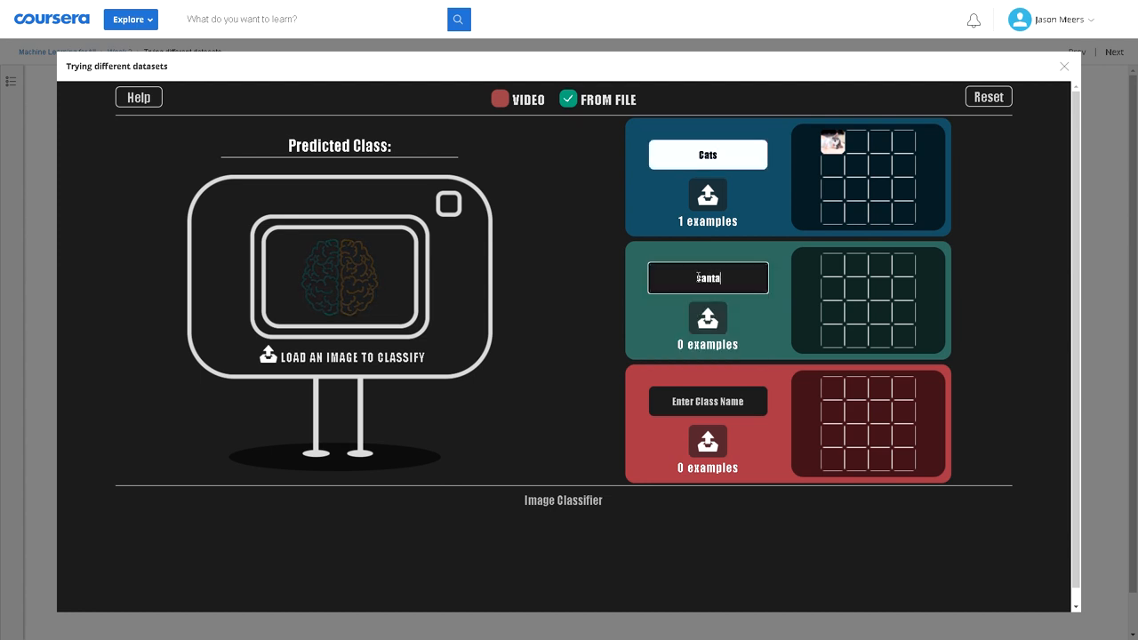
left_click(708, 401)
type("truck")
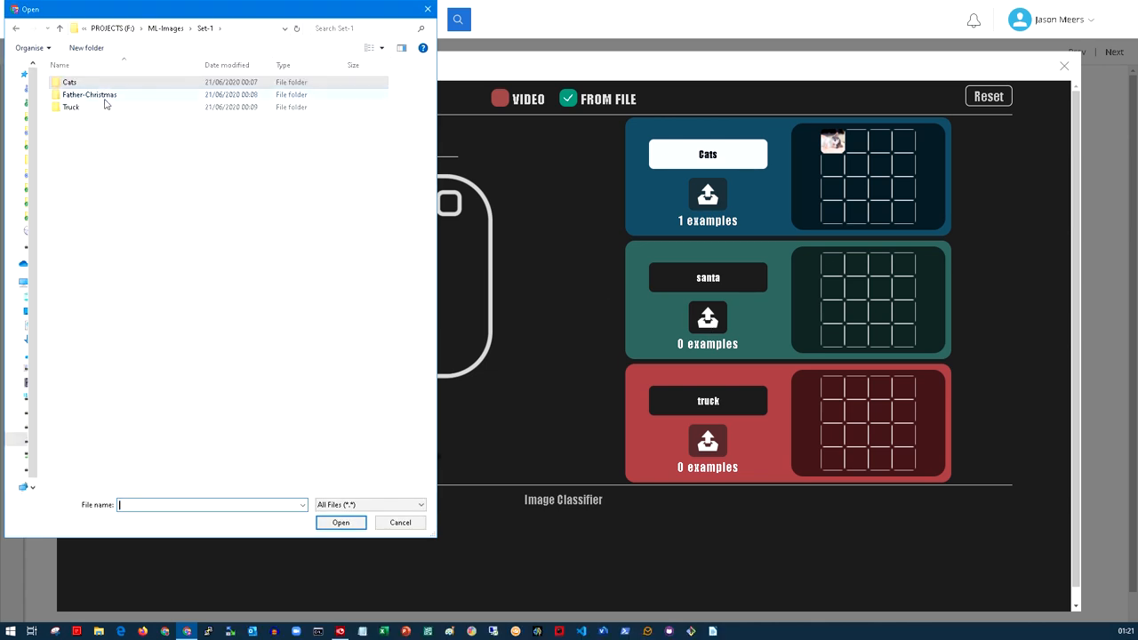
Load 17 Father Christmas training images into the santa class.
double_click(89, 94)
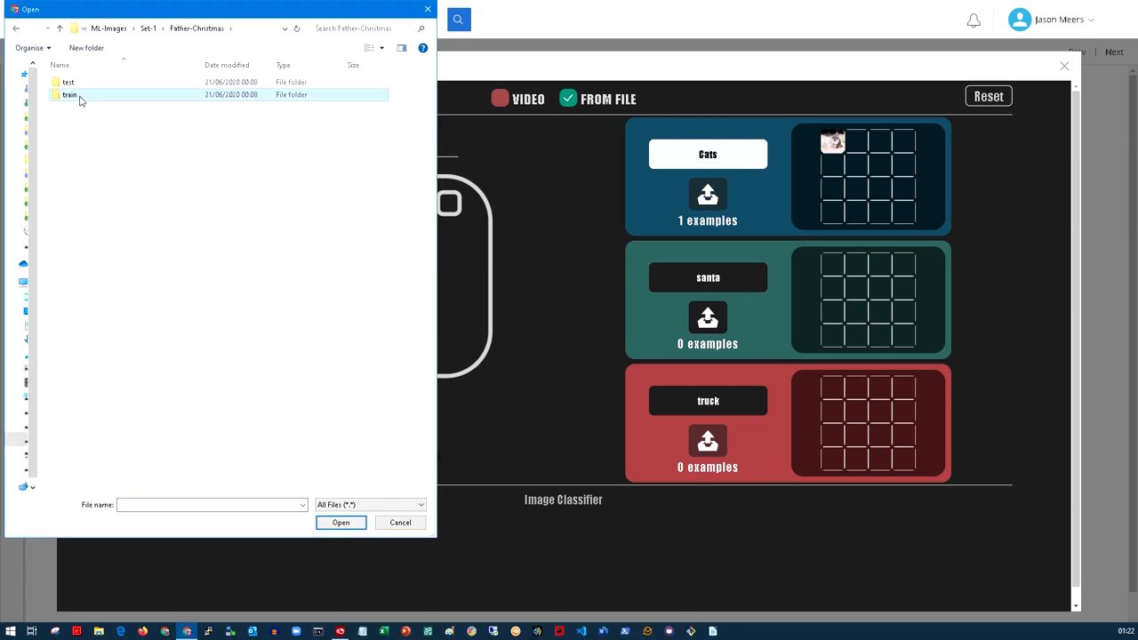
double_click(69, 94)
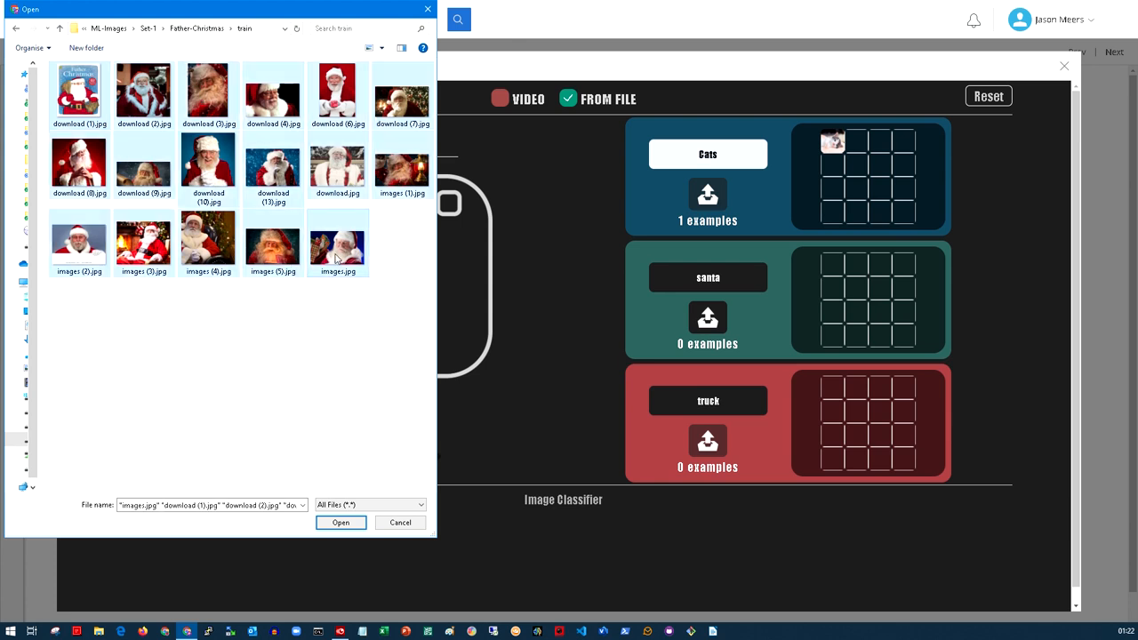
left_click(340, 523)
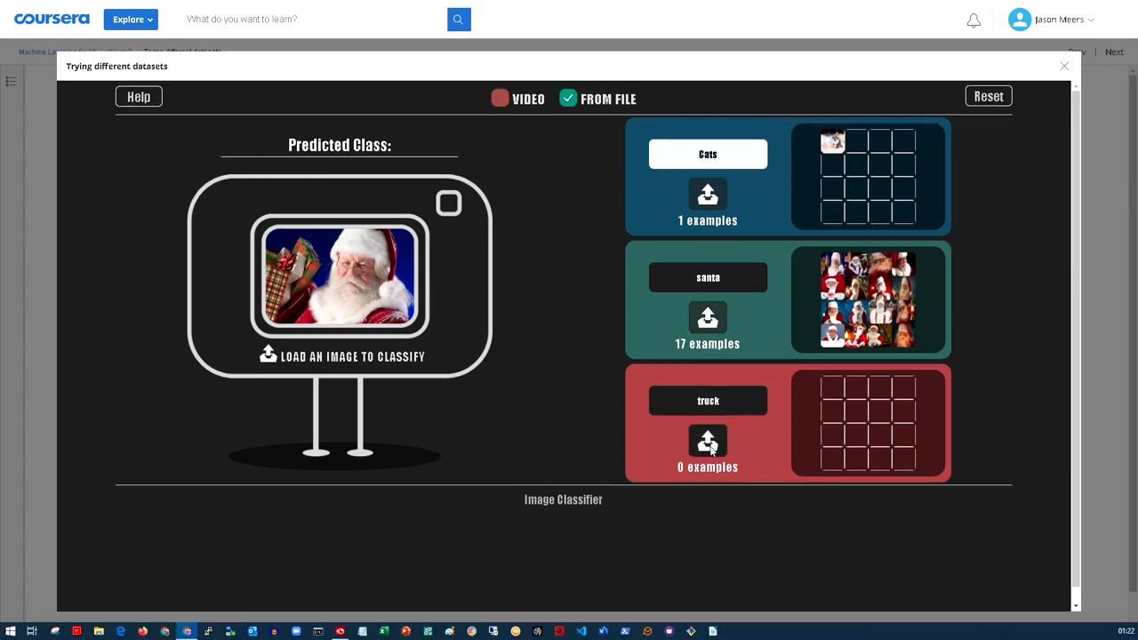
Load all 20 images from Truck > train into the truck class.
left_click(708, 442)
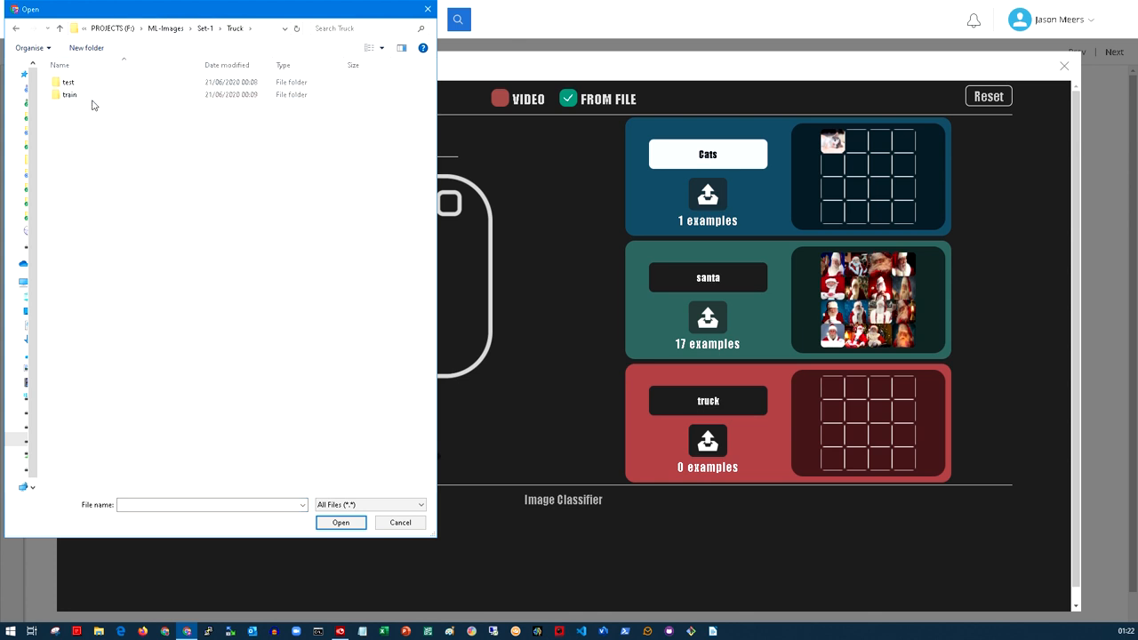
double_click(69, 94)
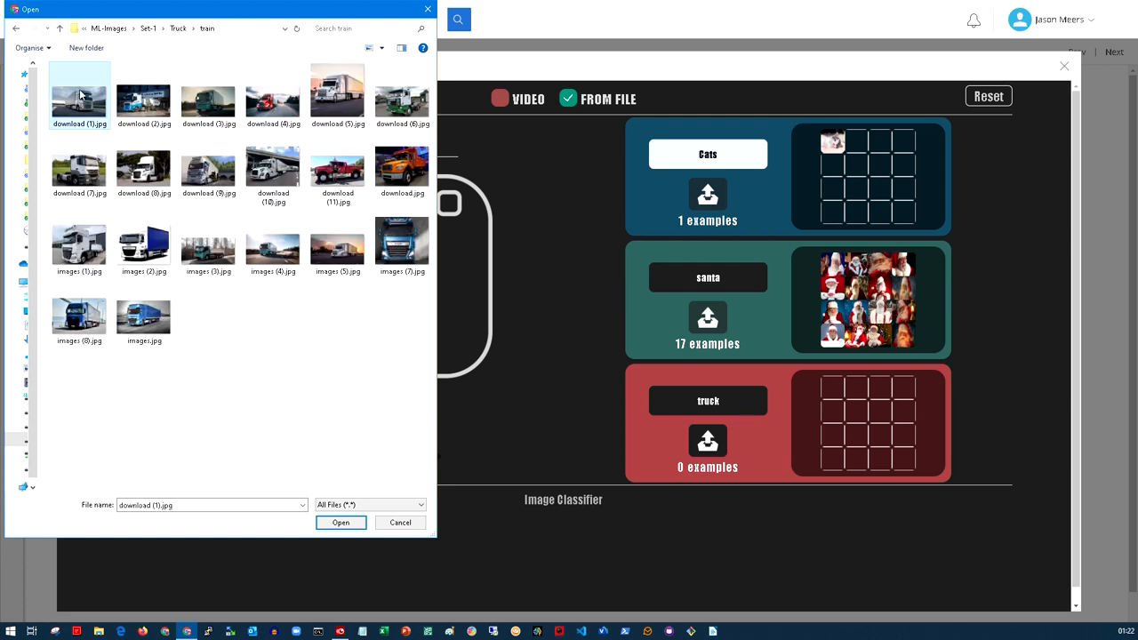
key("ctrl+a")
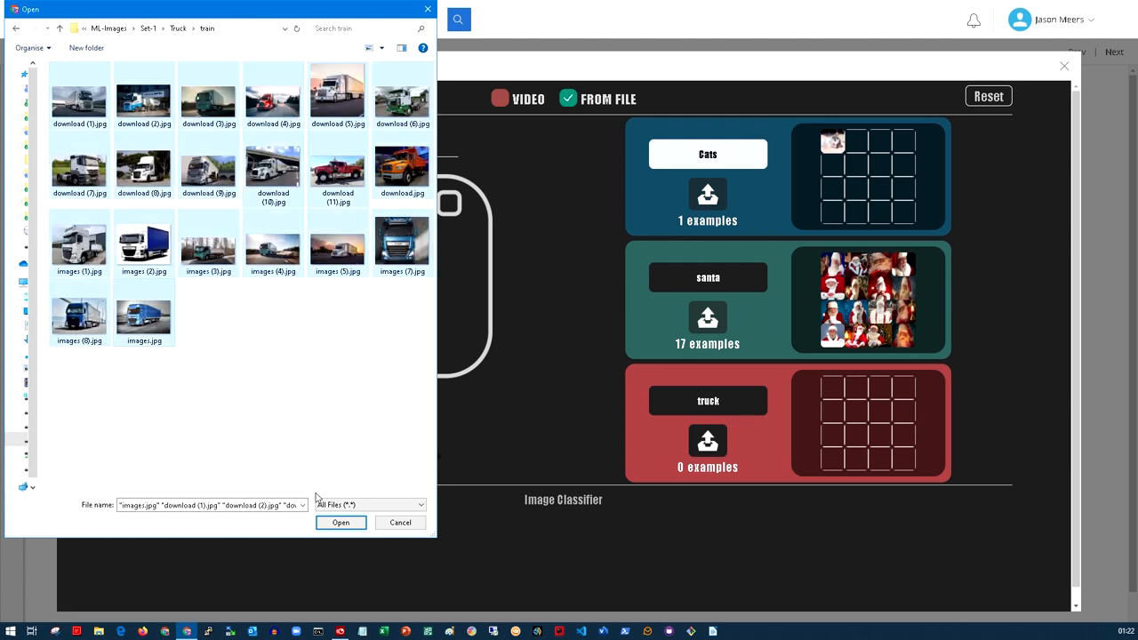
left_click(340, 523)
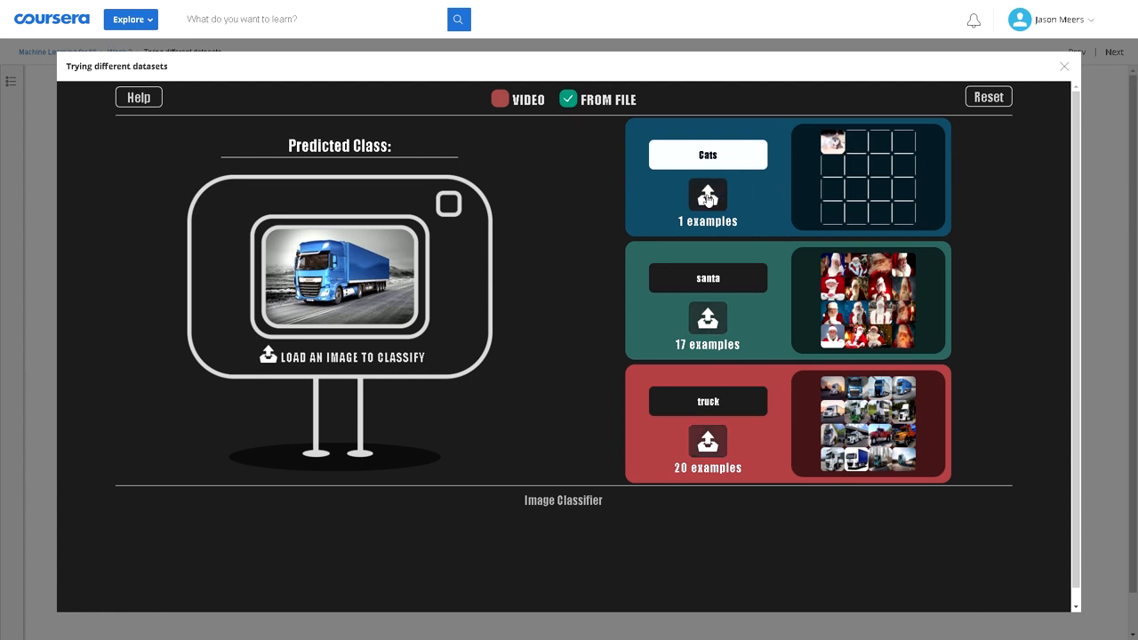
Load all 16 cat training images from Cats > train into the Cats class.
left_click(707, 194)
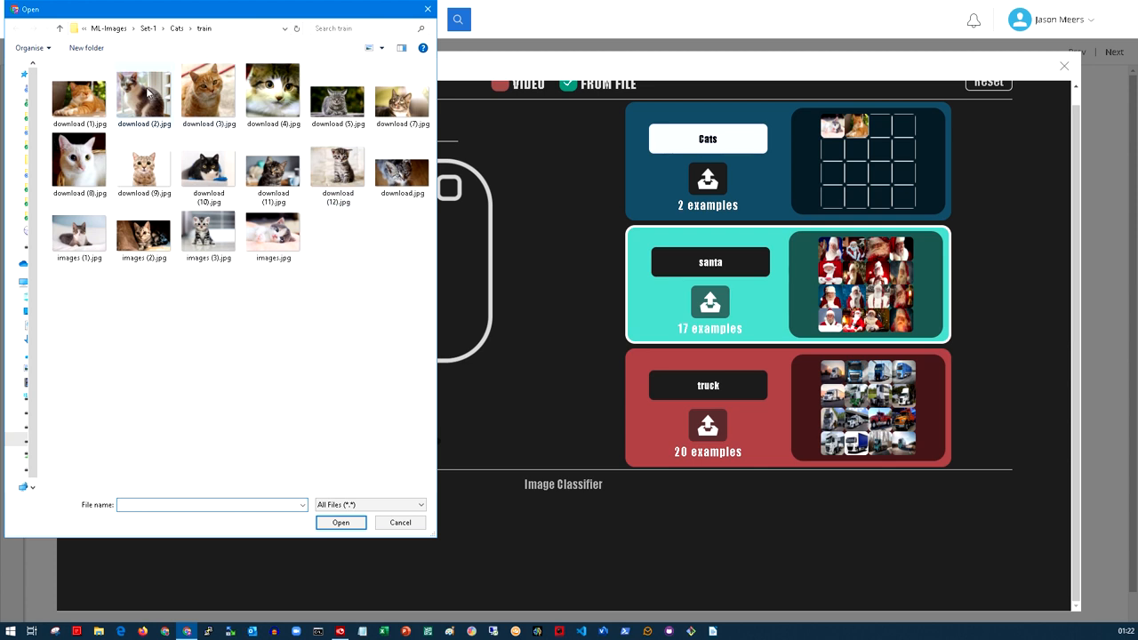
left_click(208, 234)
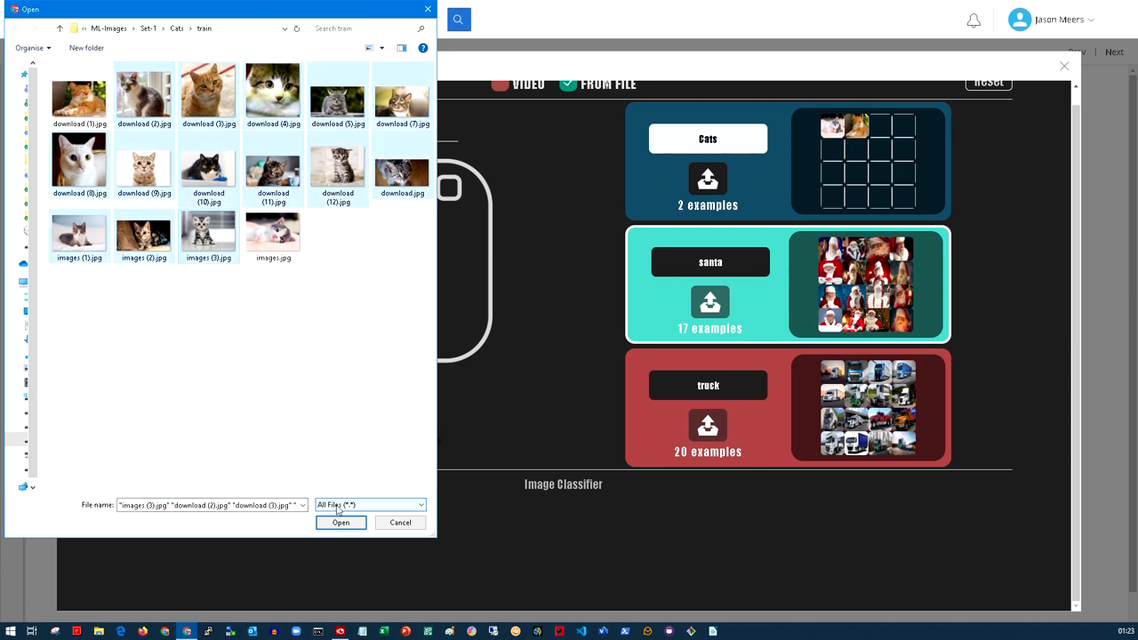
left_click(340, 522)
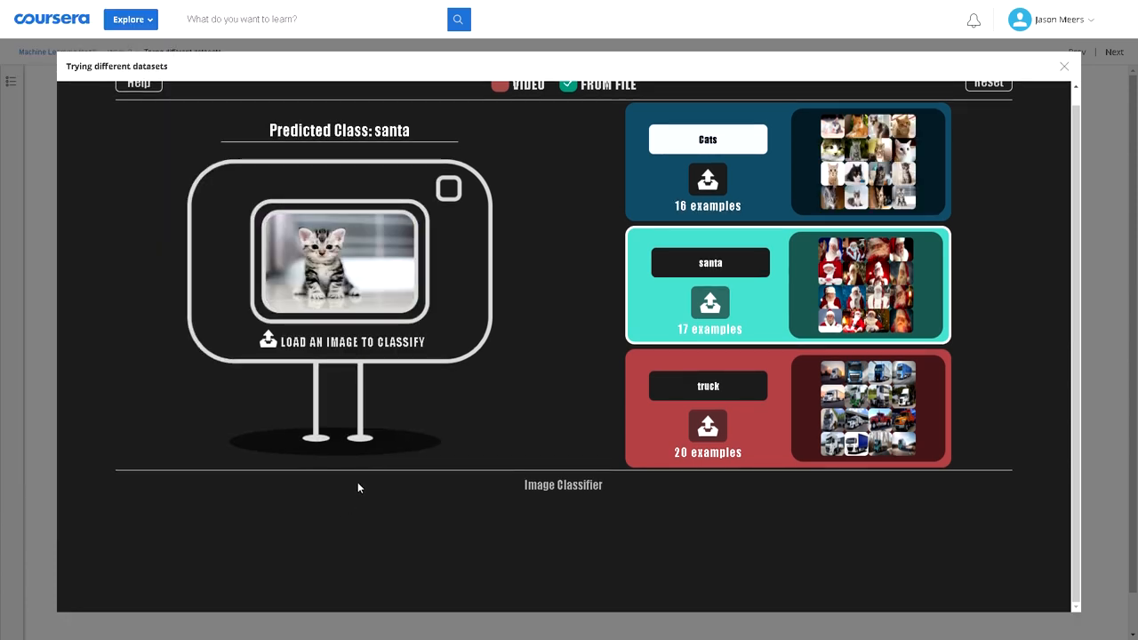
mouse_move(349, 420)
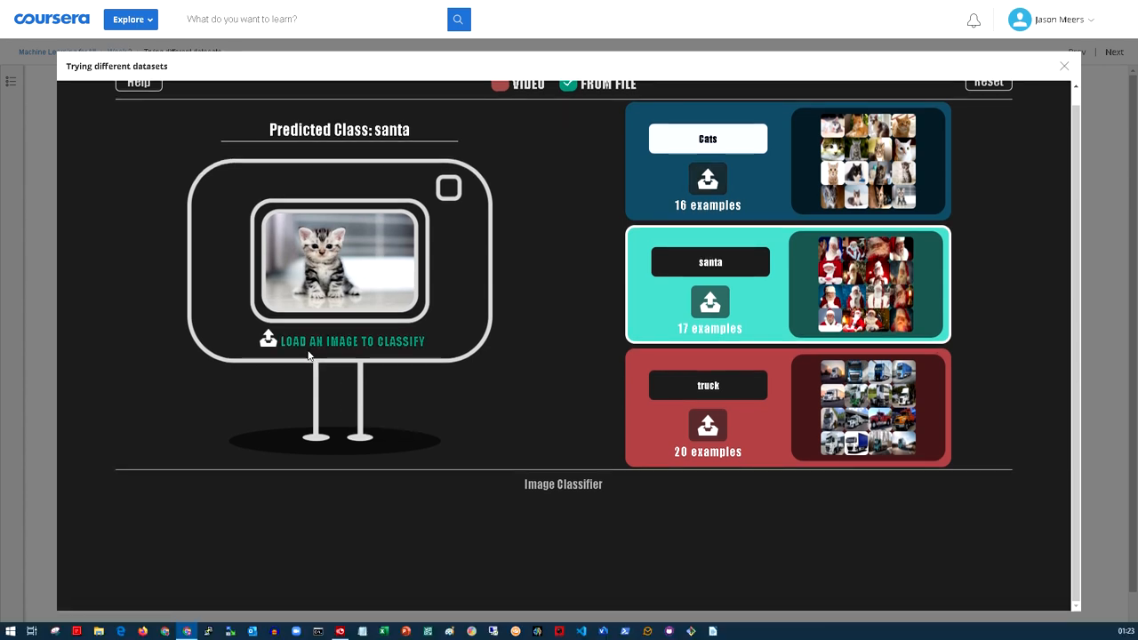
Classify a truck photo from Set-1 > Truck > test, which is predicted as truck.
left_click(353, 340)
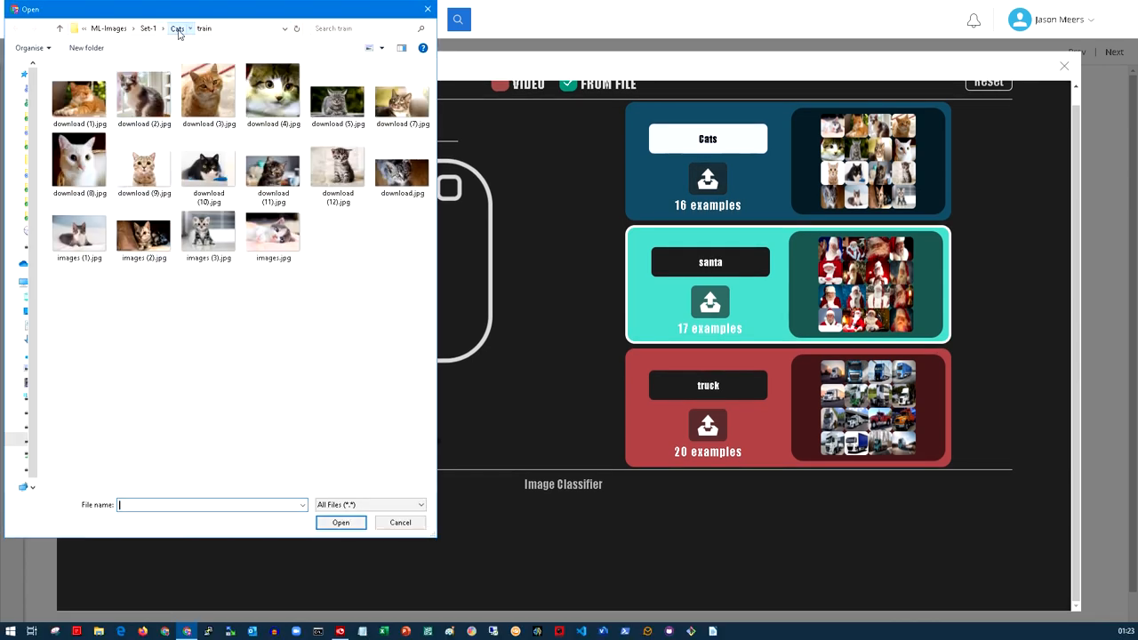
left_click(202, 28)
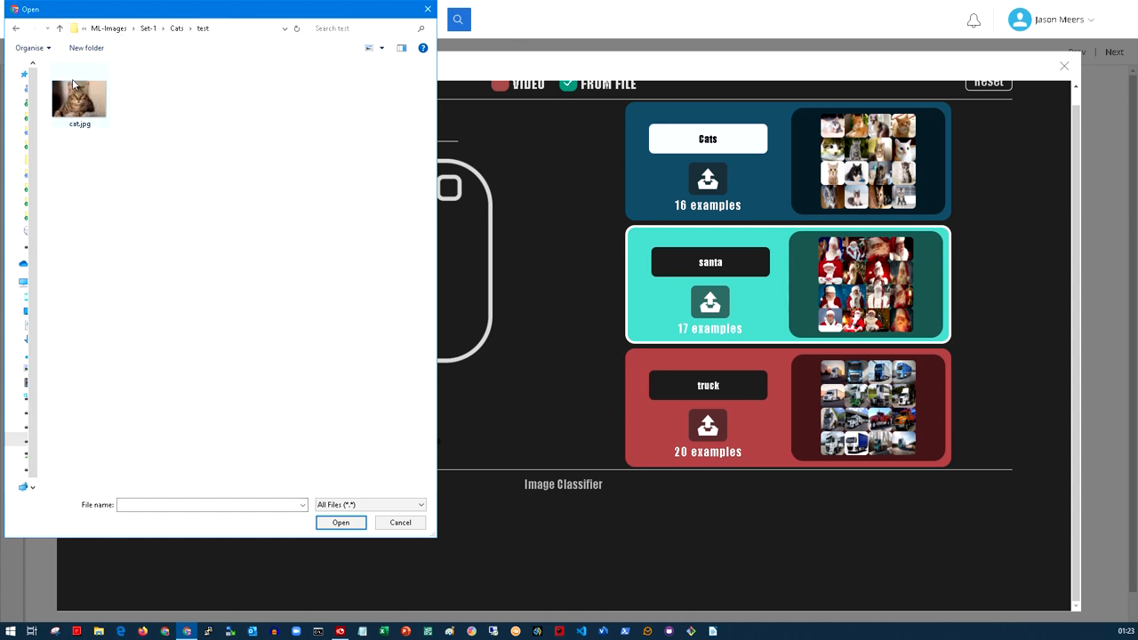
mouse_move(80, 96)
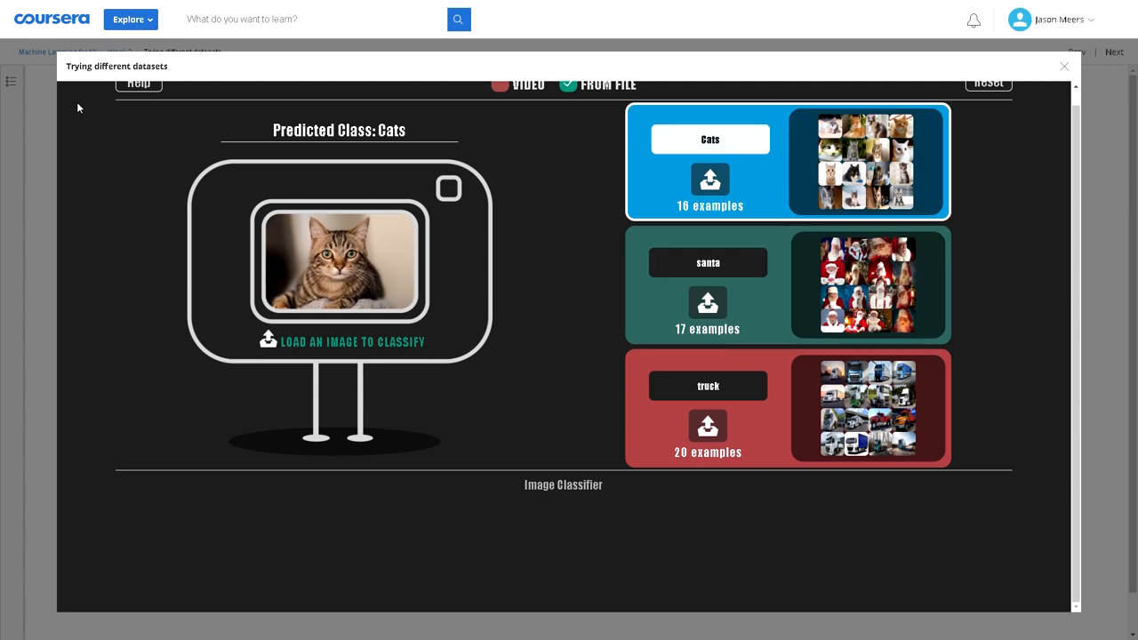
mouse_move(789, 145)
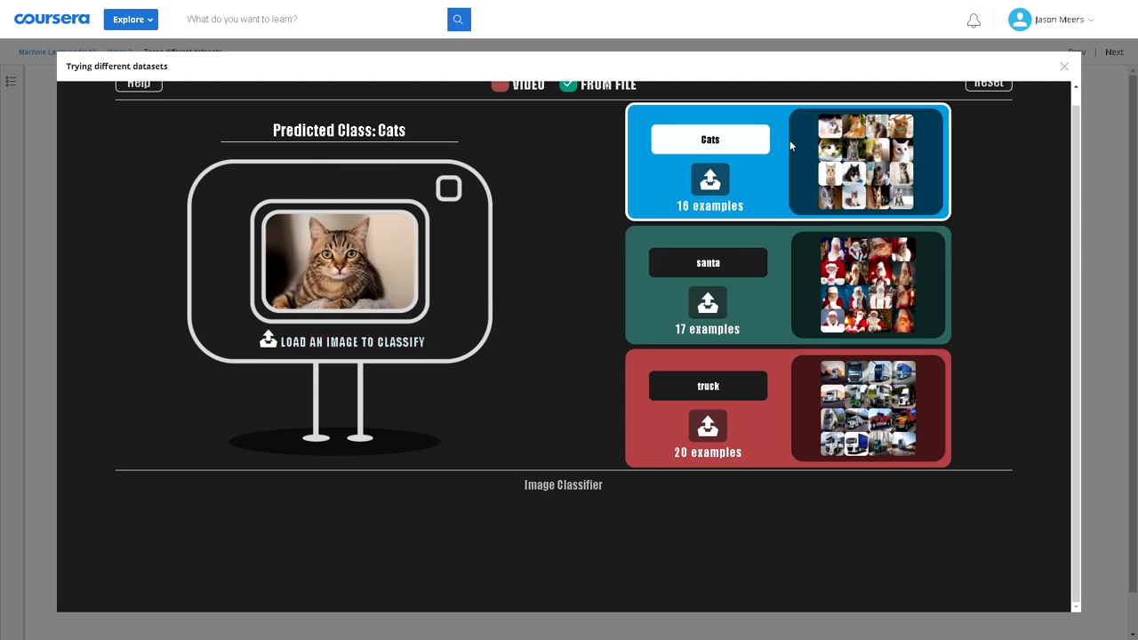
mouse_move(268, 341)
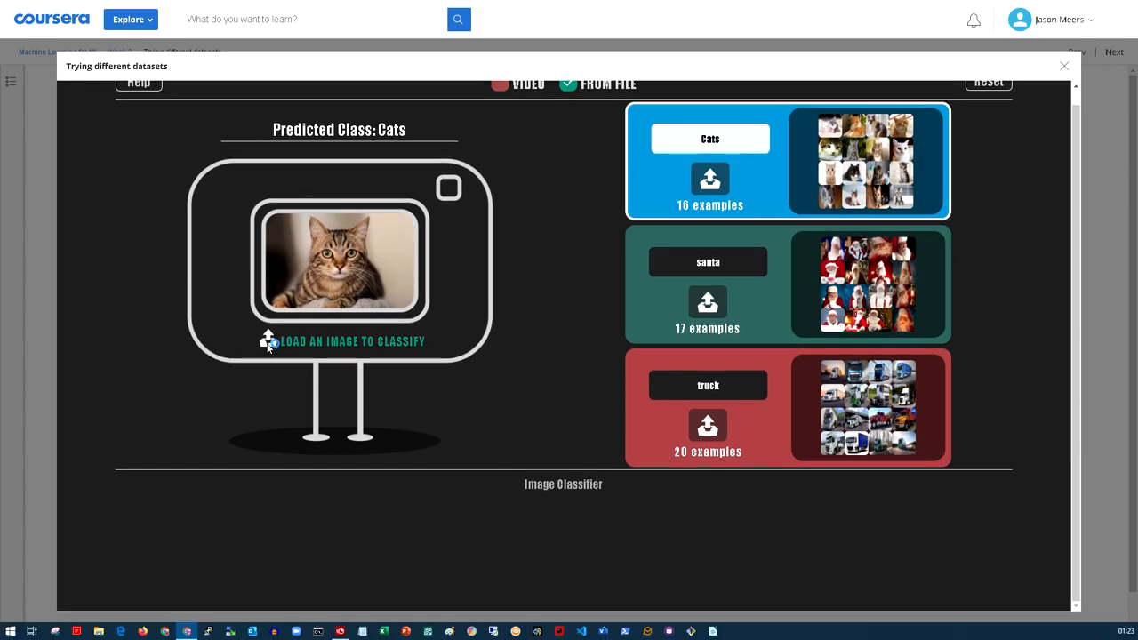
left_click(353, 342)
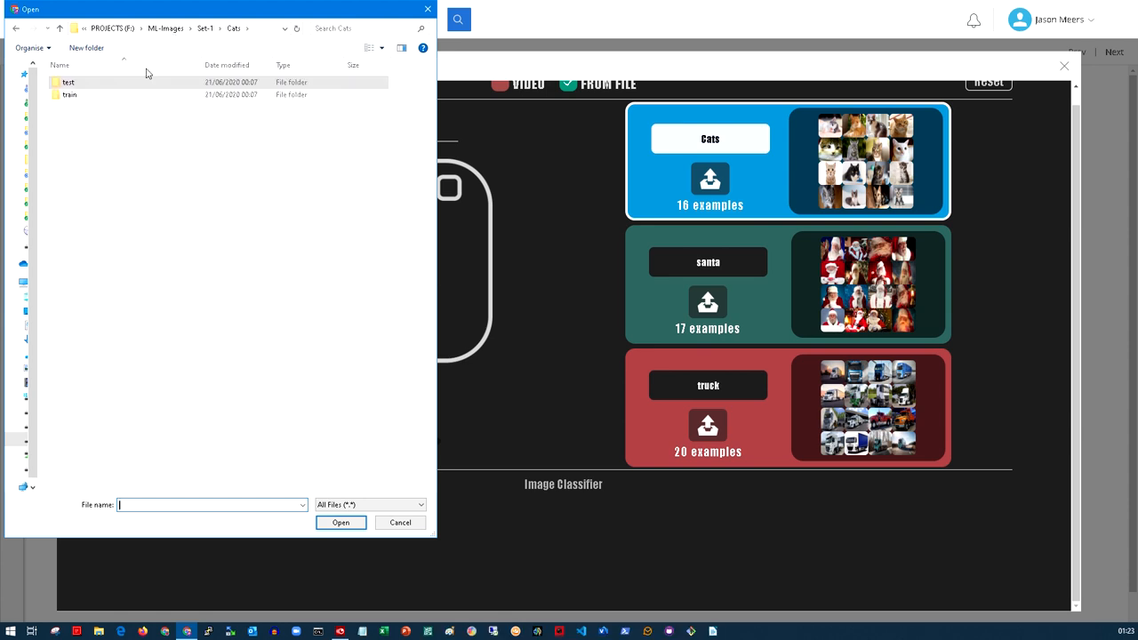
double_click(68, 94)
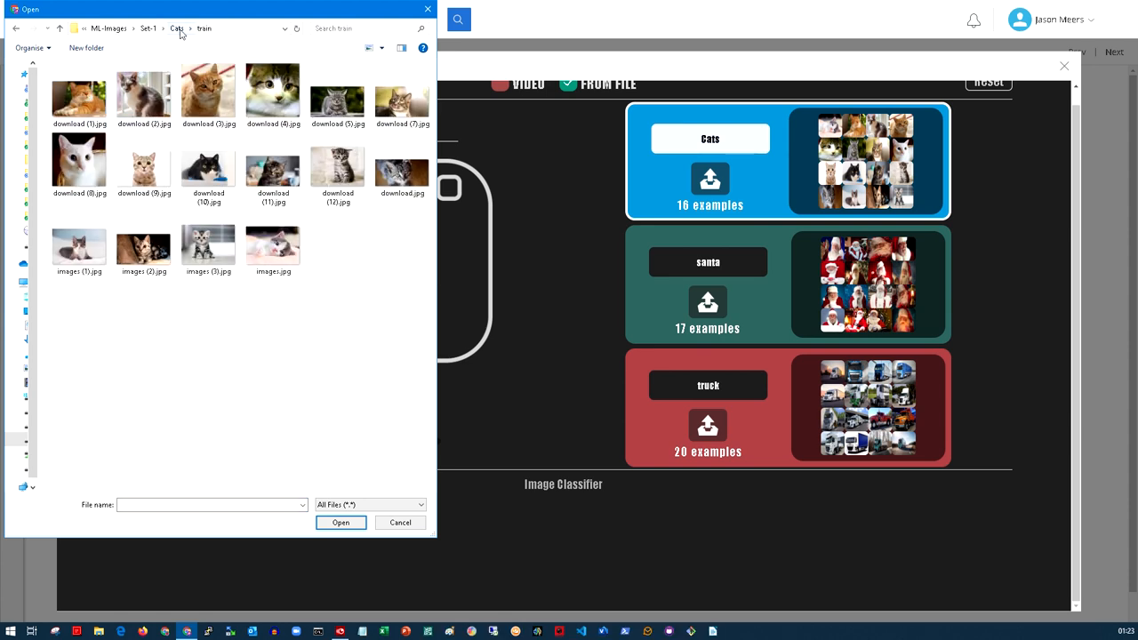
left_click(207, 28)
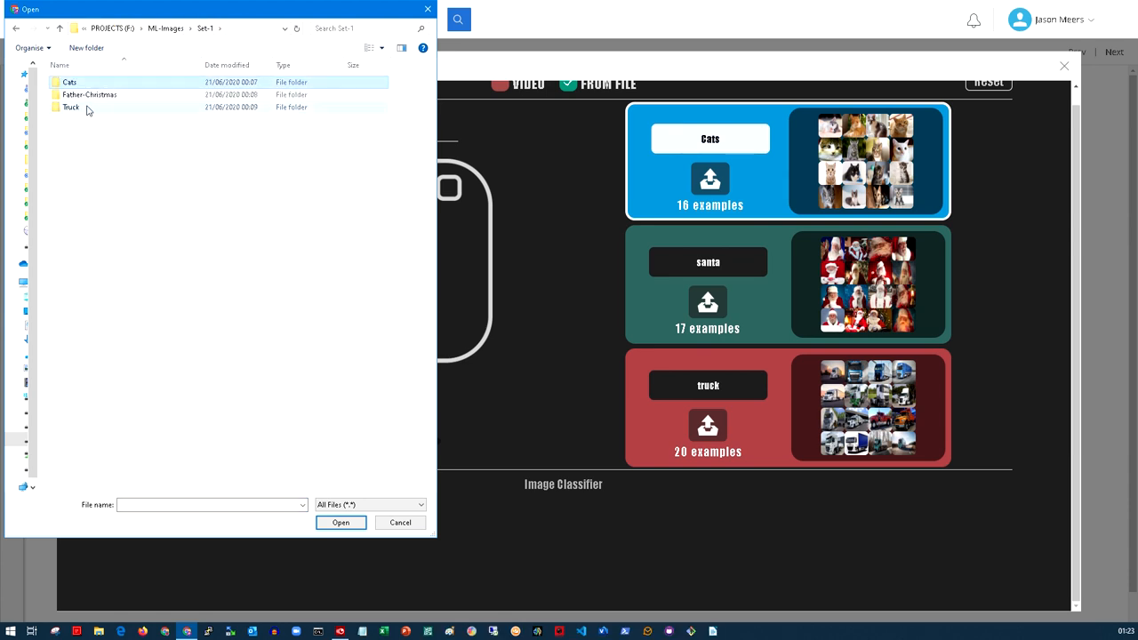
double_click(88, 94)
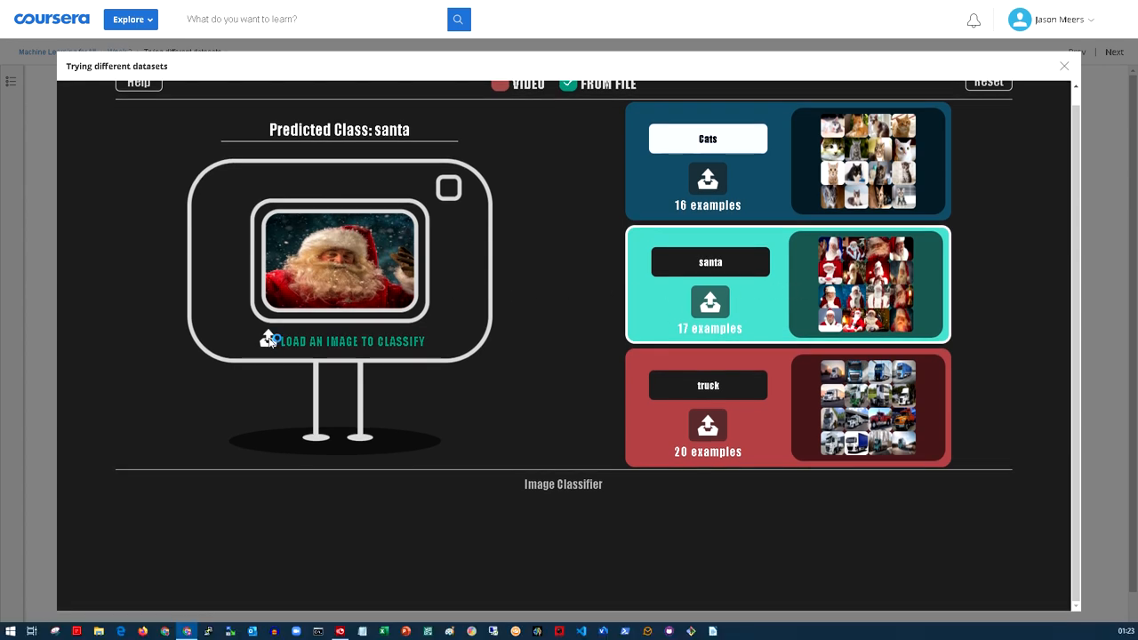
left_click(268, 338)
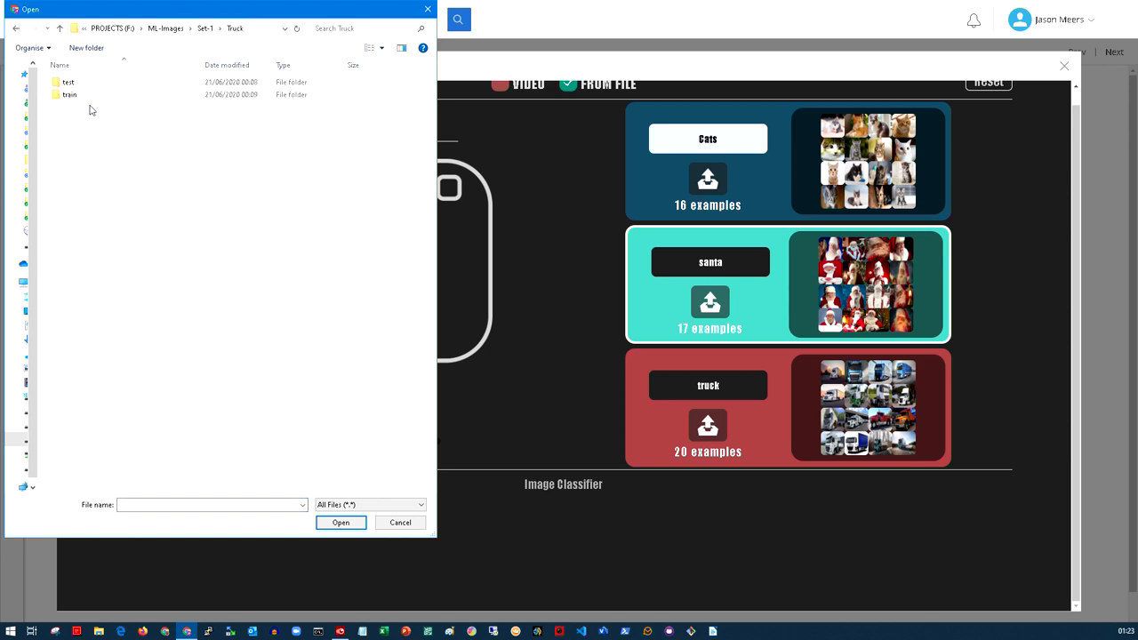
double_click(68, 82)
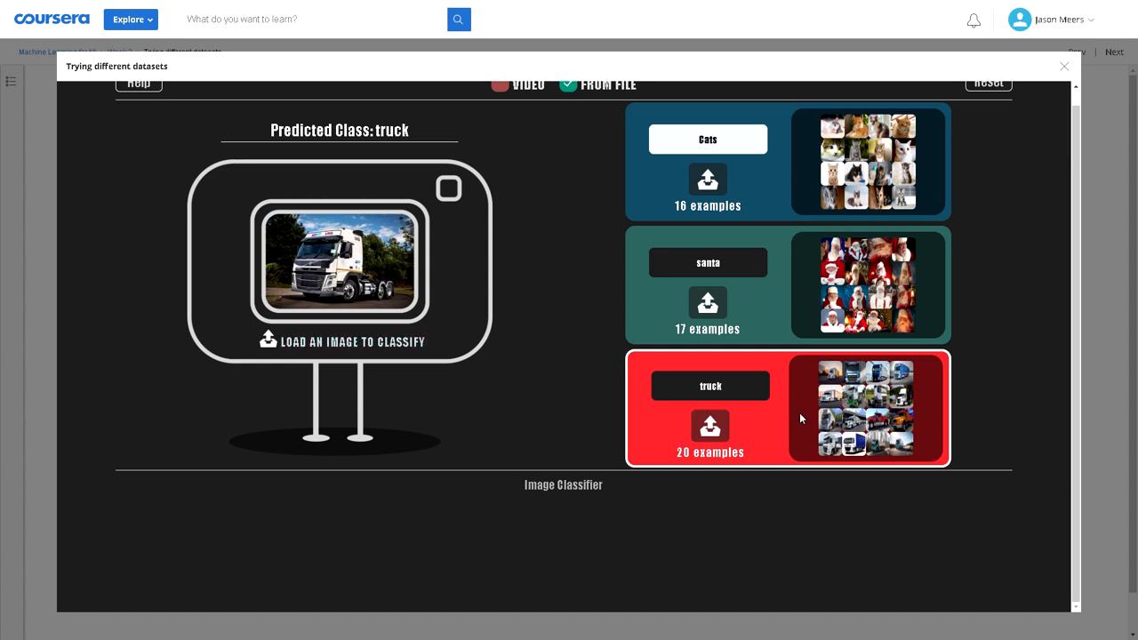
mouse_move(1082, 400)
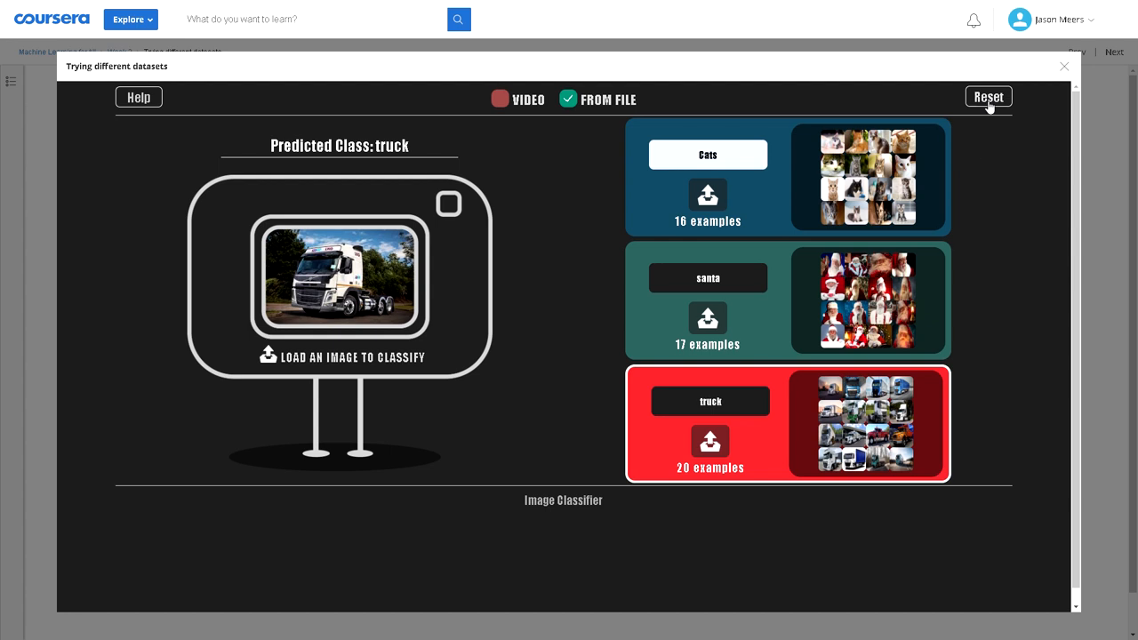
Reset the model and name the three classes galaxy, mondeo and puma.
left_click(987, 96)
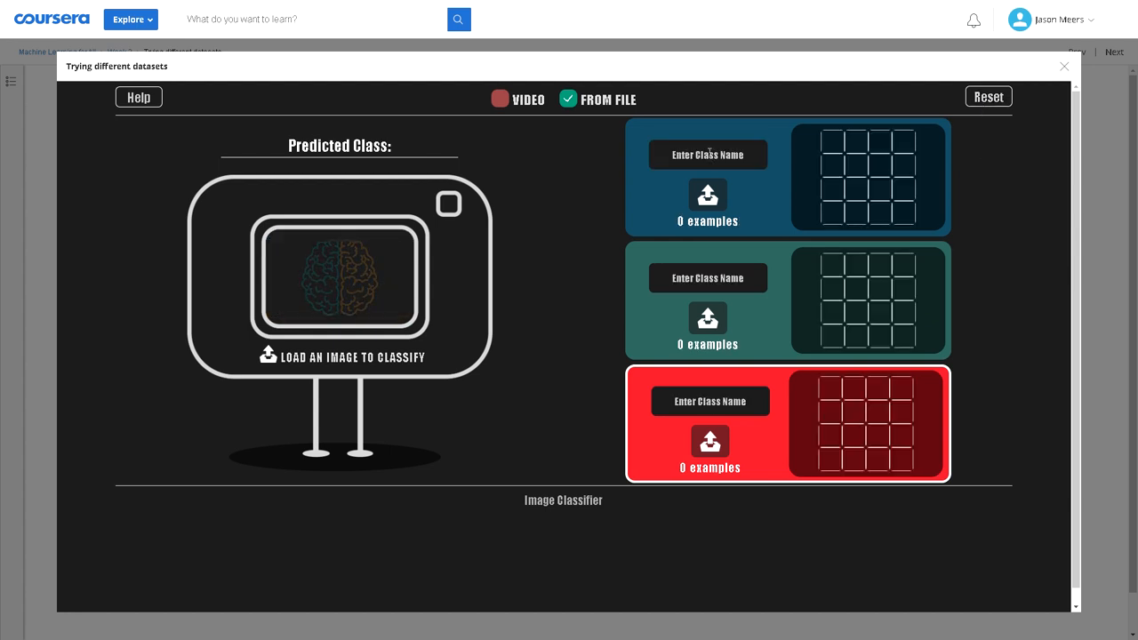
left_click(708, 153)
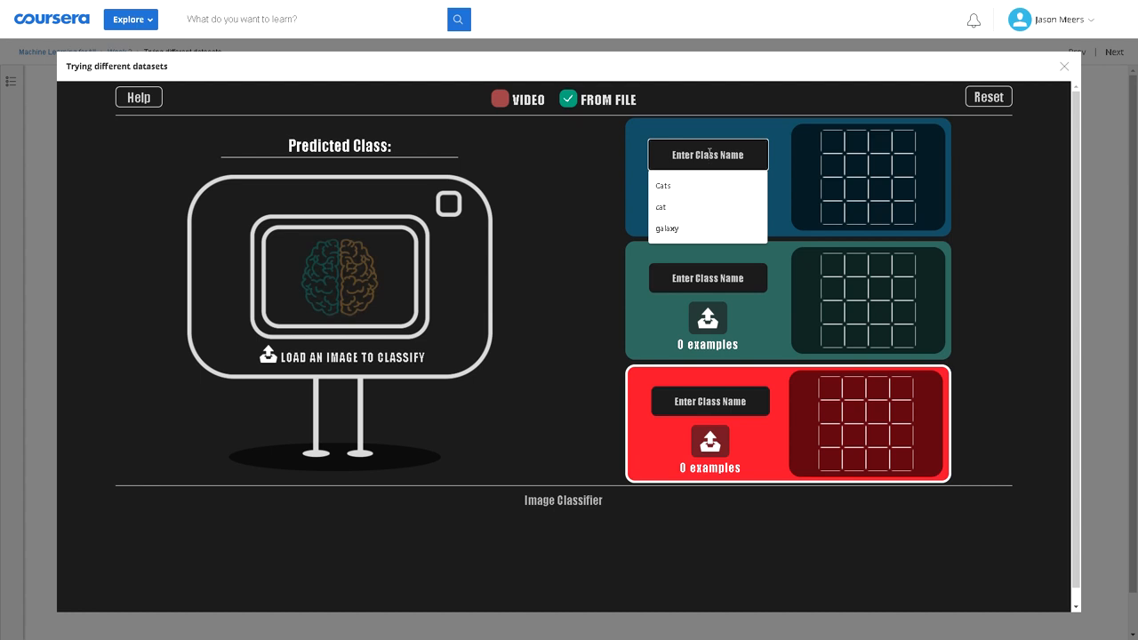
left_click(666, 228)
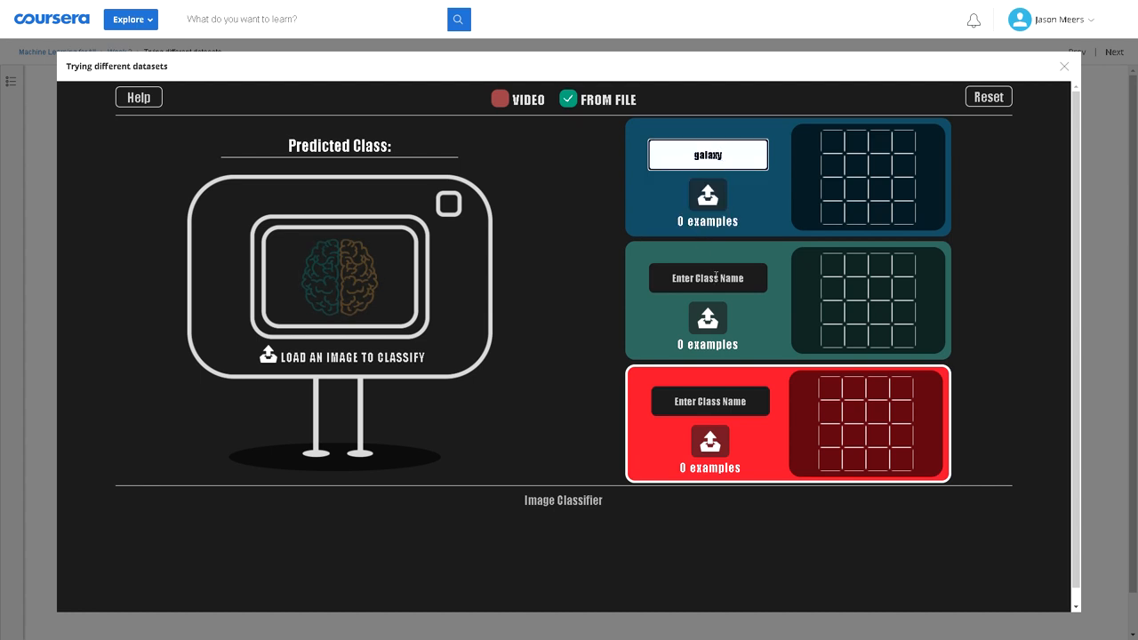
left_click(707, 277)
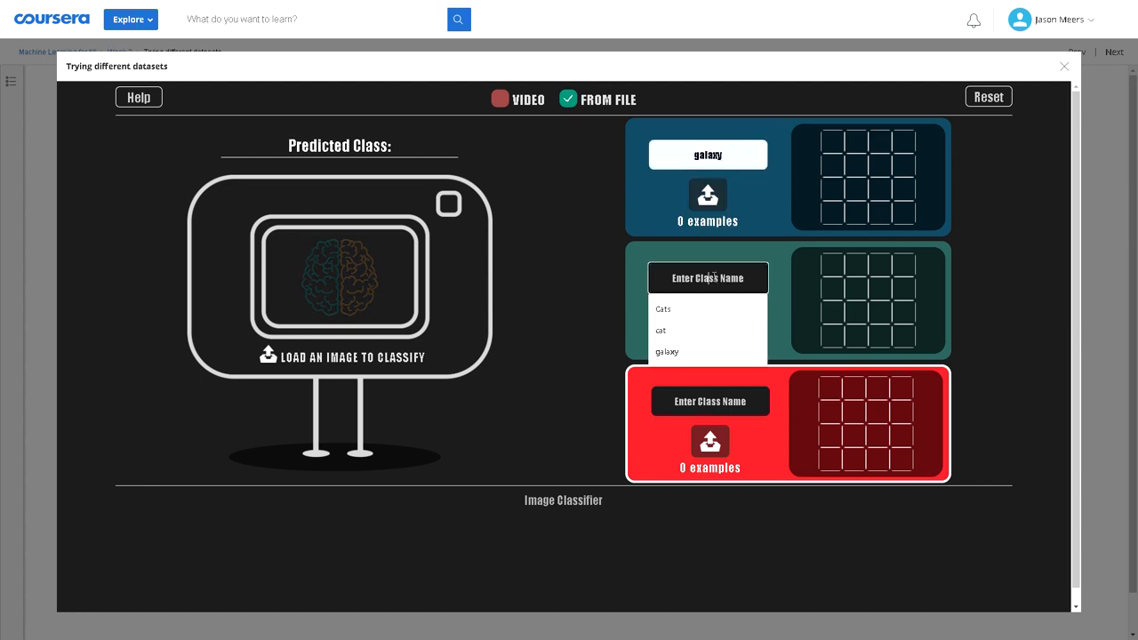
type("mon")
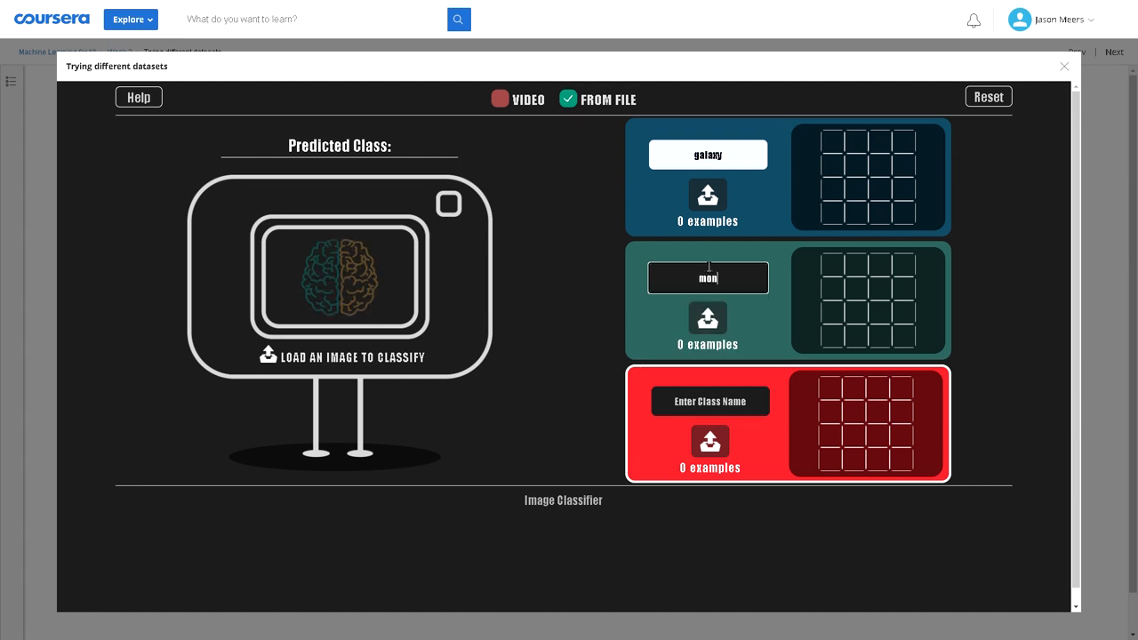
type("deo")
left_click(710, 401)
type("p")
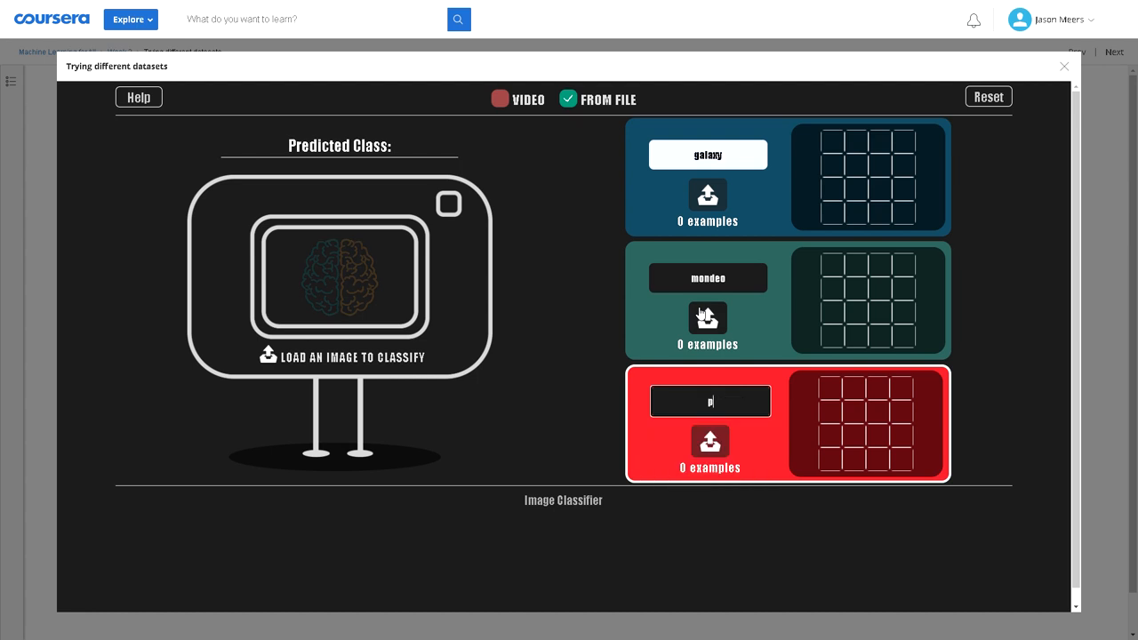
type("uma")
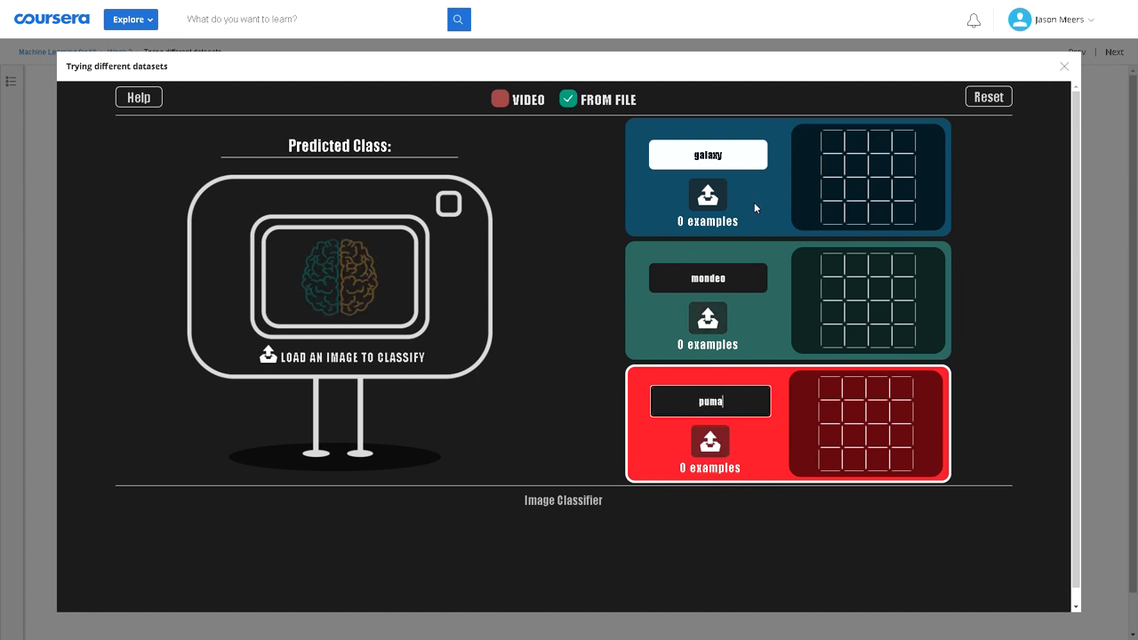
Load 184 training images from Set-2 > ford-galaxy into the galaxy class.
left_click(708, 194)
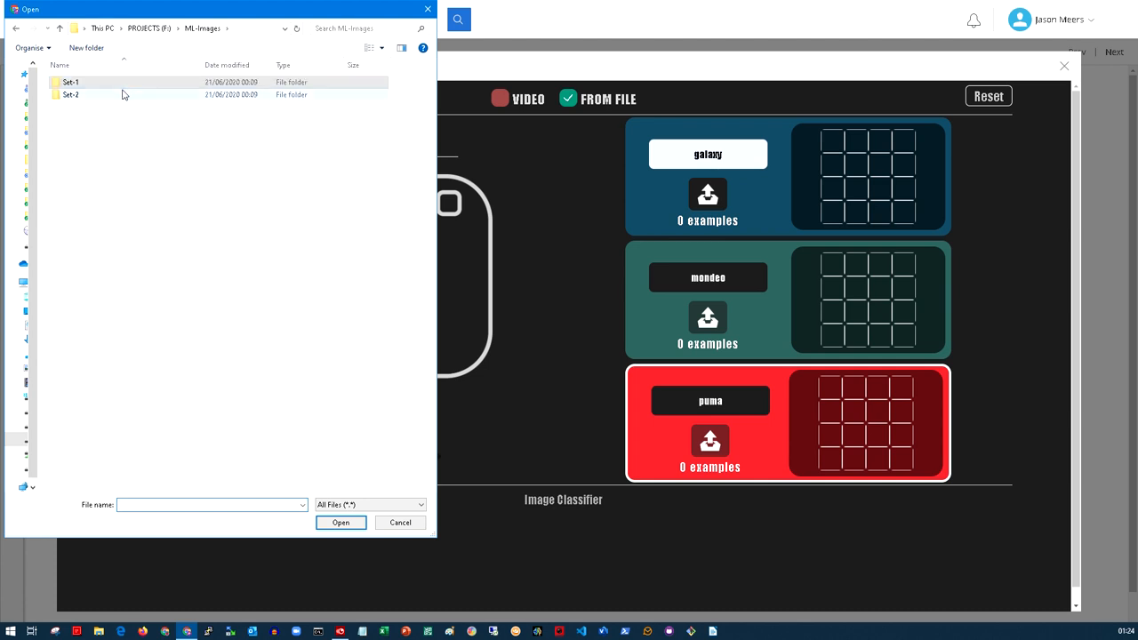
double_click(71, 94)
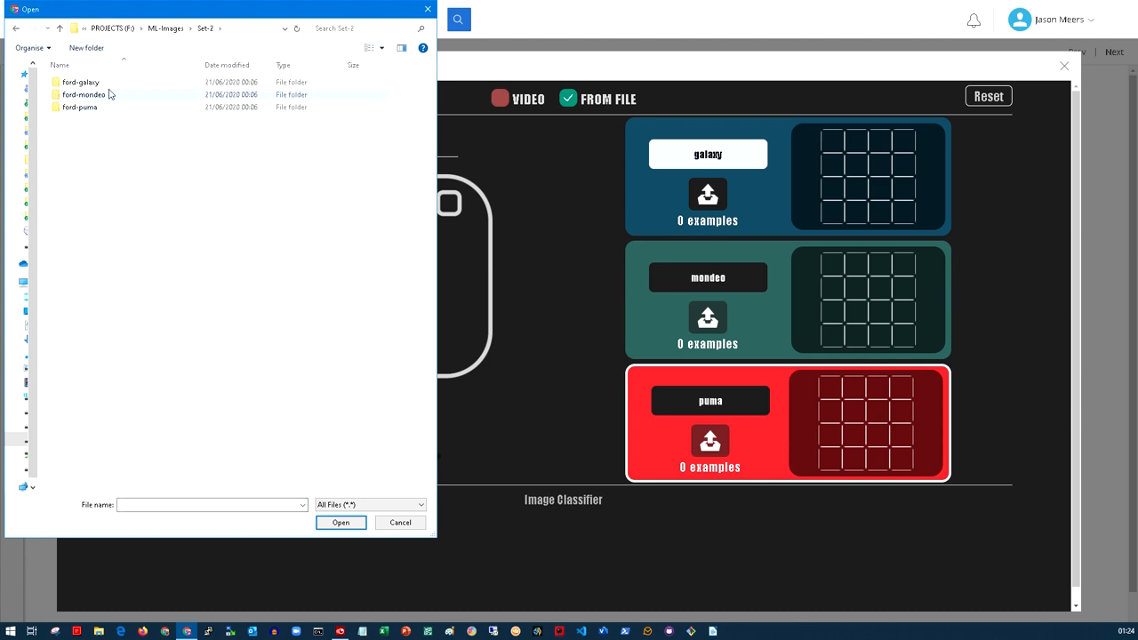
double_click(80, 82)
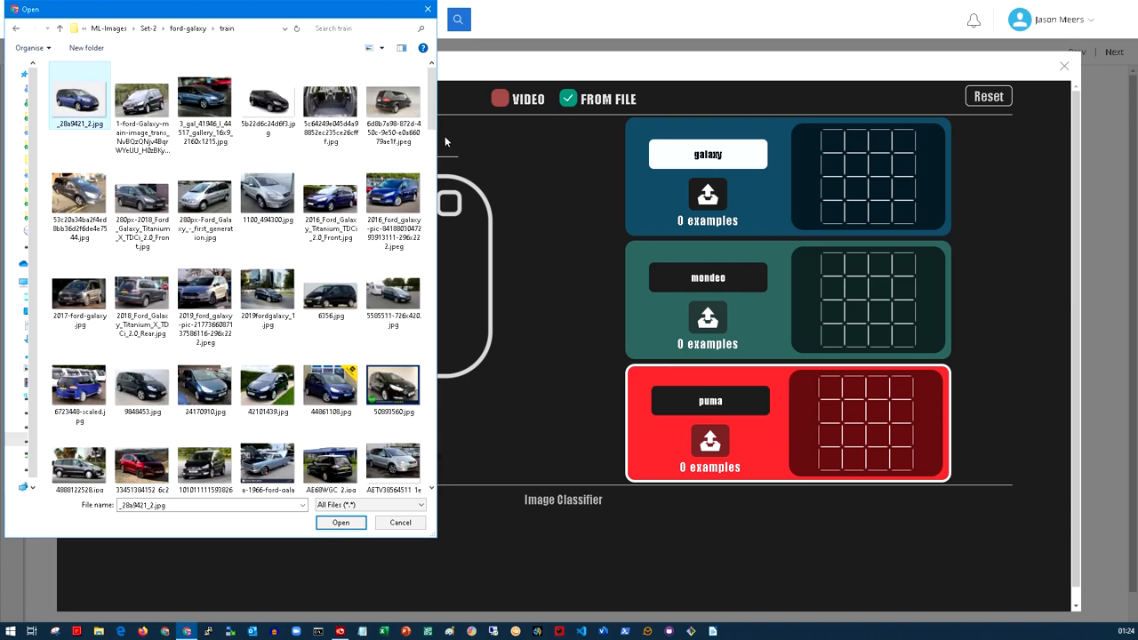
scroll("down", 3)
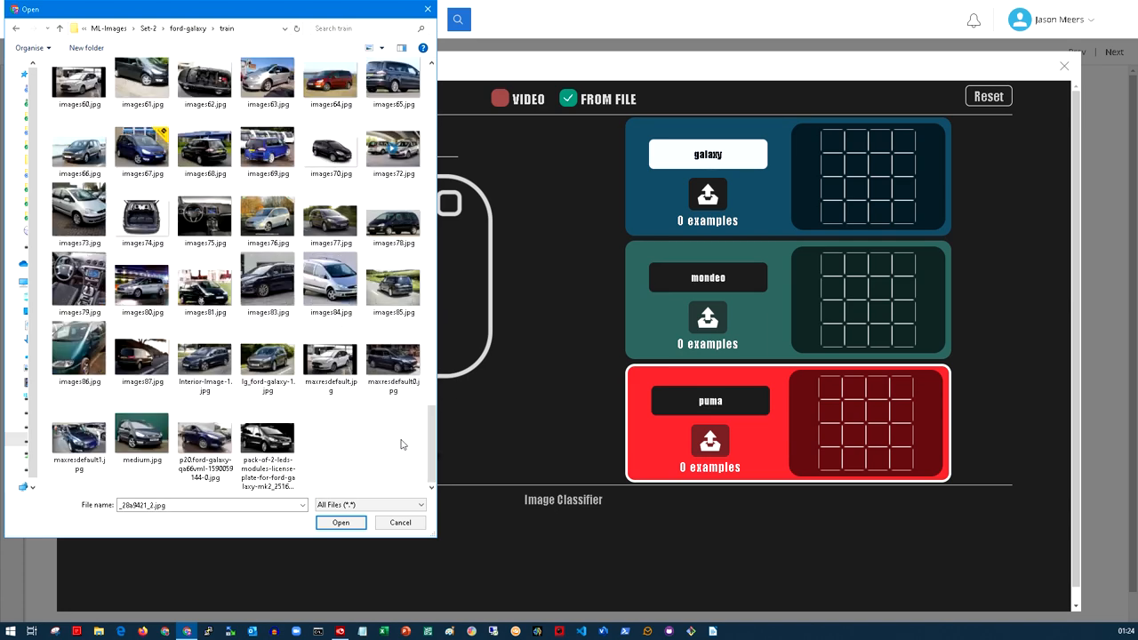
left_click(267, 435)
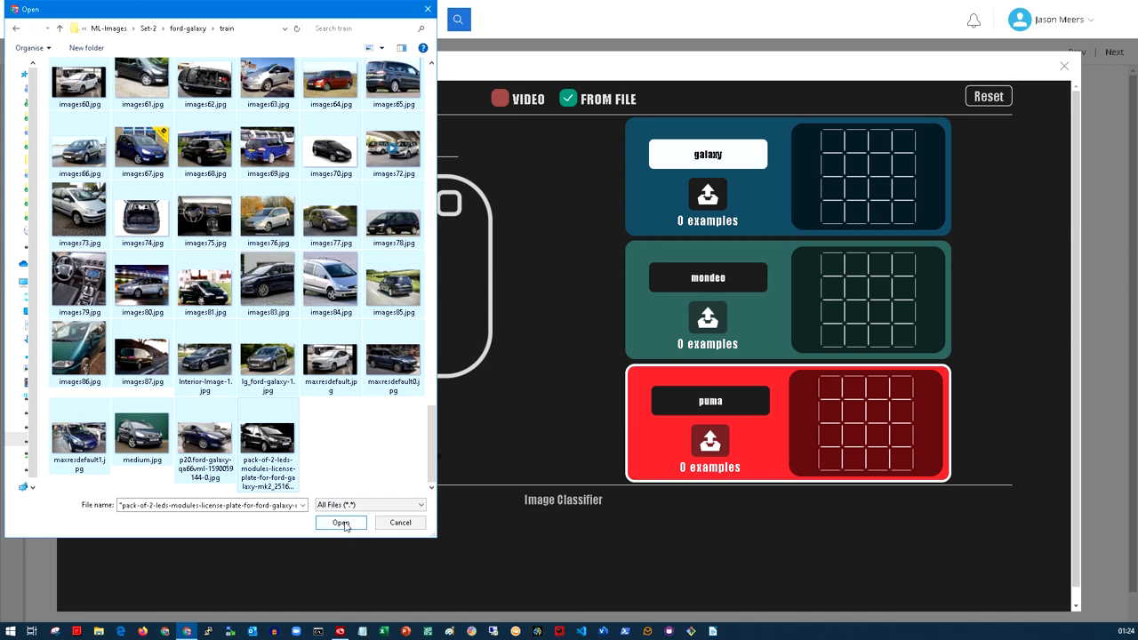
left_click(341, 522)
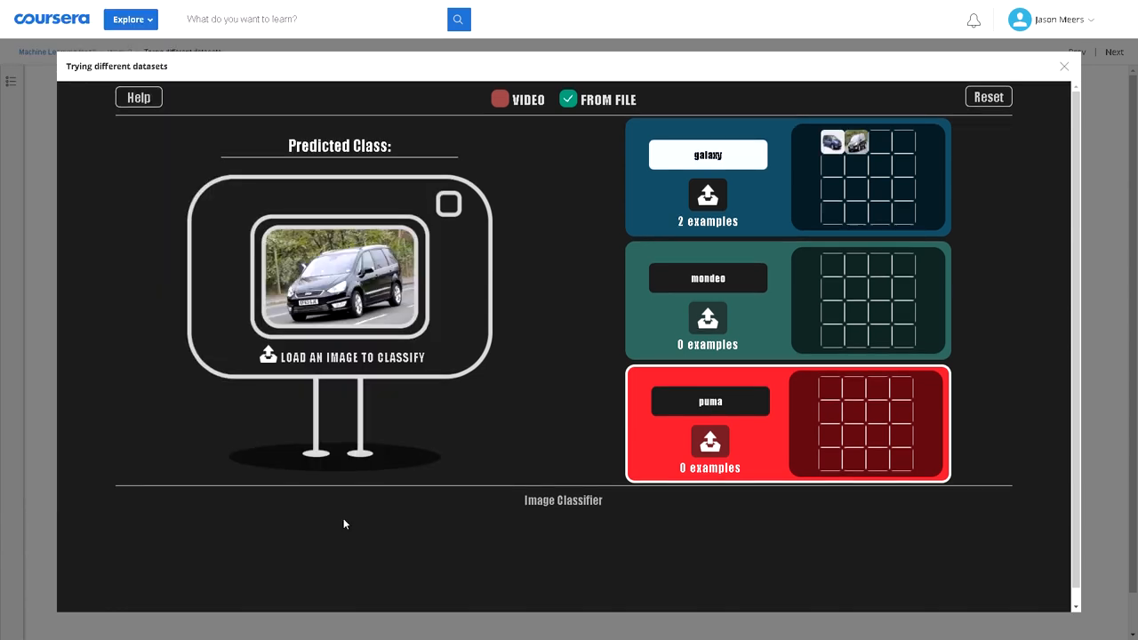
left_click(708, 194)
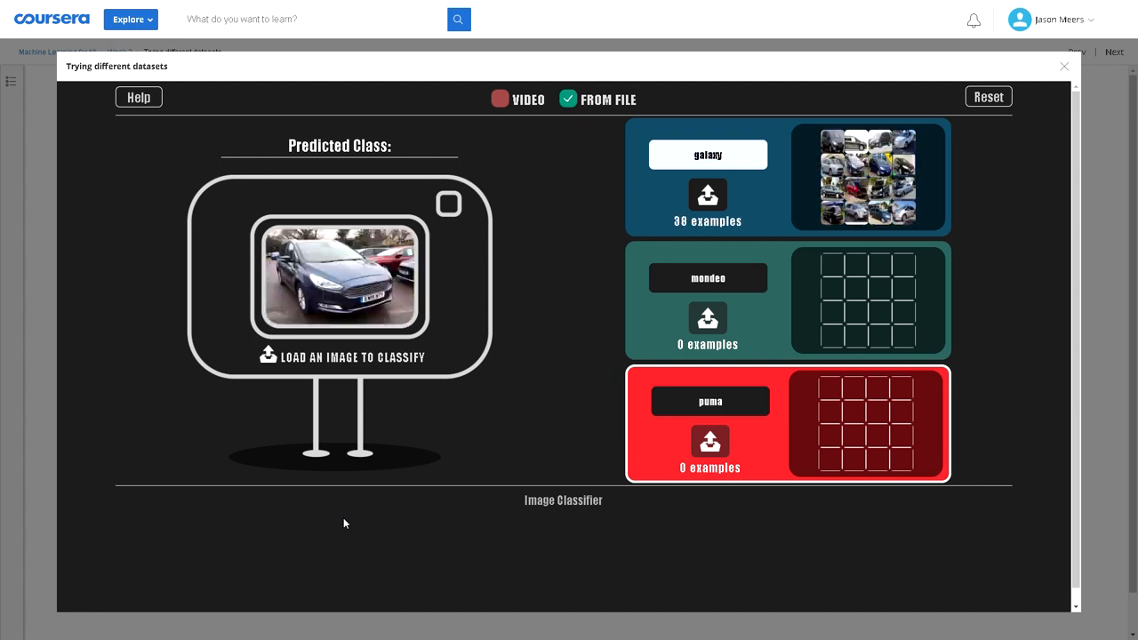
left_click(707, 195)
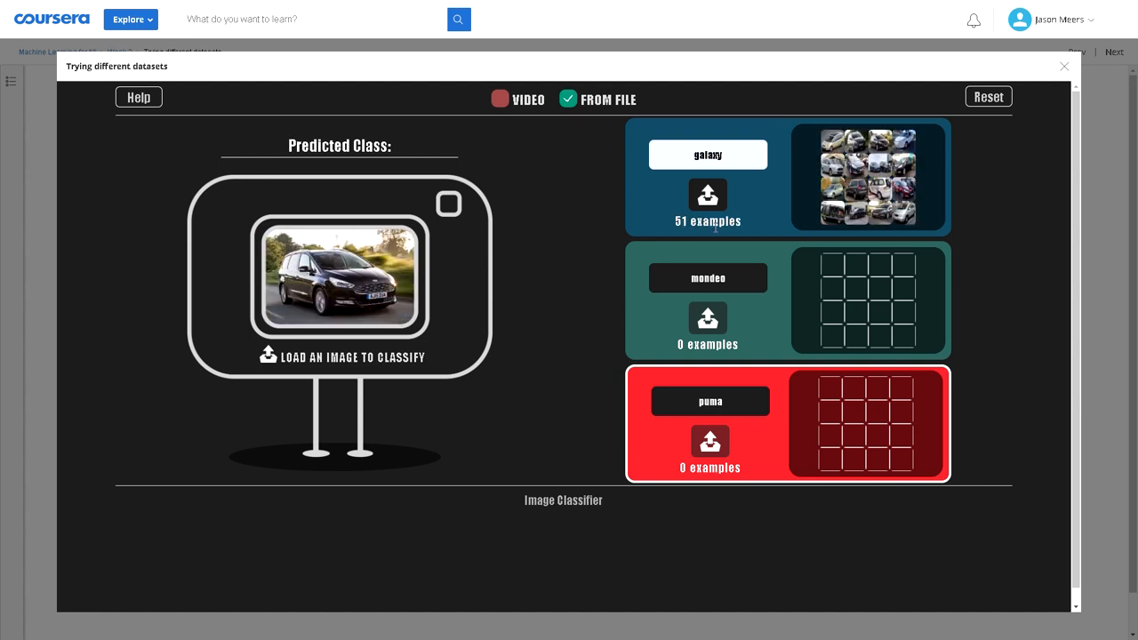
left_click(708, 195)
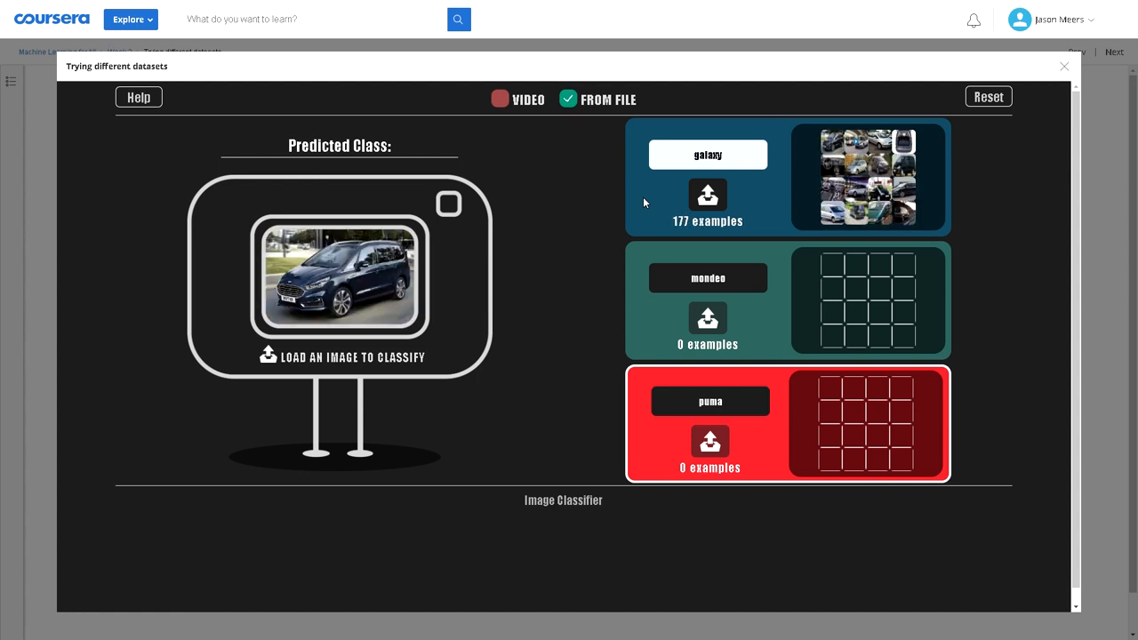
left_click(708, 194)
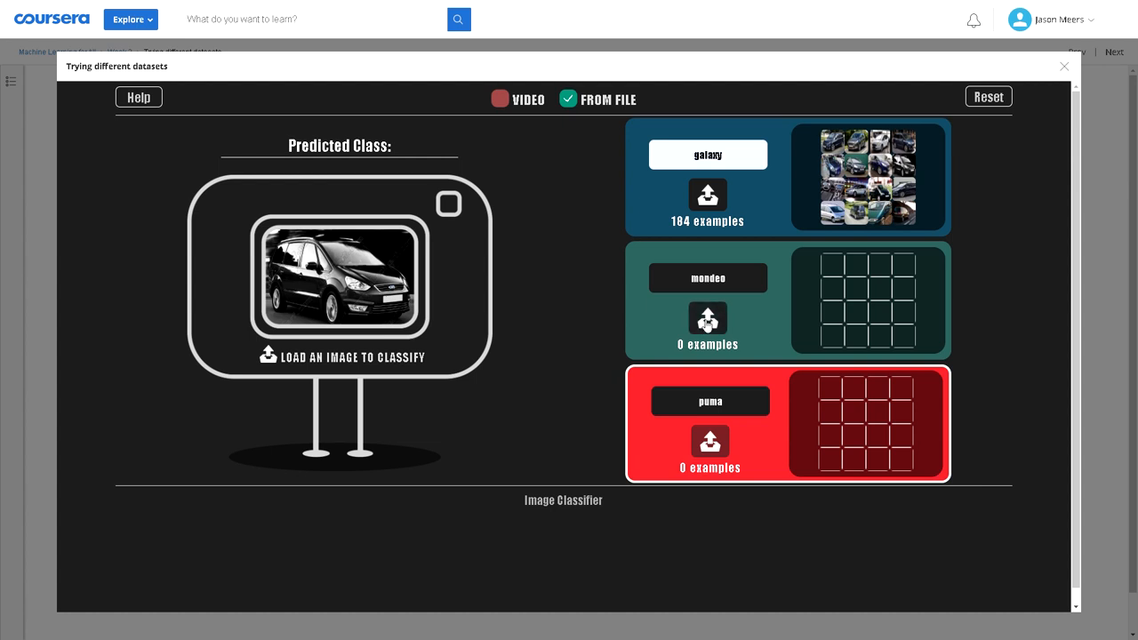
Load the ford-mondeo training images, giving the mondeo class 439 examples.
left_click(707, 194)
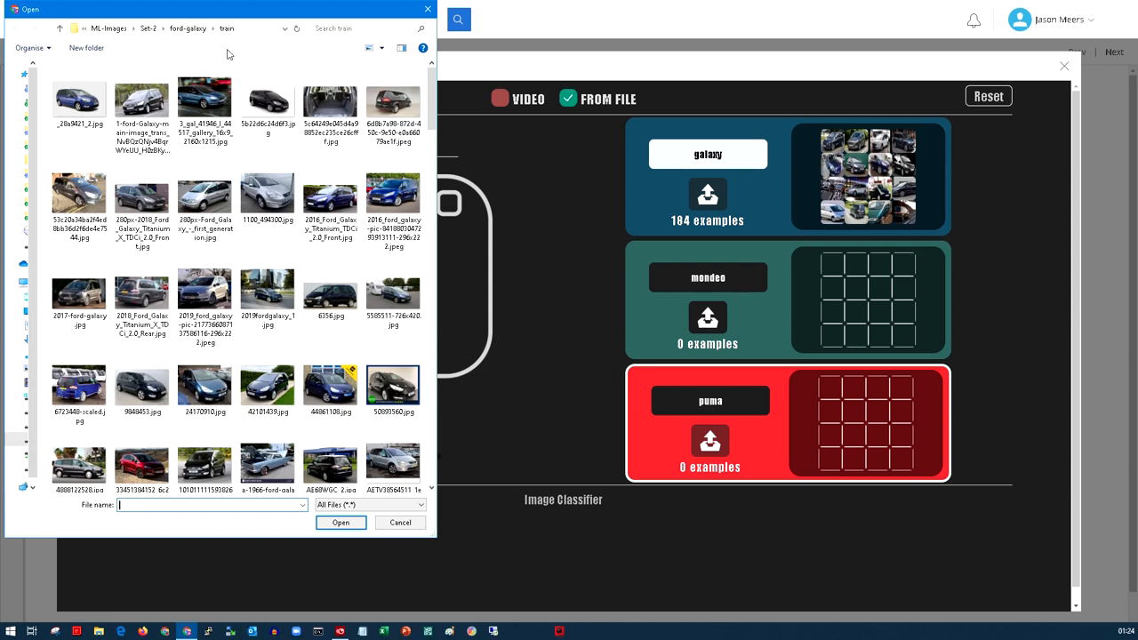
left_click(205, 28)
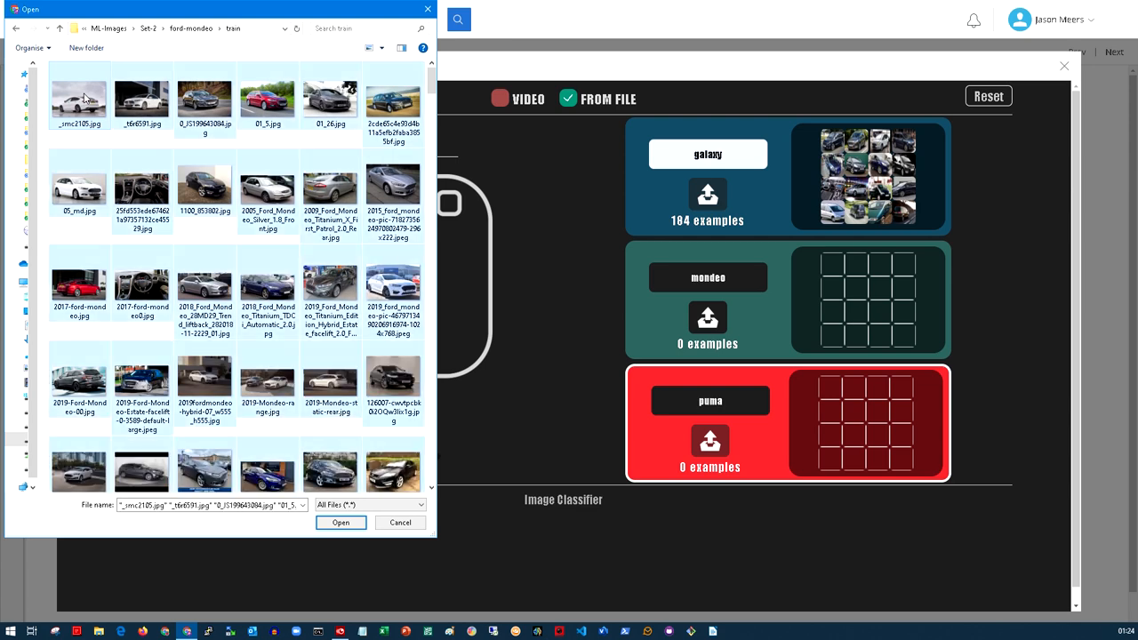
left_click(340, 522)
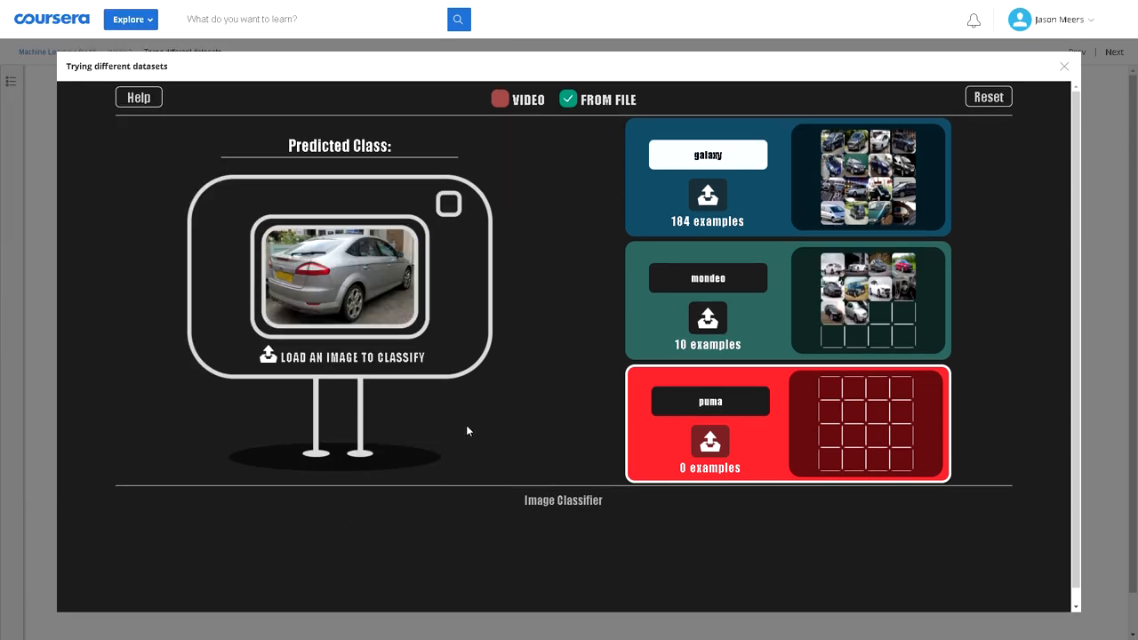
Bring up the puma class file picker at the ford-puma folder.
left_click(708, 319)
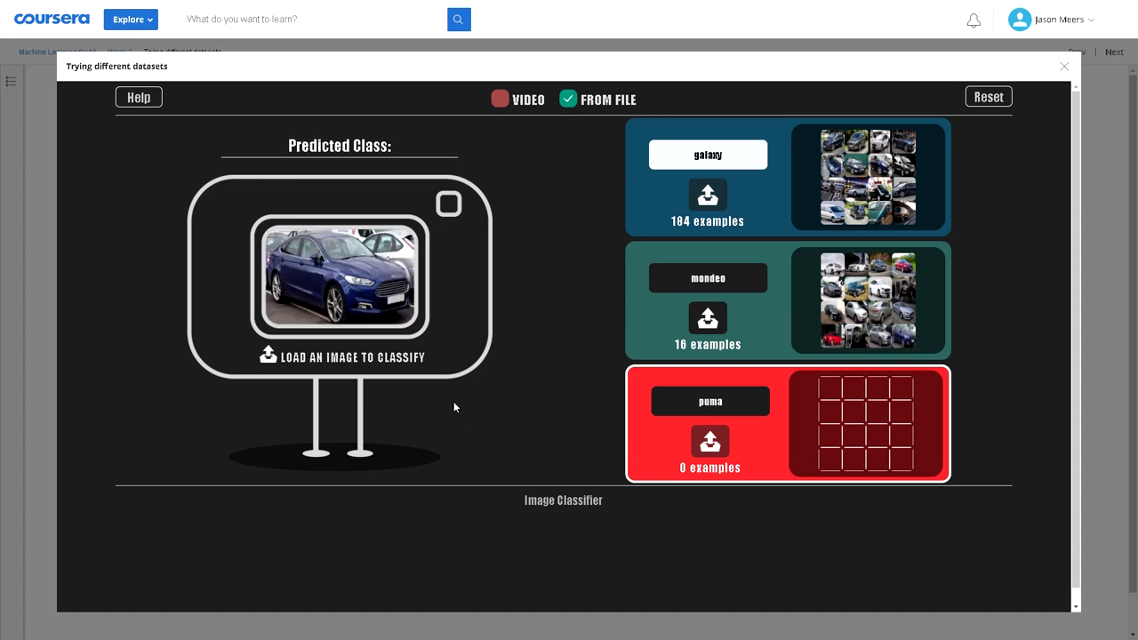
left_click(707, 318)
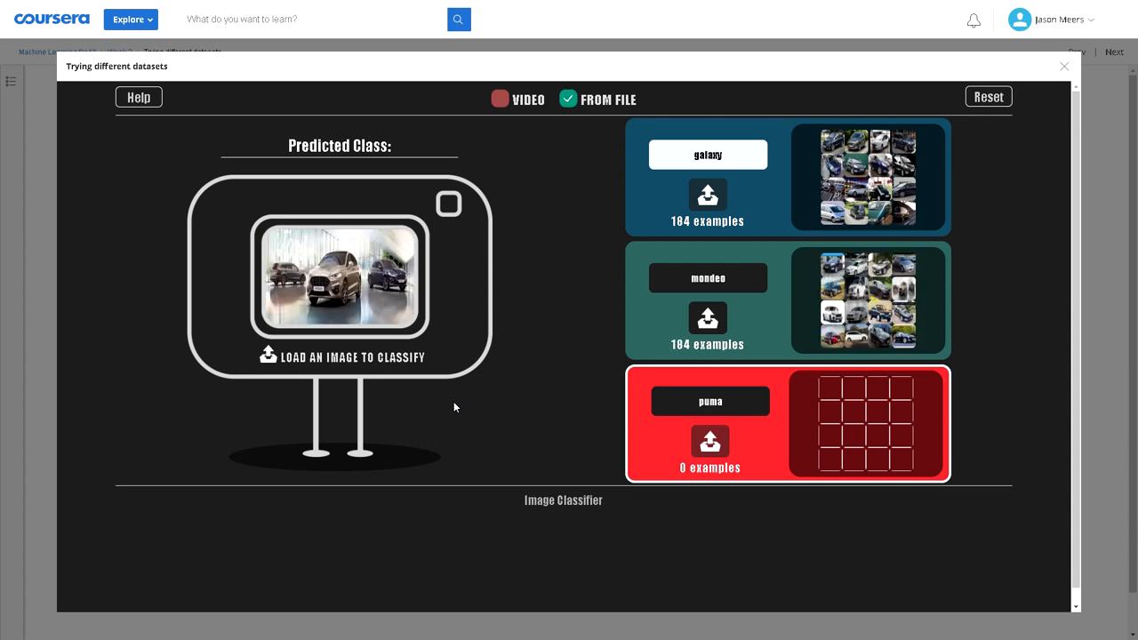
left_click(707, 317)
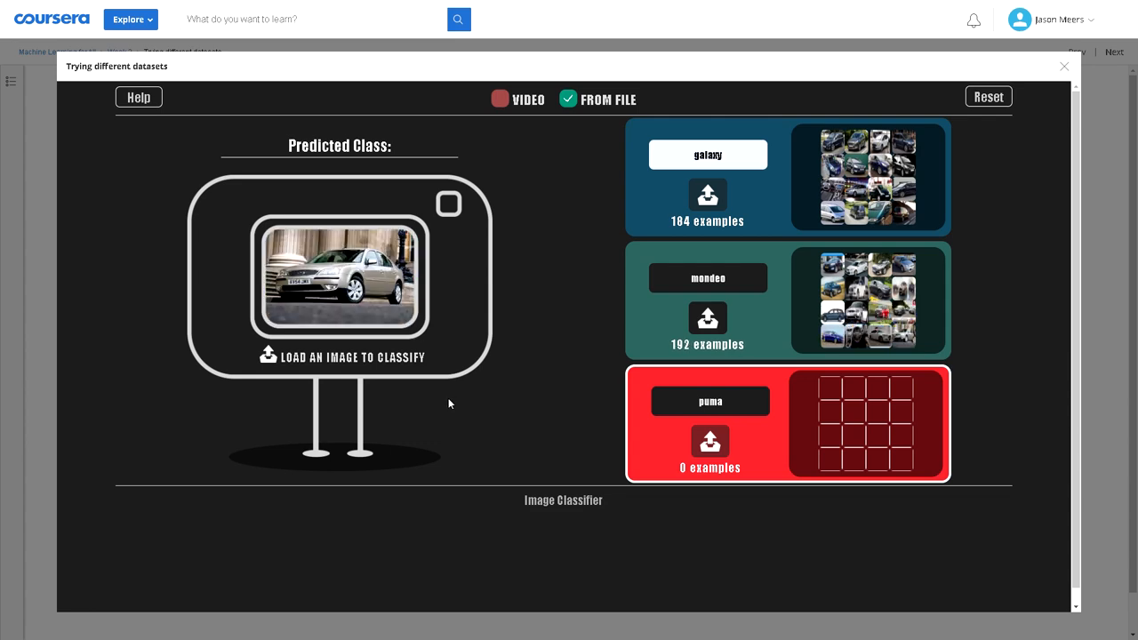
left_click(707, 317)
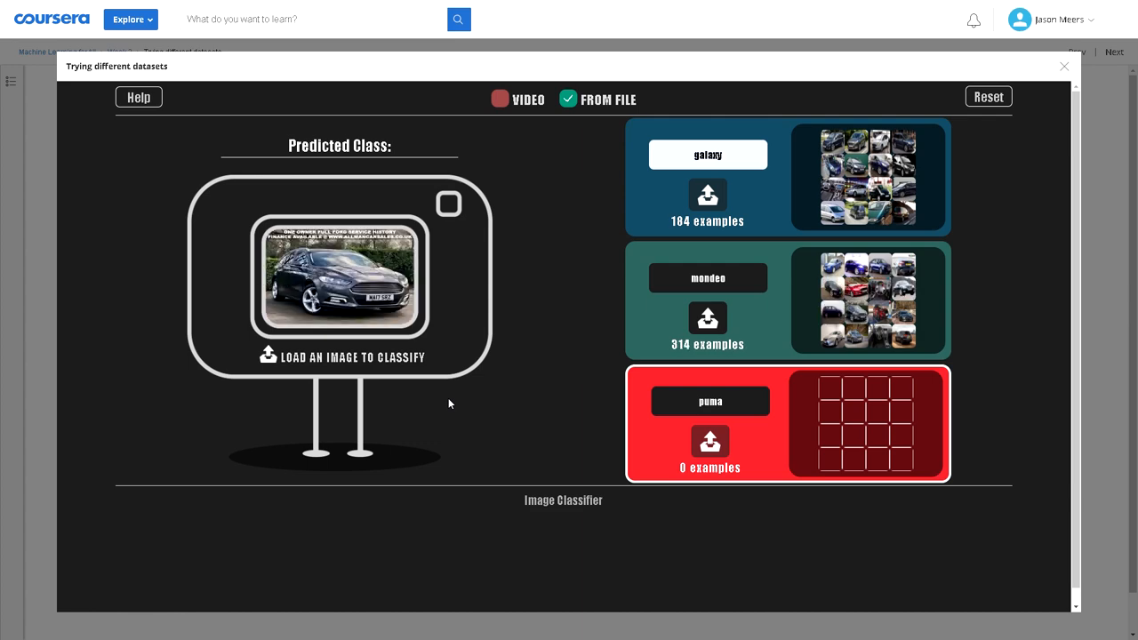
left_click(708, 317)
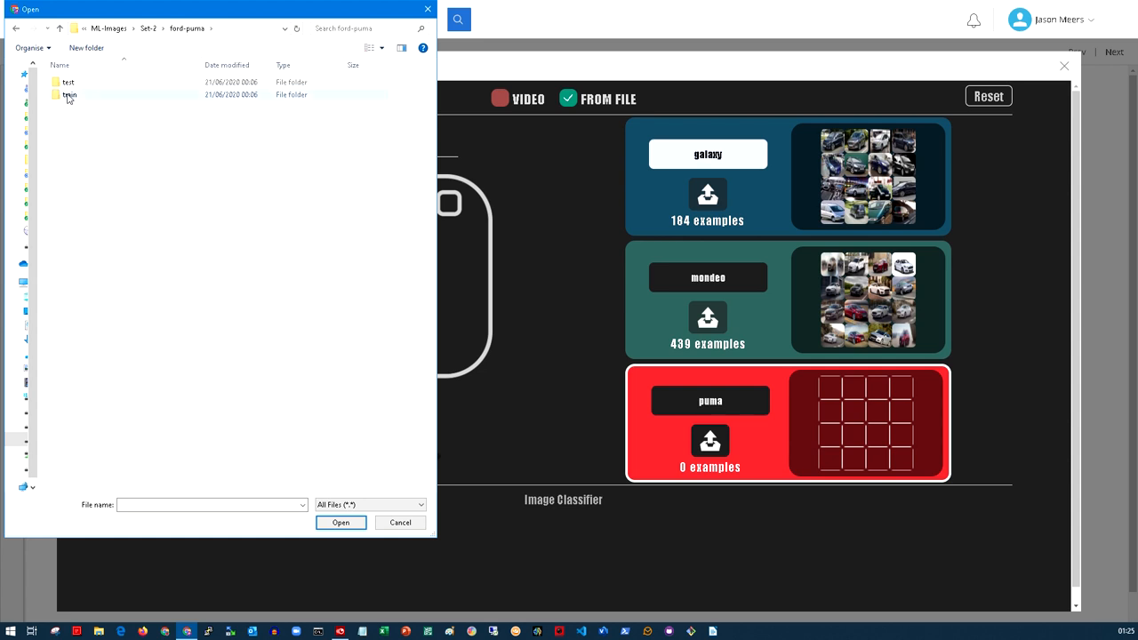
Load the ford-puma train images into the puma class, reaching 276 examples.
left_click(70, 95)
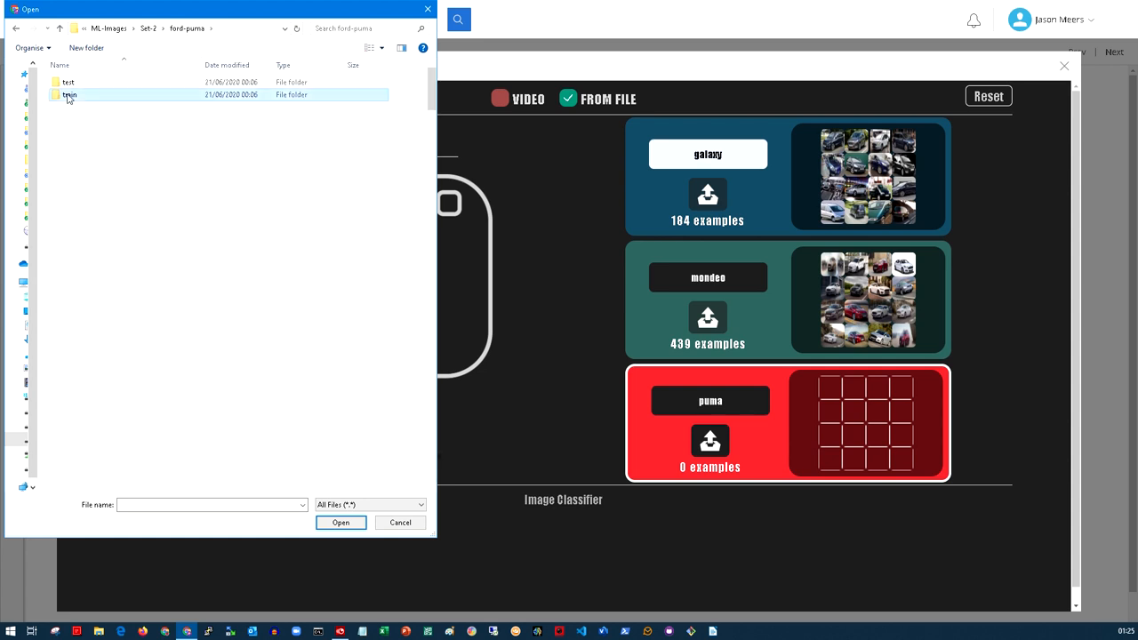
double_click(70, 94)
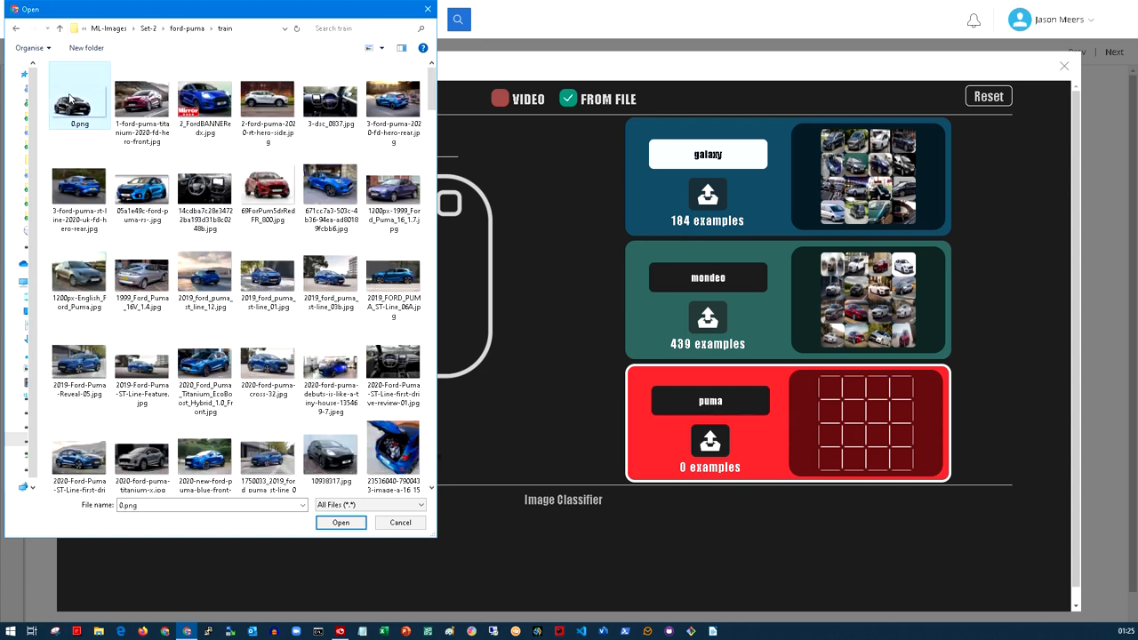
left_click(340, 523)
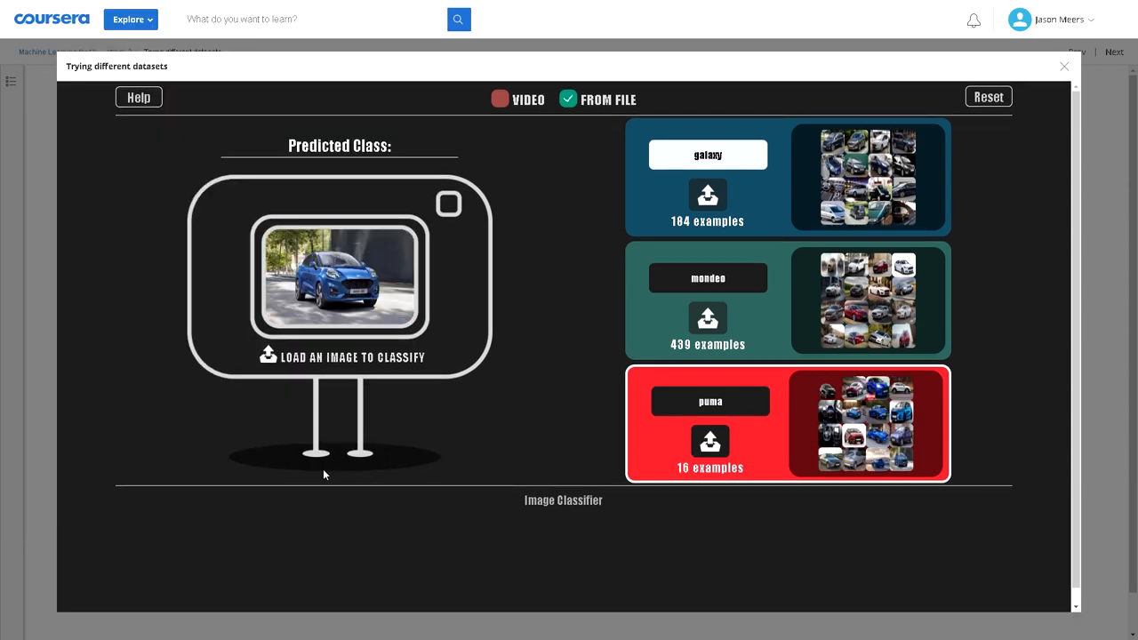
left_click(710, 442)
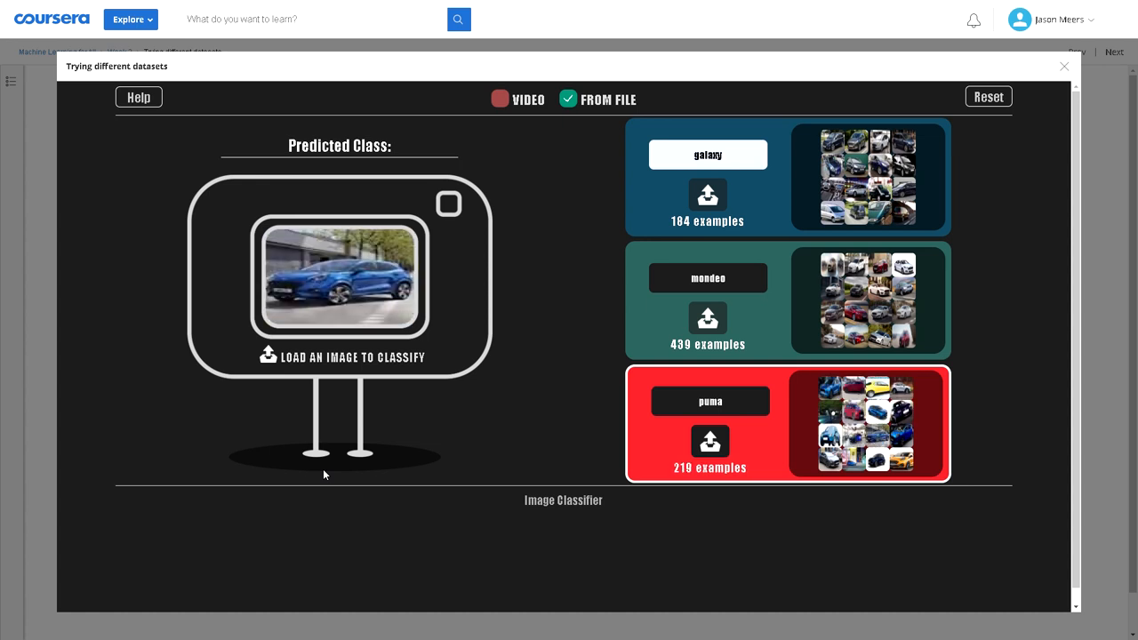
left_click(709, 440)
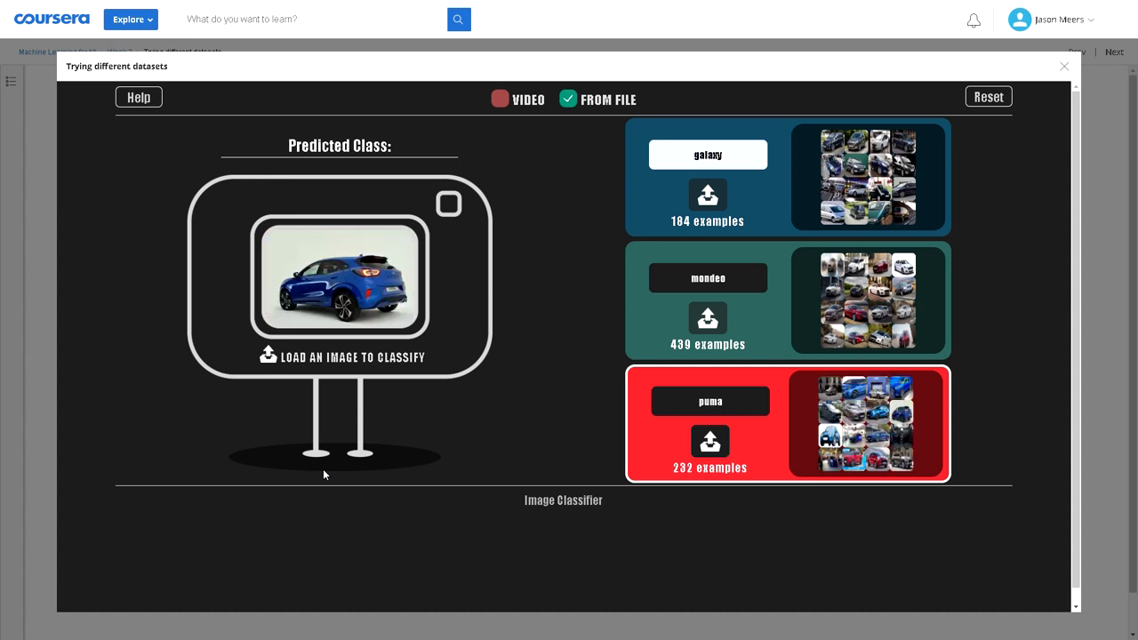
left_click(708, 442)
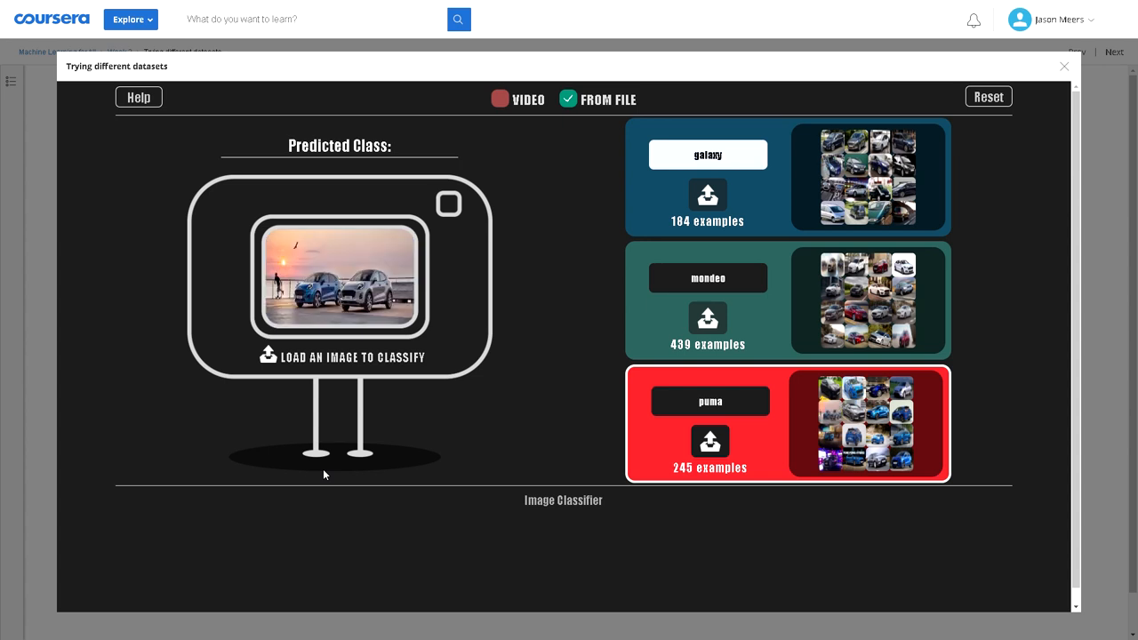
left_click(709, 441)
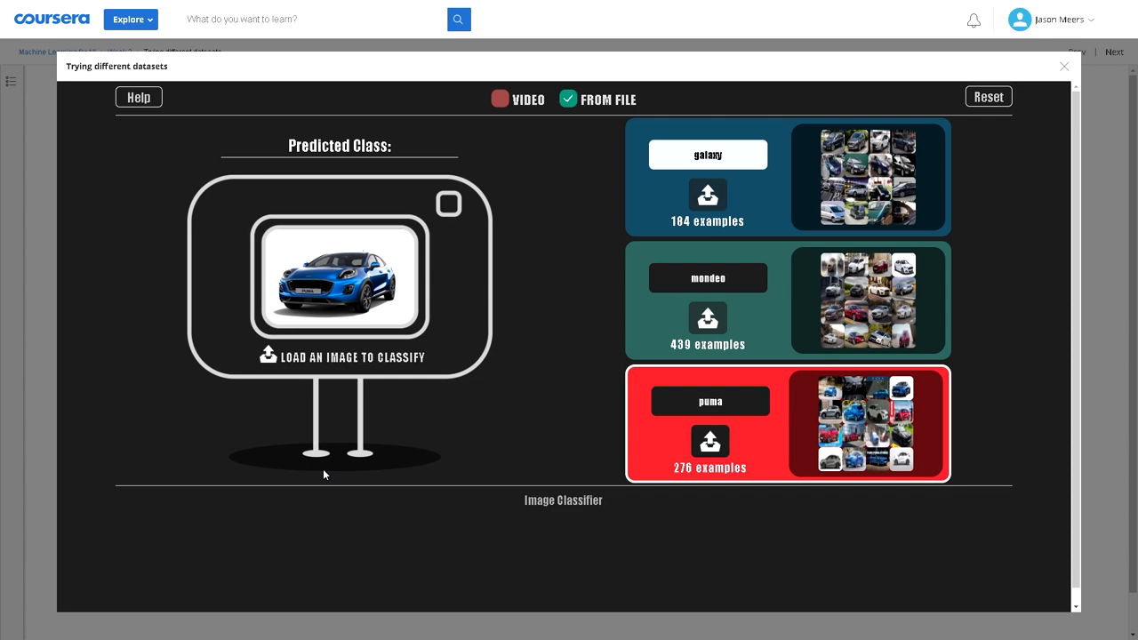
mouse_move(271, 358)
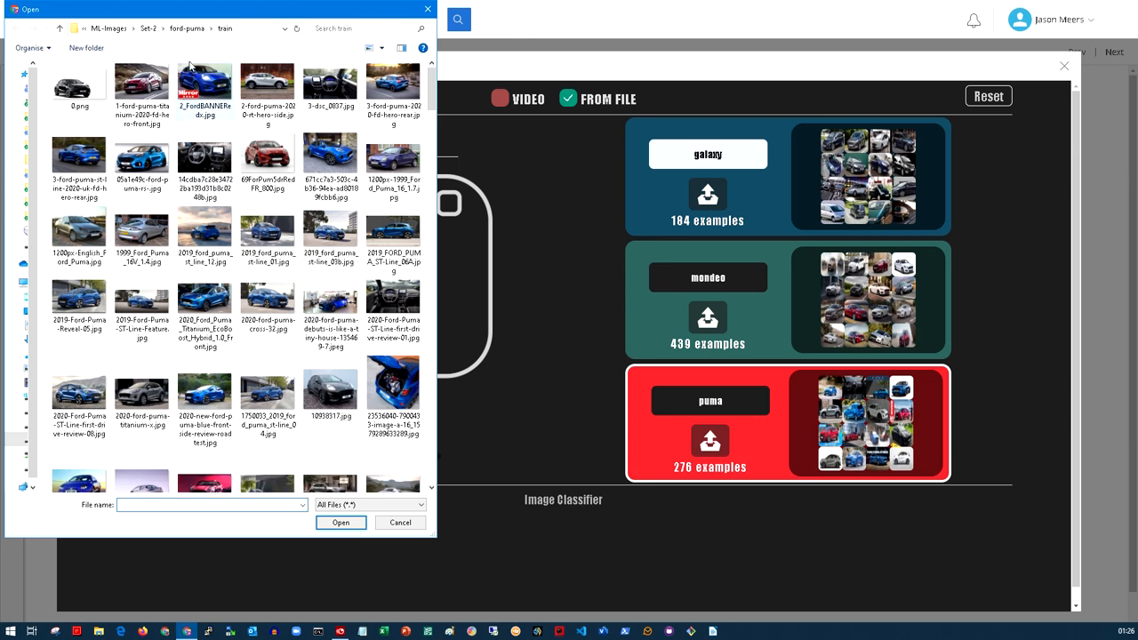
Classify three ford-puma test photos, including red and silver Pumas, all predicted as puma.
left_click(186, 28)
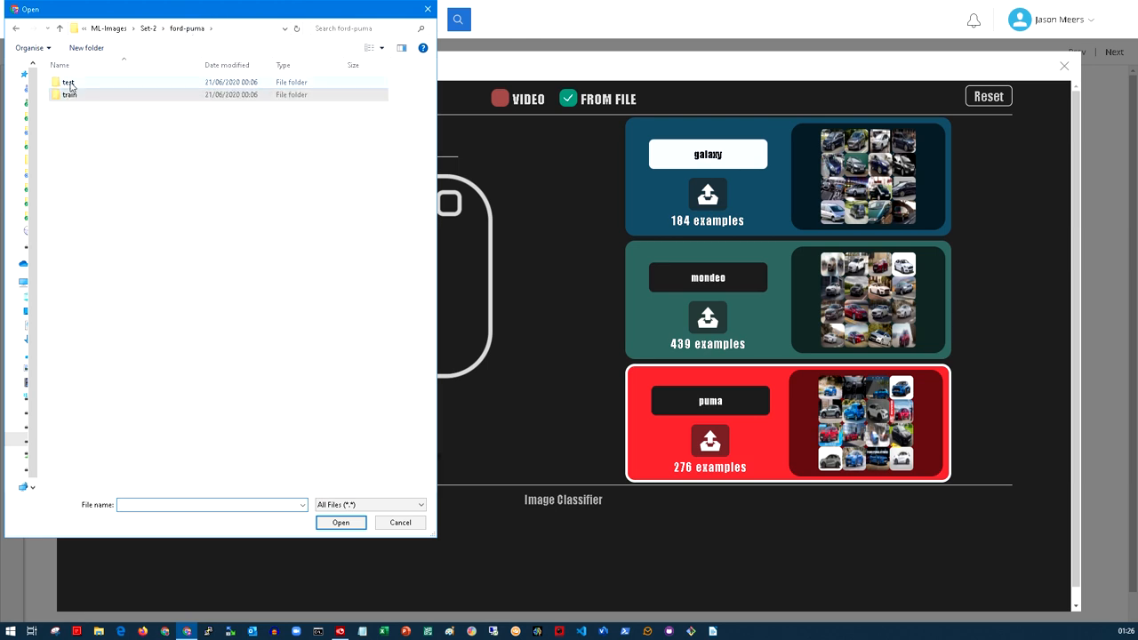
double_click(68, 82)
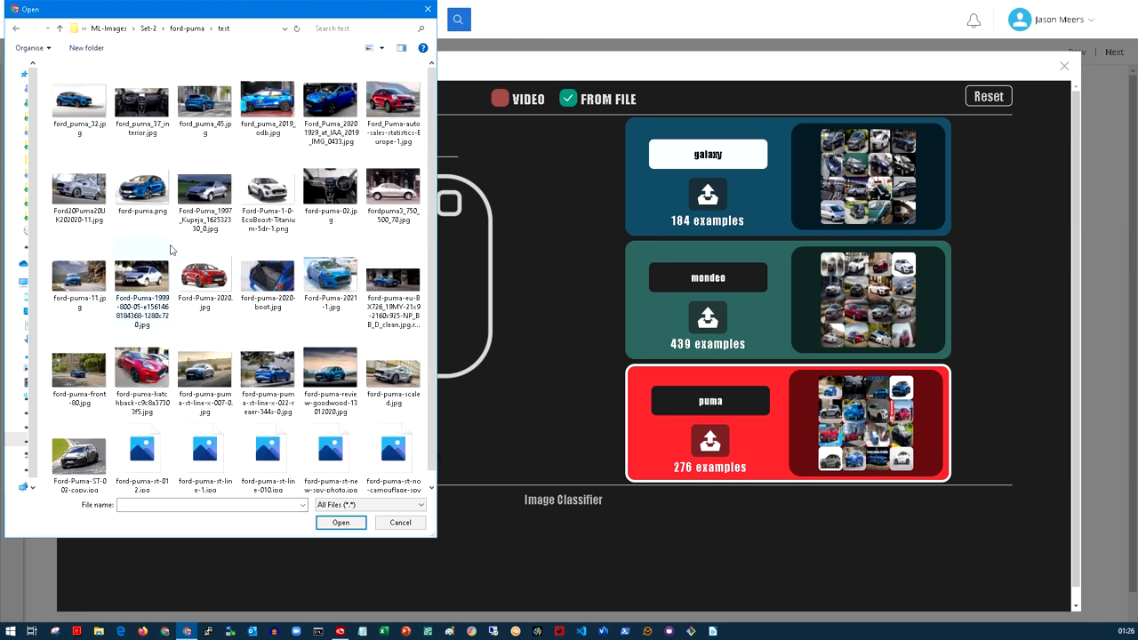
mouse_move(141, 187)
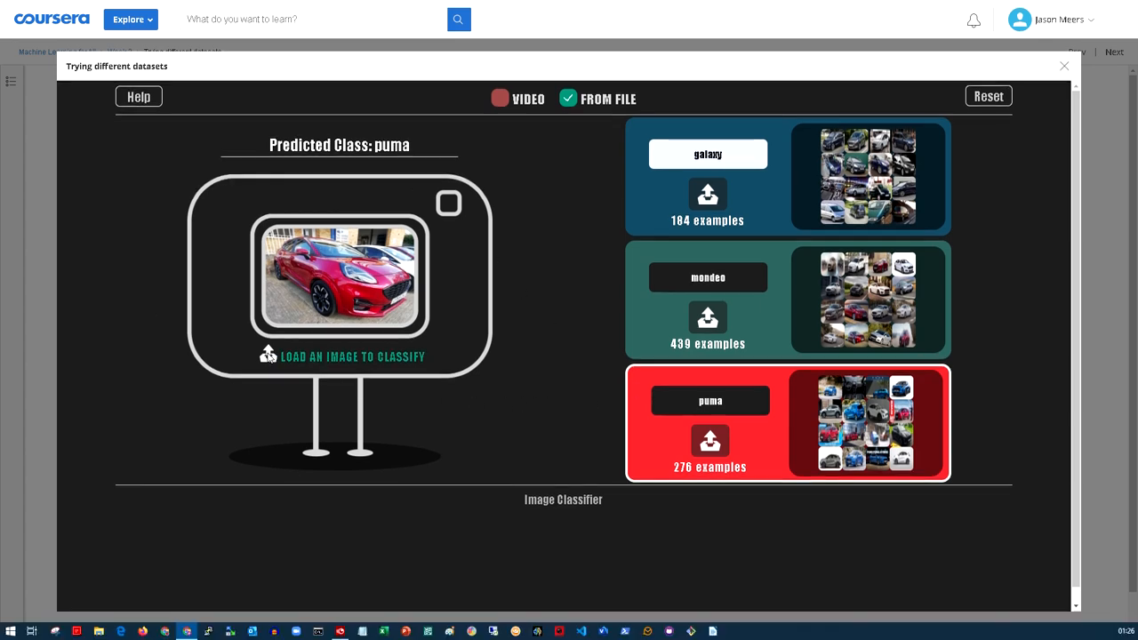
left_click(268, 354)
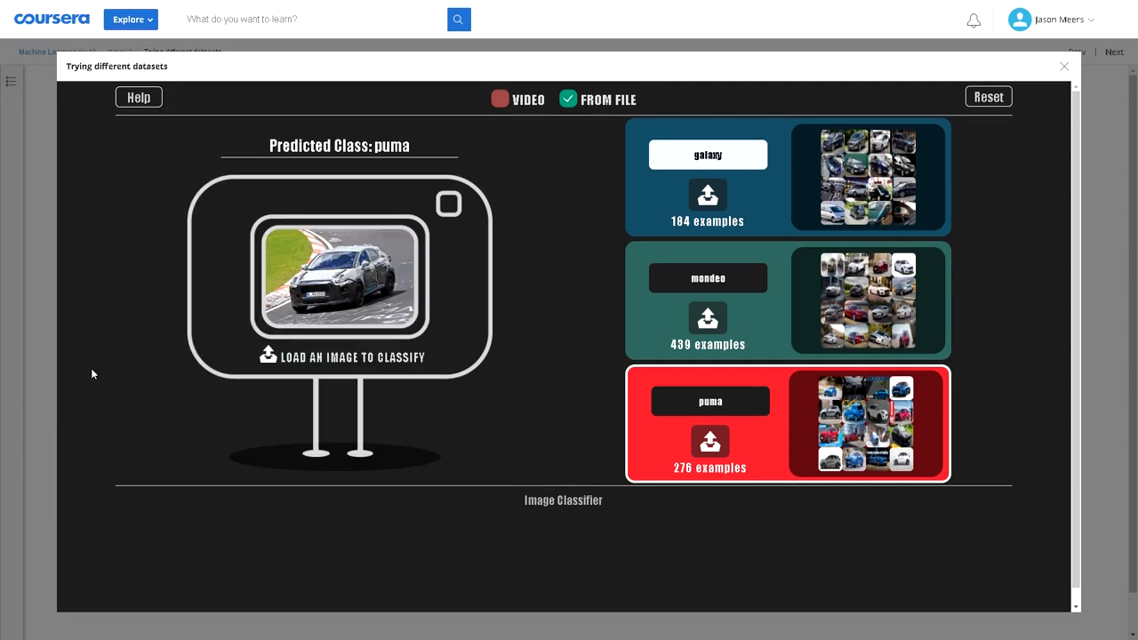
mouse_move(423, 151)
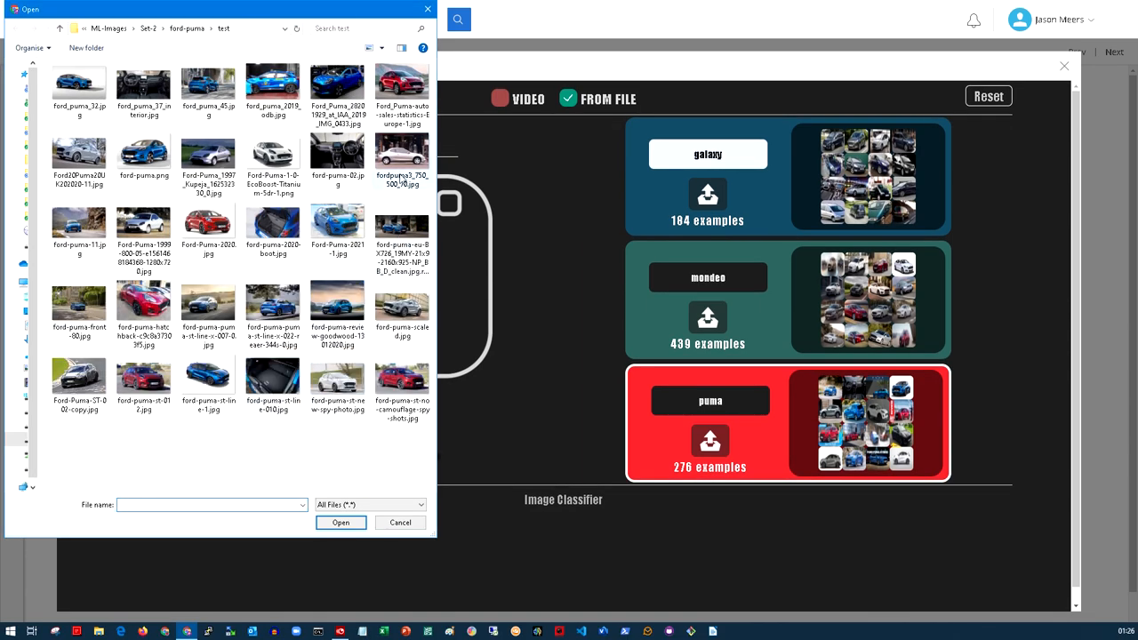
left_click(341, 523)
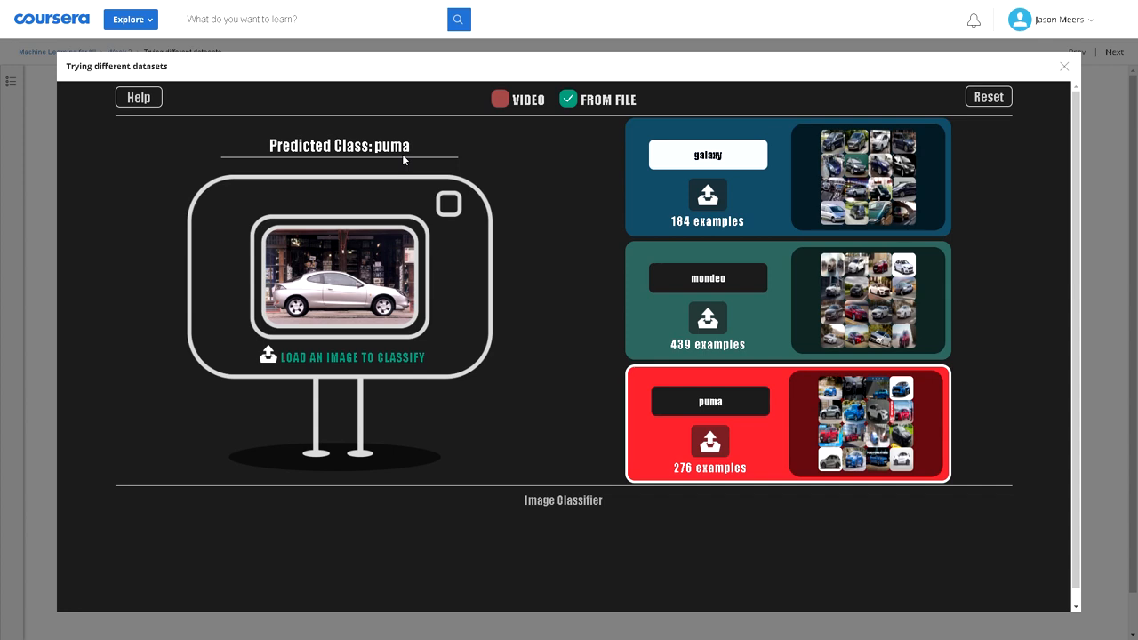
mouse_move(368, 359)
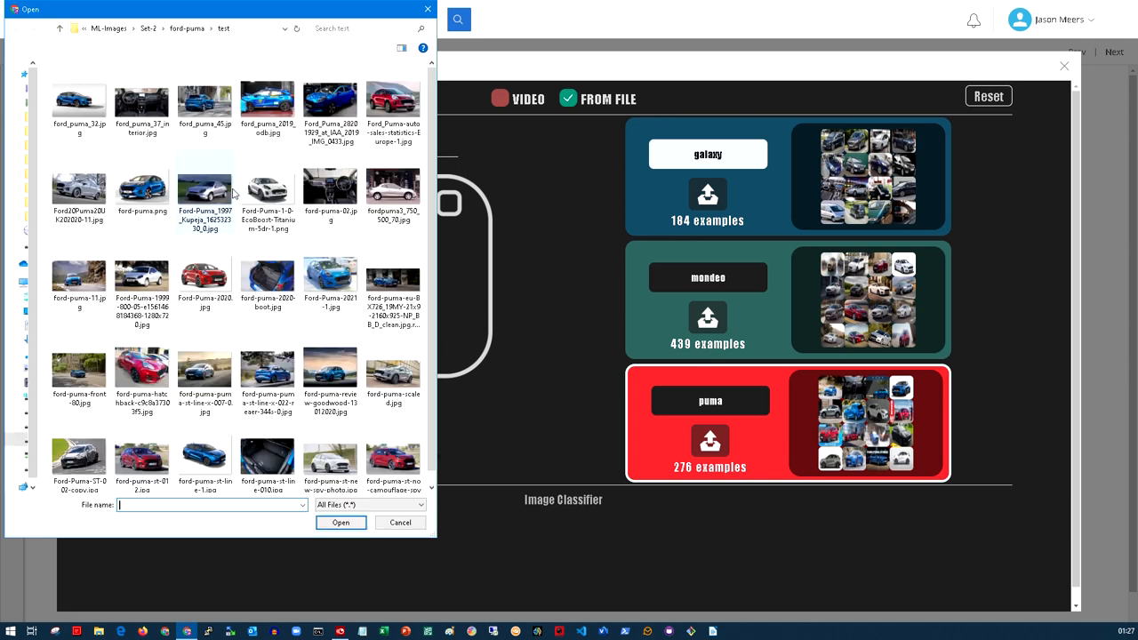
left_click(16, 27)
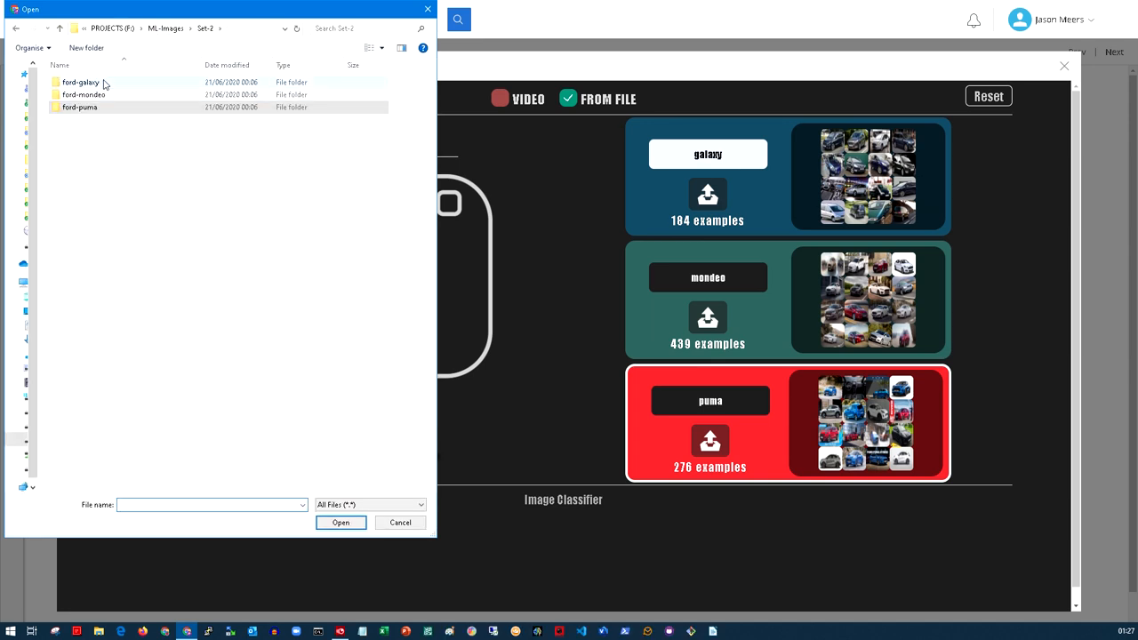
Classify a silver car from ford-galaxy > test, which is predicted as galaxy.
double_click(80, 82)
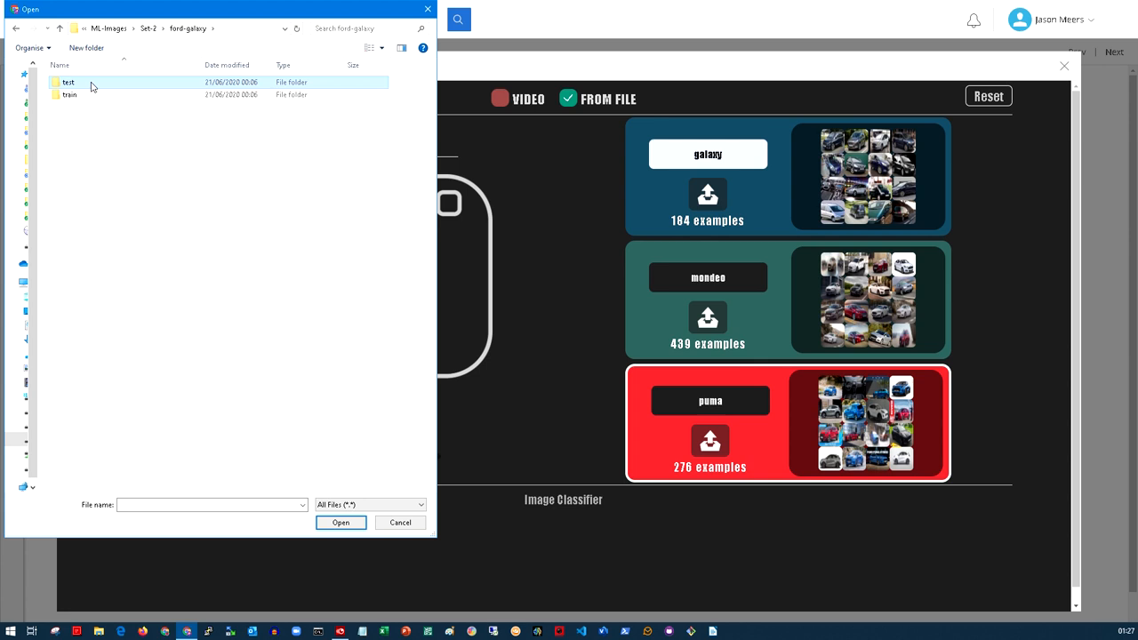
left_click(340, 522)
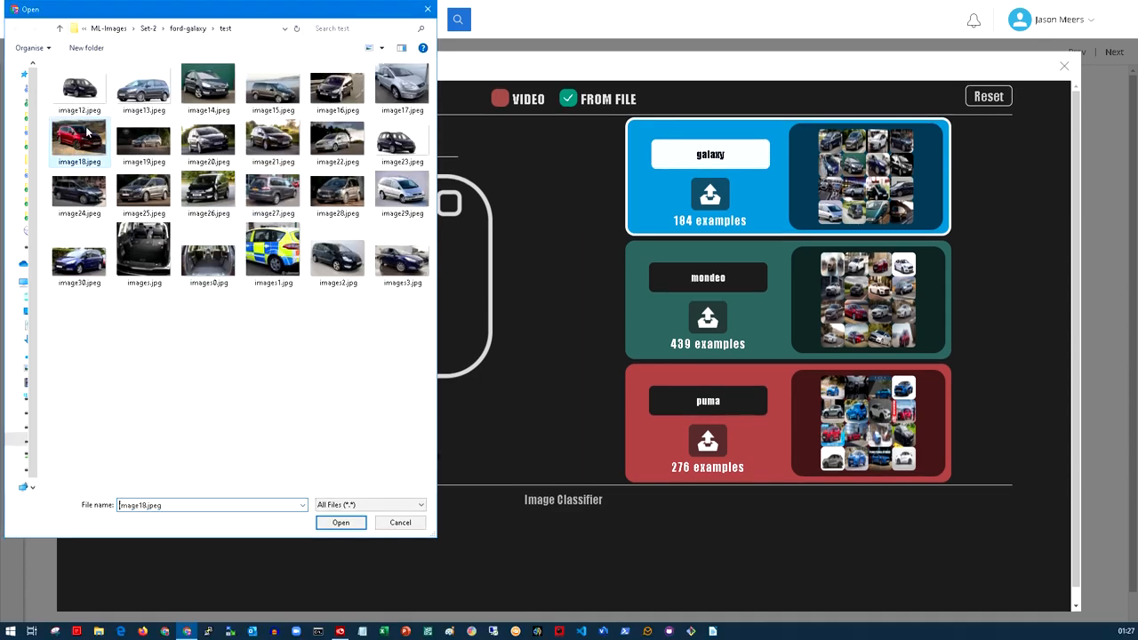
left_click(341, 523)
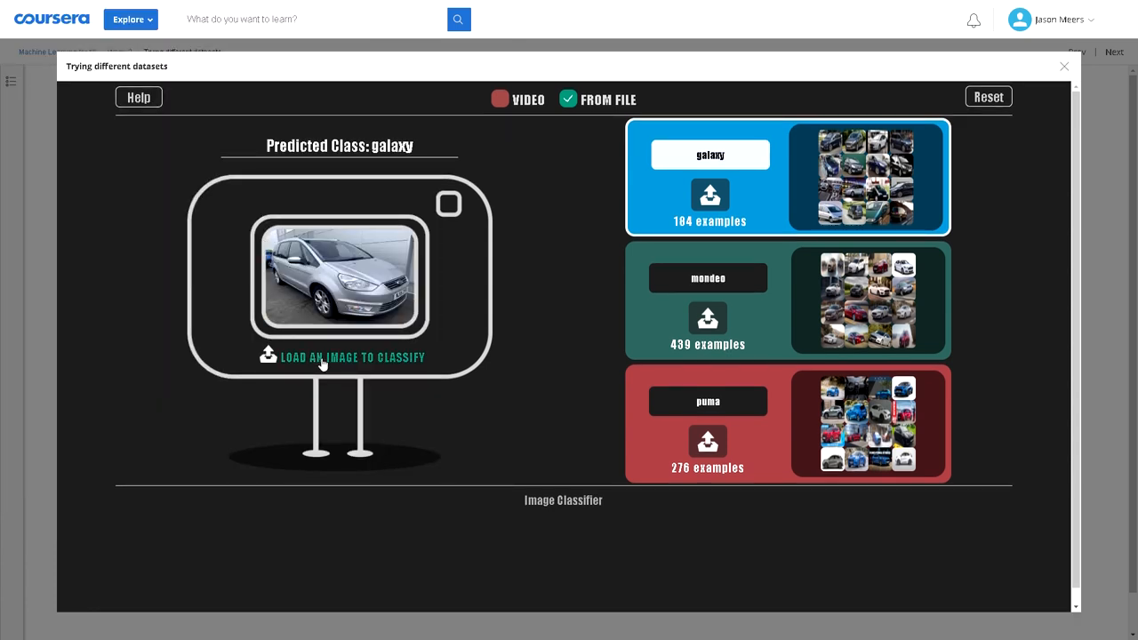
left_click(342, 356)
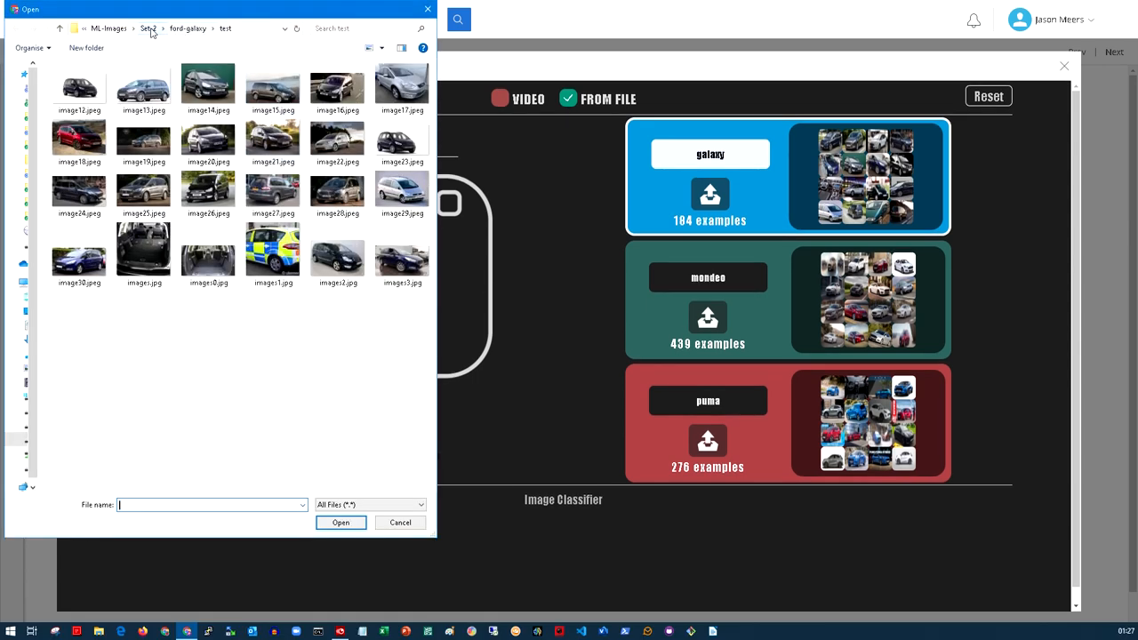
Classify a photo from the ford-mondeo test folder, which is predicted as mondeo.
left_click(149, 28)
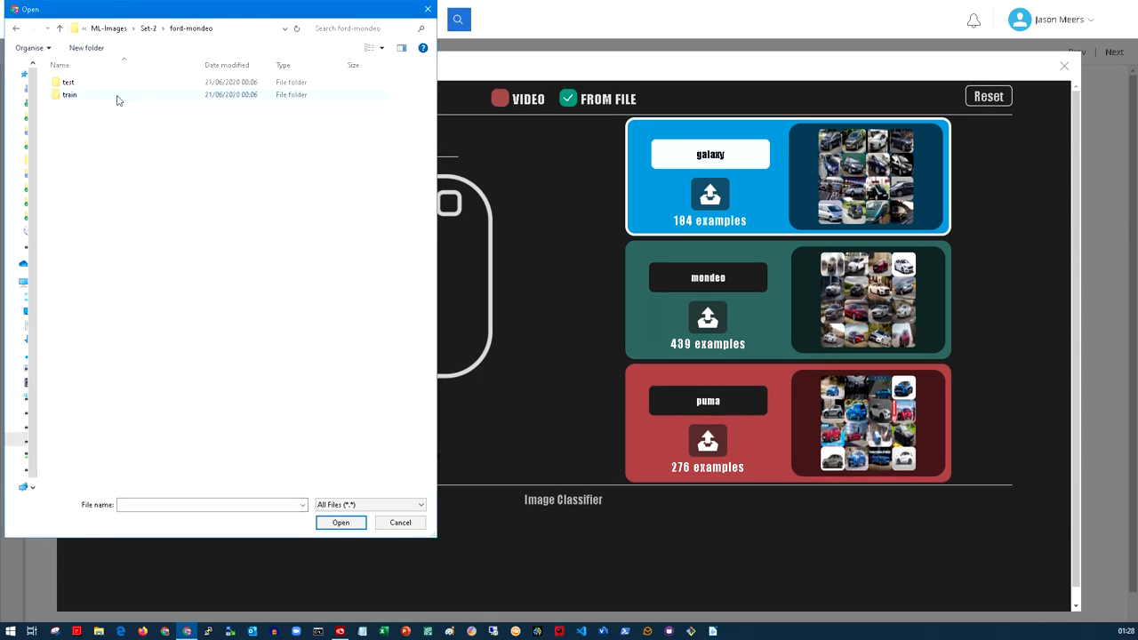
left_click(68, 82)
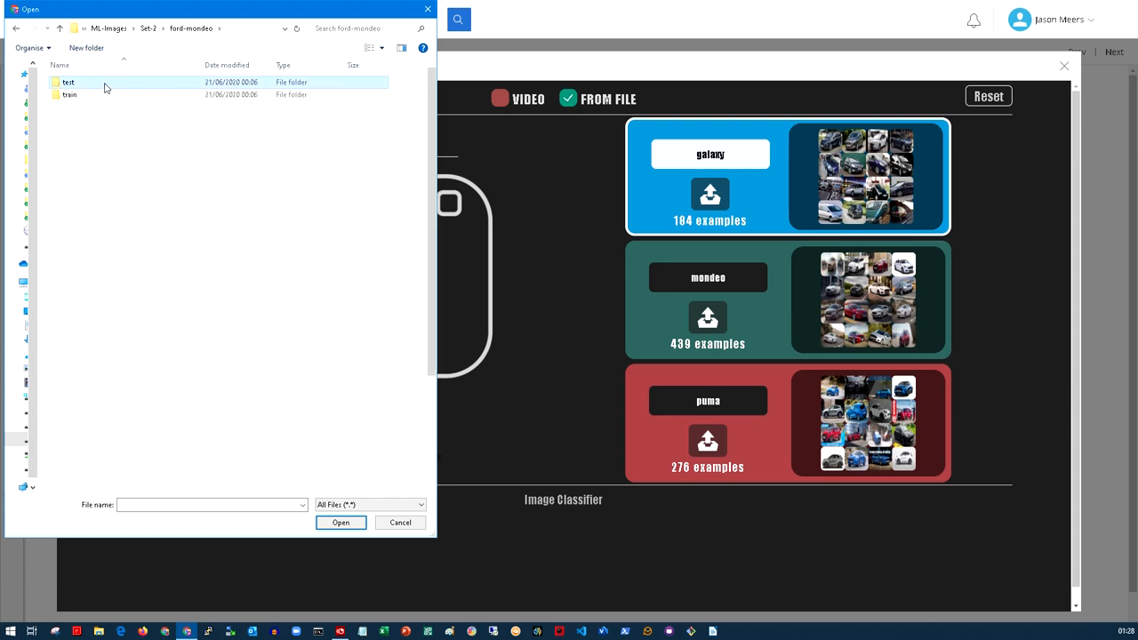
double_click(68, 82)
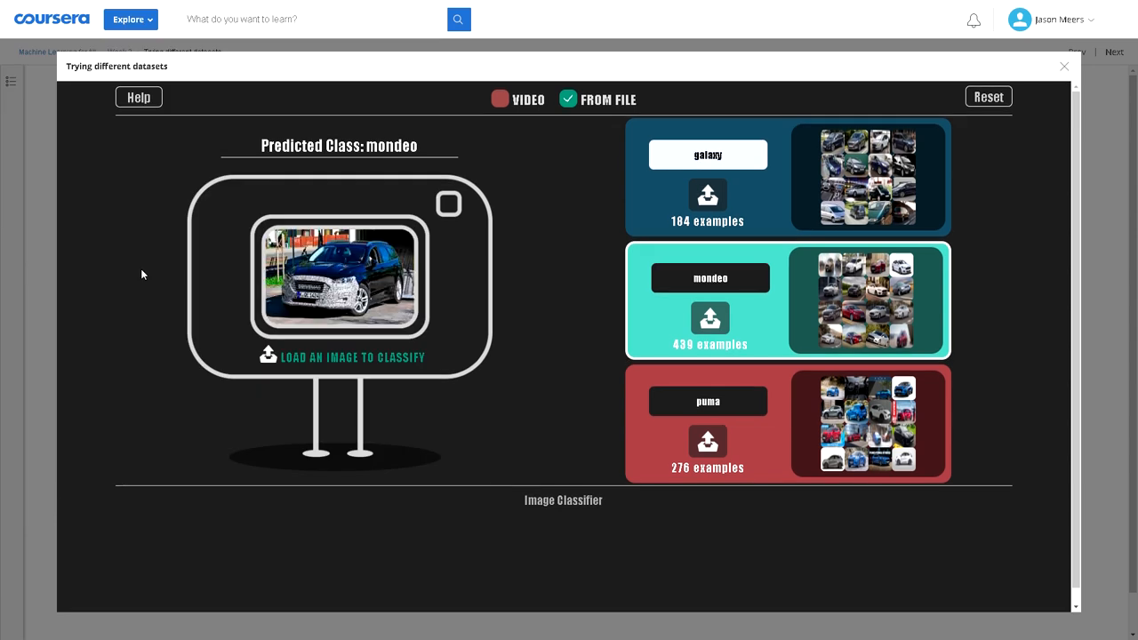
mouse_move(277, 360)
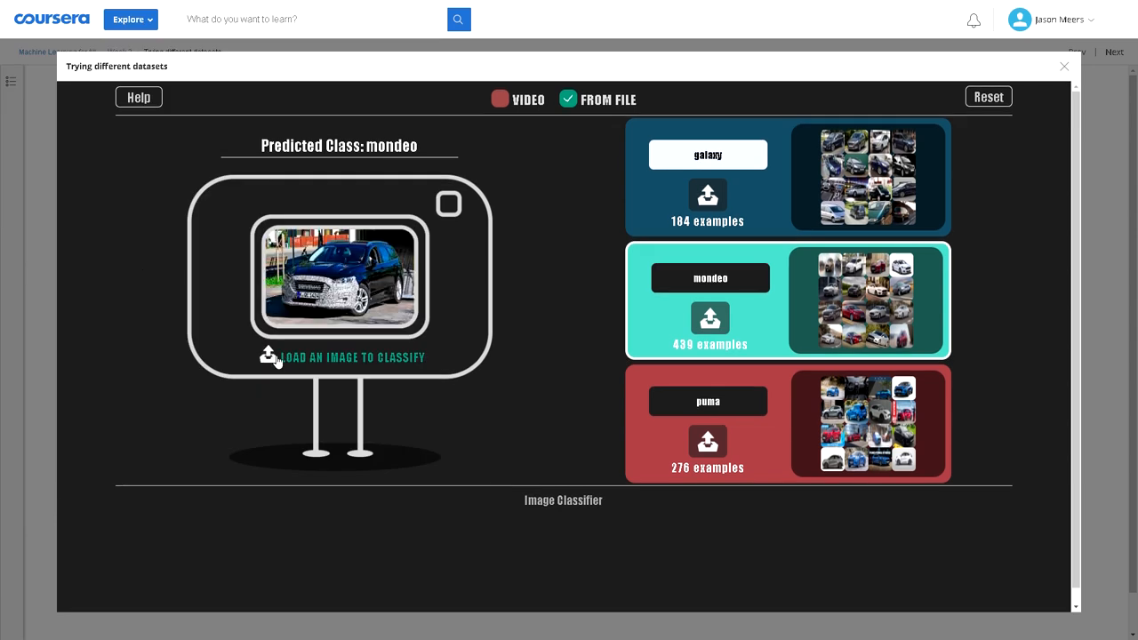
left_click(269, 356)
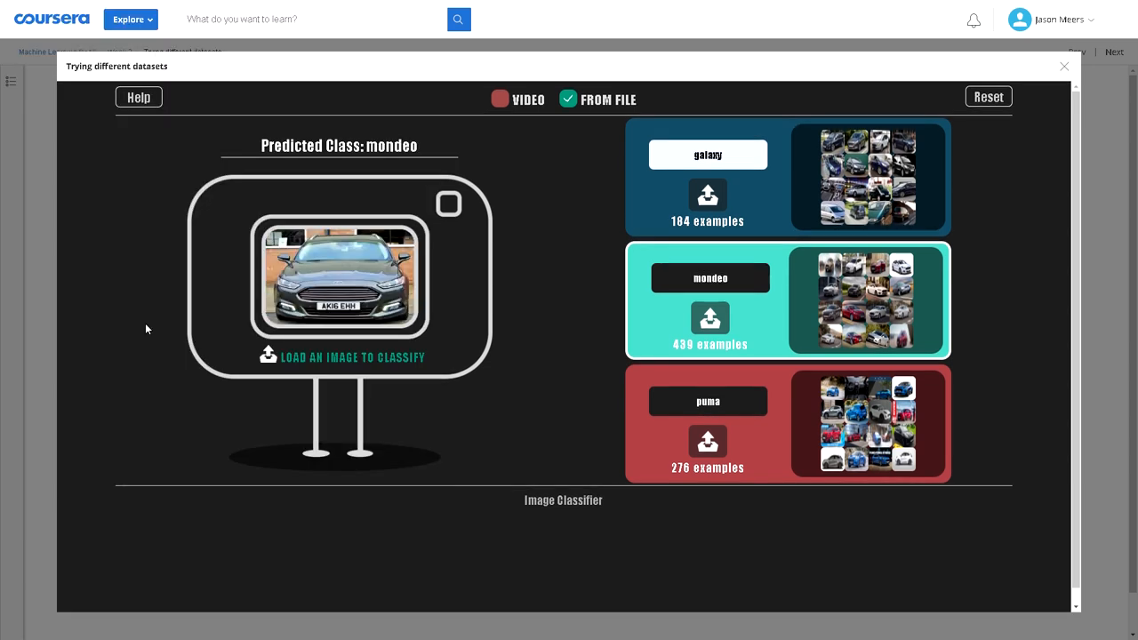
mouse_move(277, 356)
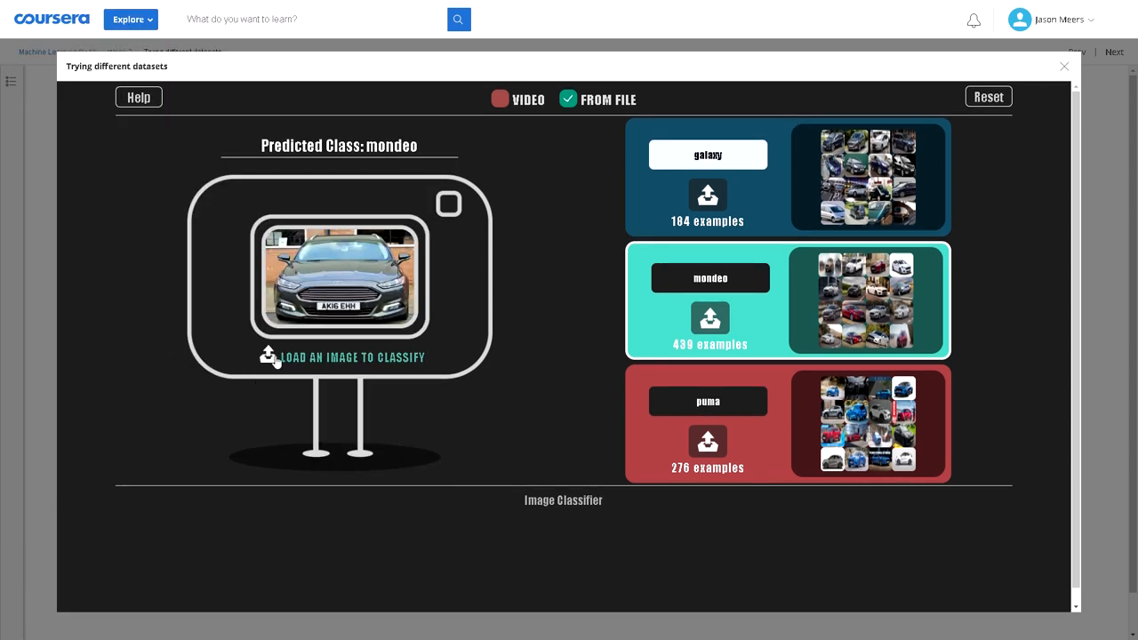
Classify more silver, grey and white Mondeo test photos, each predicted as mondeo.
left_click(265, 357)
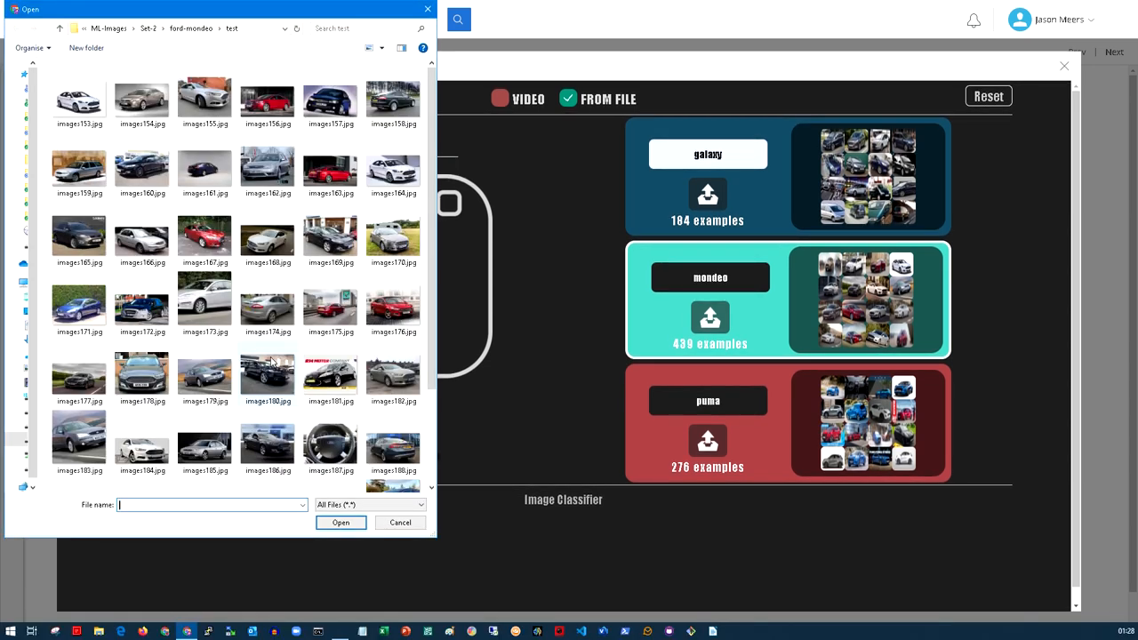
scroll("down", 3)
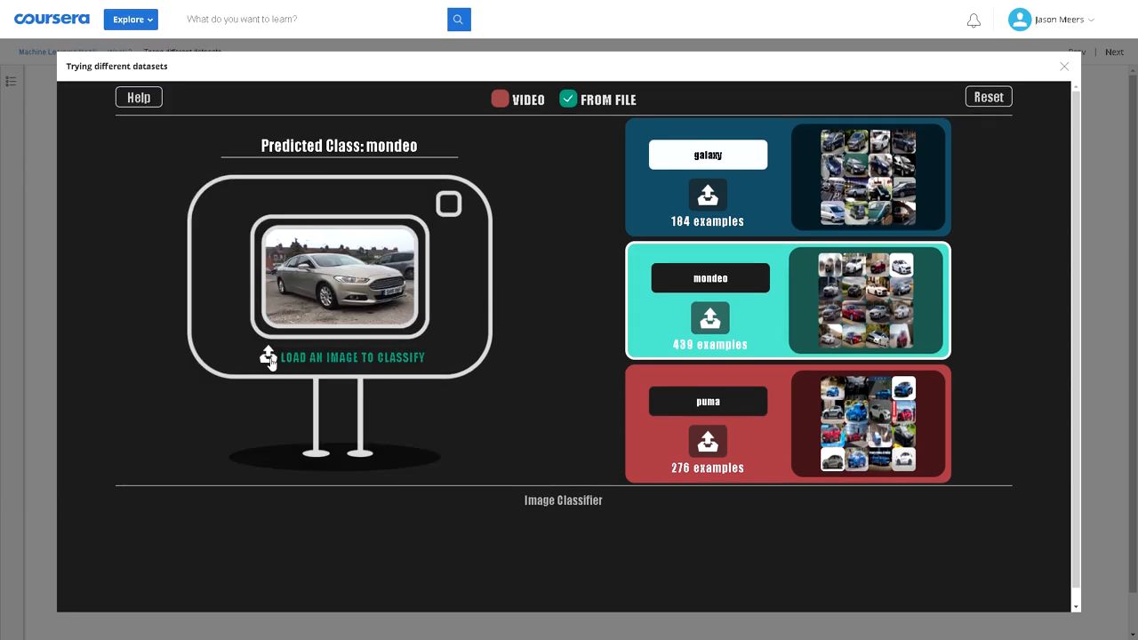
left_click(268, 356)
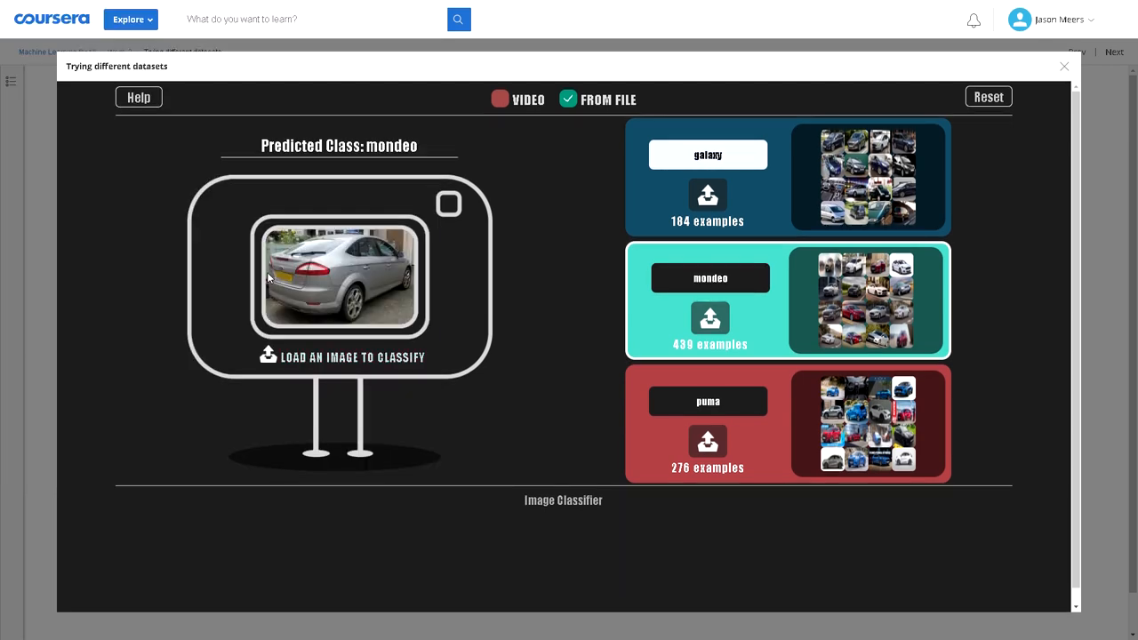
mouse_move(283, 322)
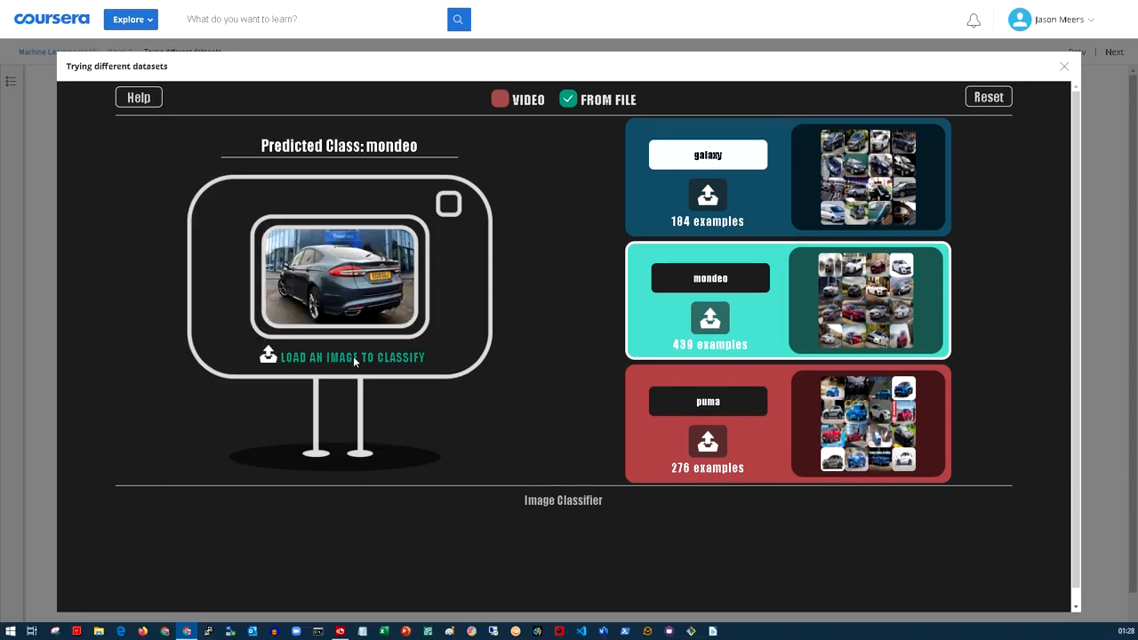
left_click(353, 357)
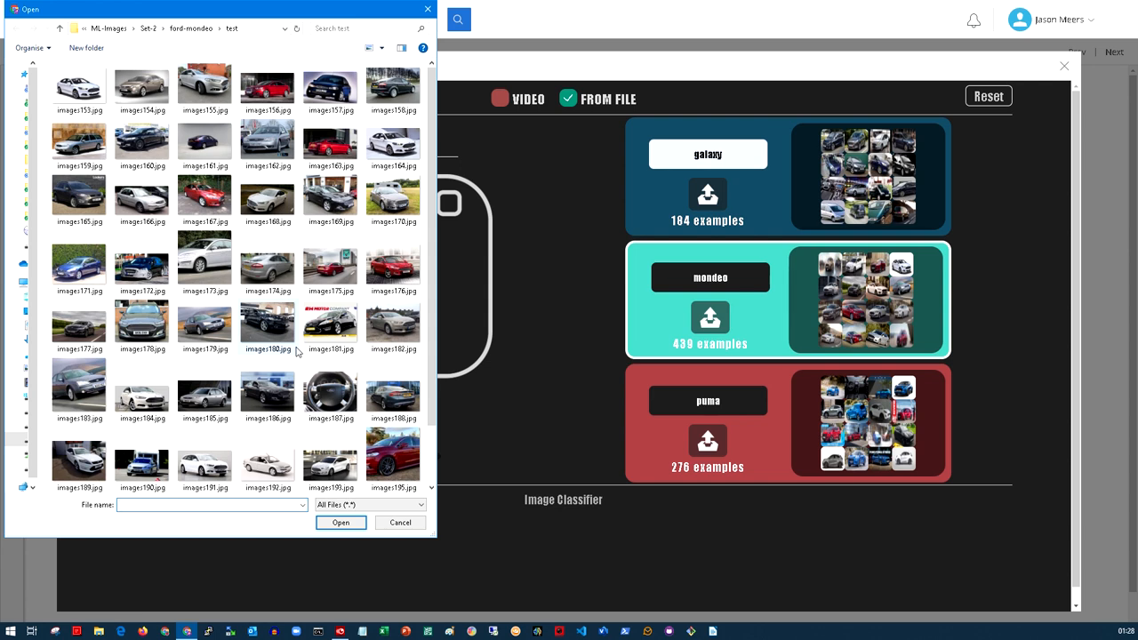
left_click(212, 505)
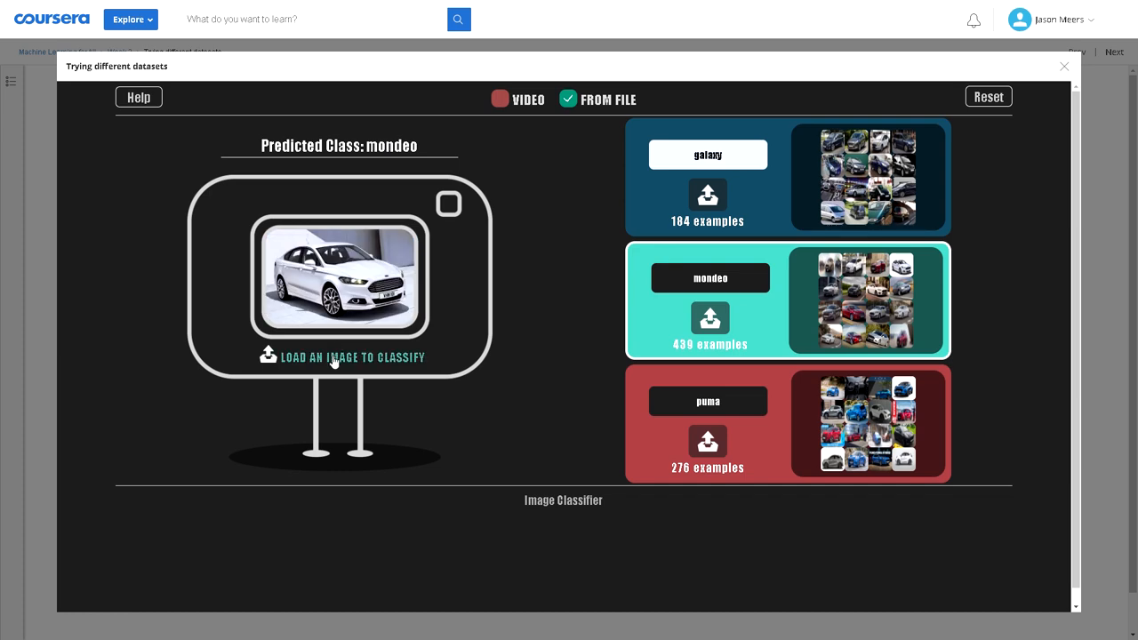
left_click(341, 357)
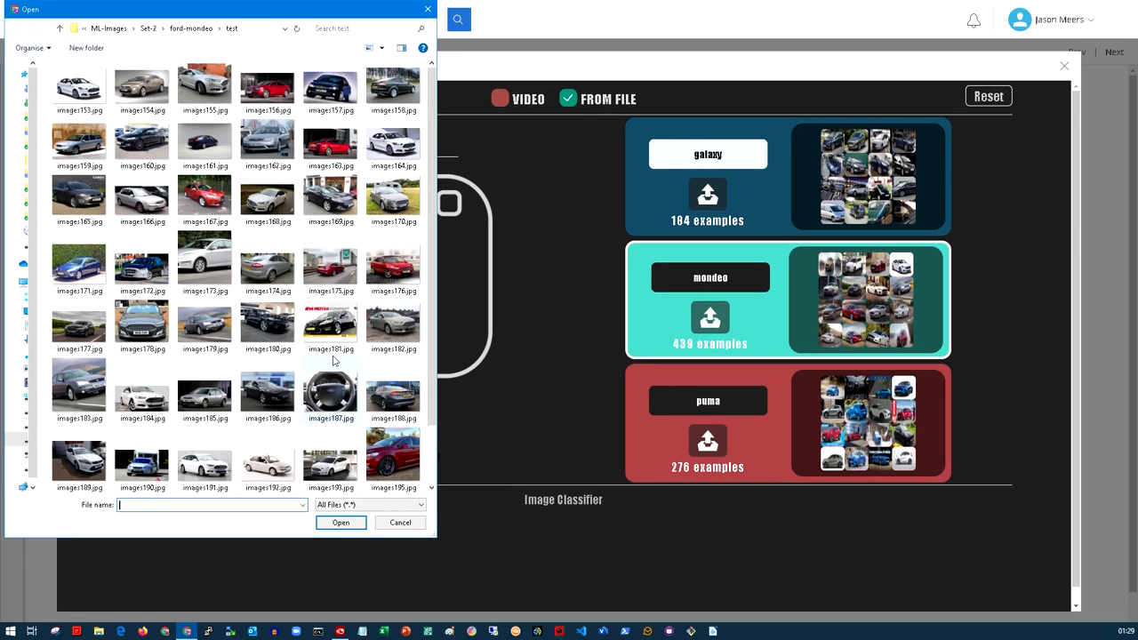
Classify a dark blue Mondeo test photo, predicted as puma, and browse to ford-puma.
scroll("down", 3)
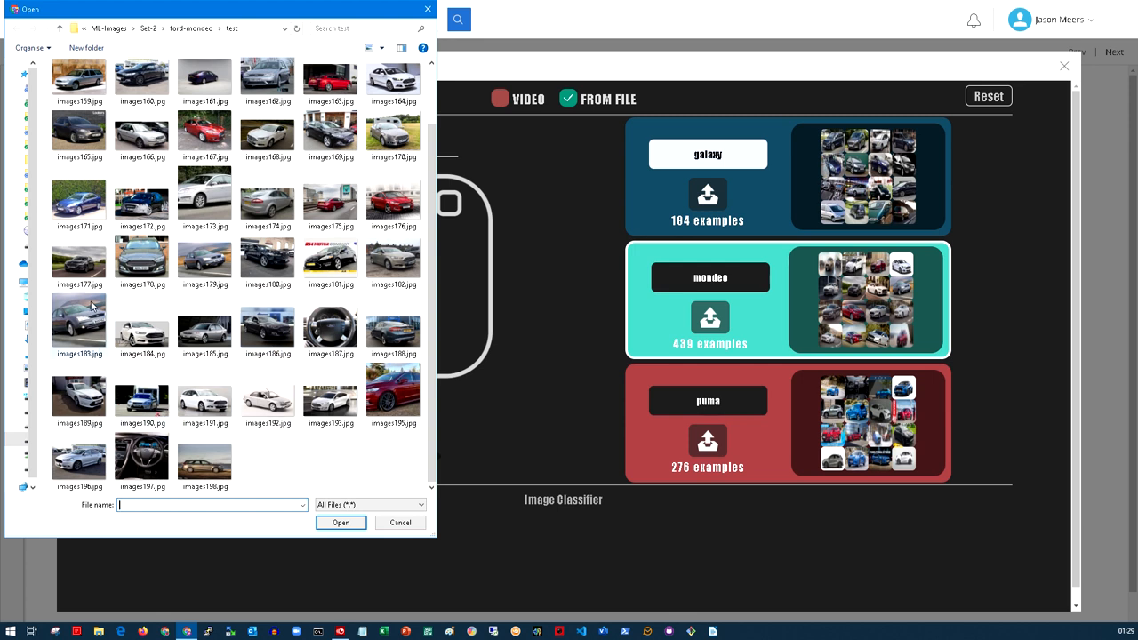
mouse_move(78, 320)
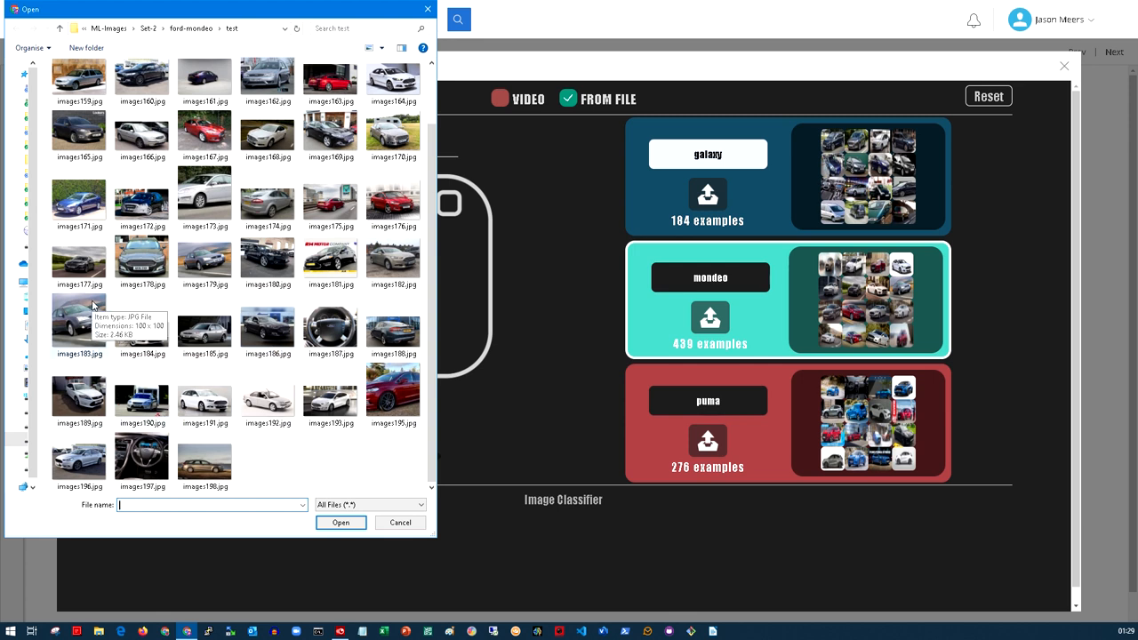
mouse_move(204, 77)
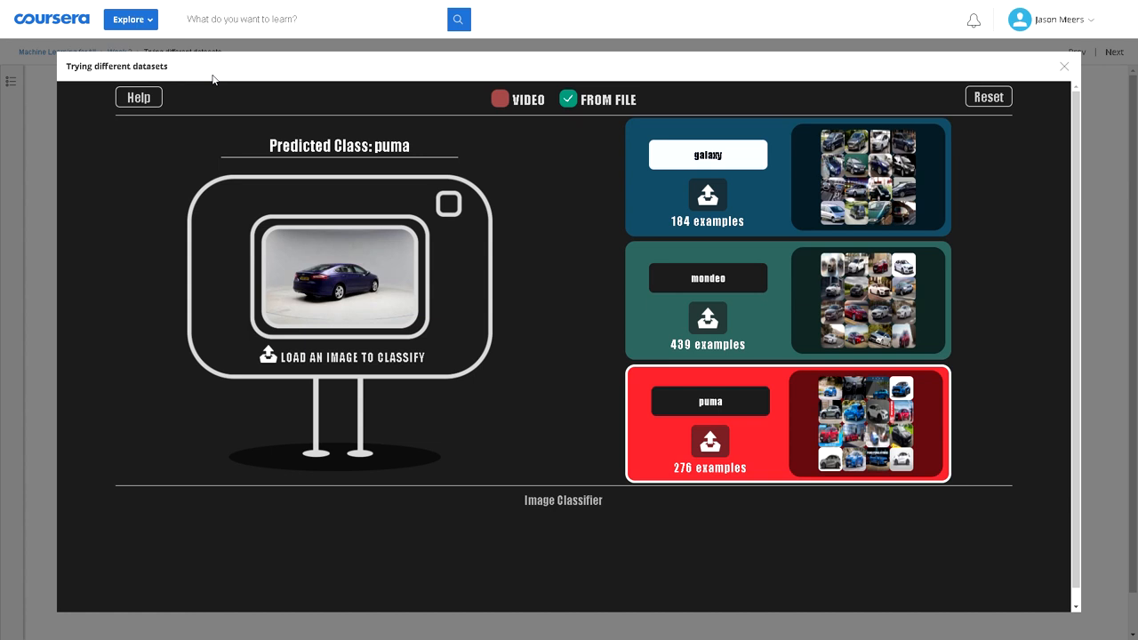
mouse_move(311, 290)
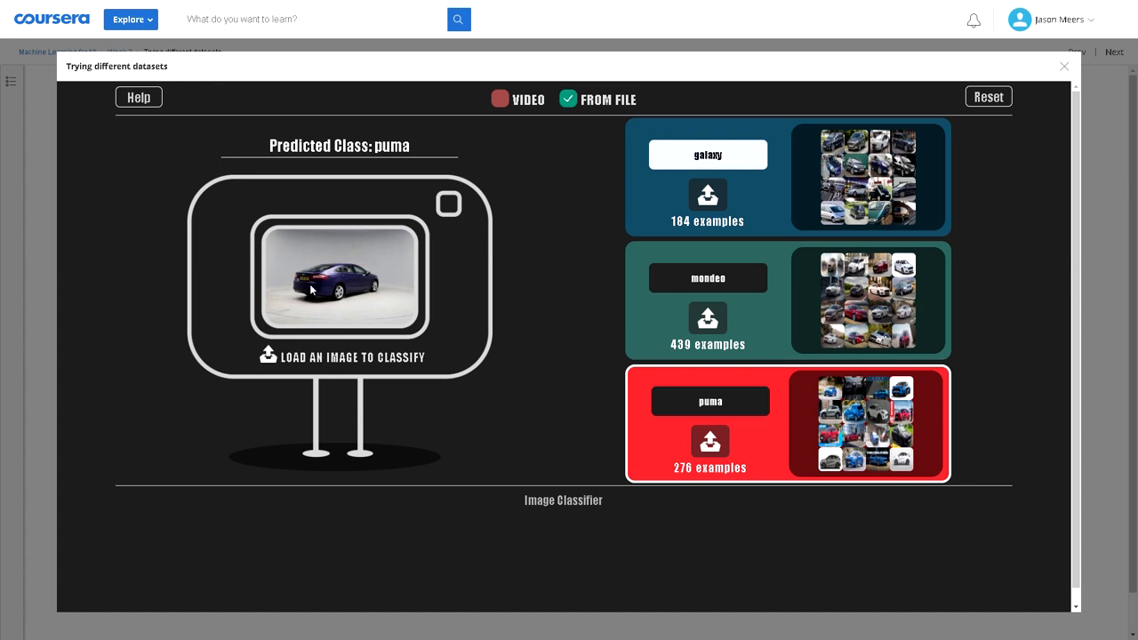
mouse_move(340, 275)
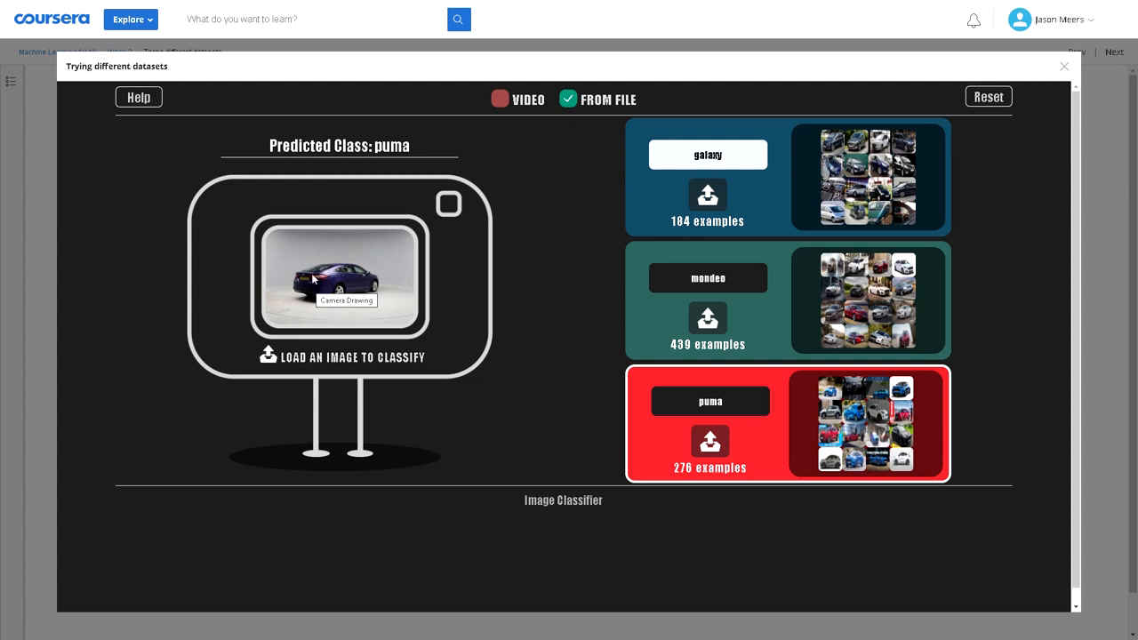
mouse_move(269, 356)
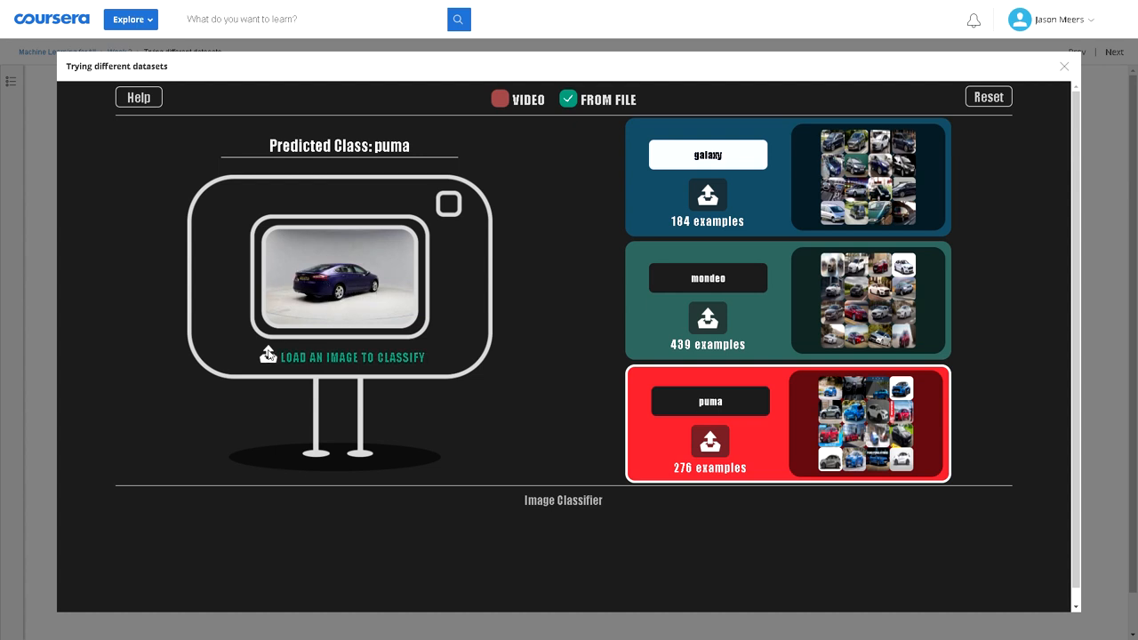
left_click(267, 353)
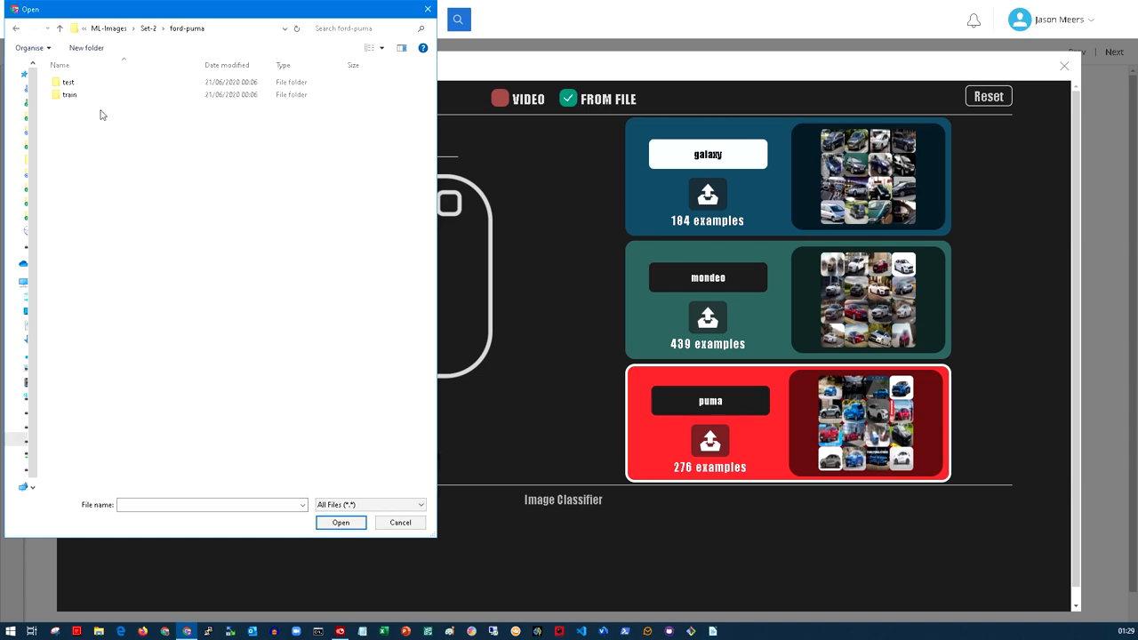
Open the puma test folder and classify a silver Puma photo, predicted as puma.
double_click(68, 81)
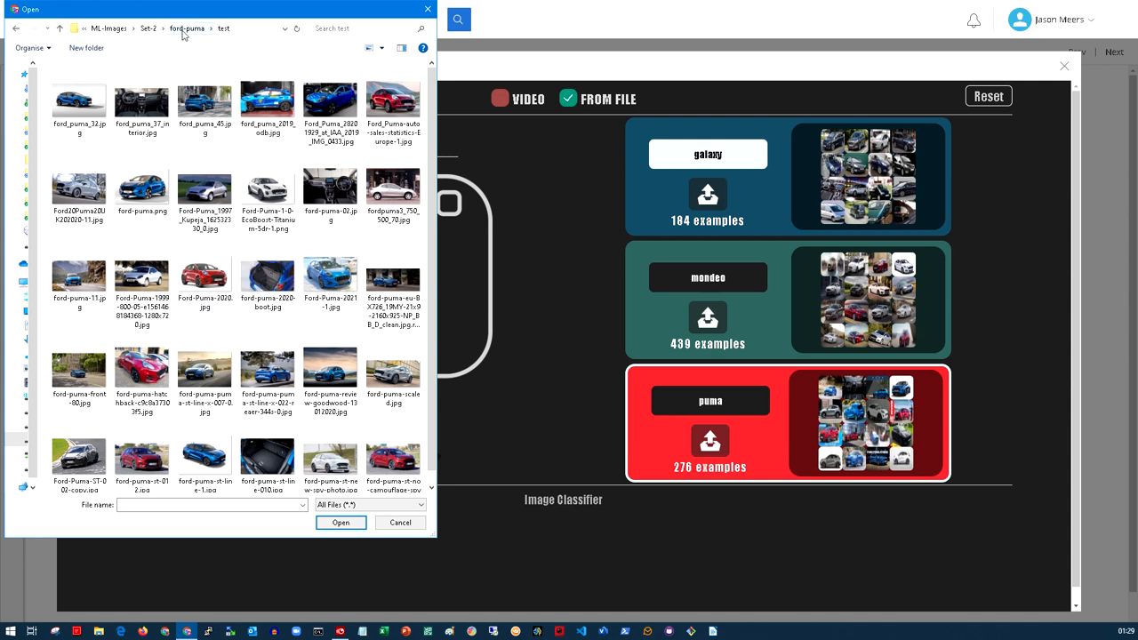
left_click(224, 27)
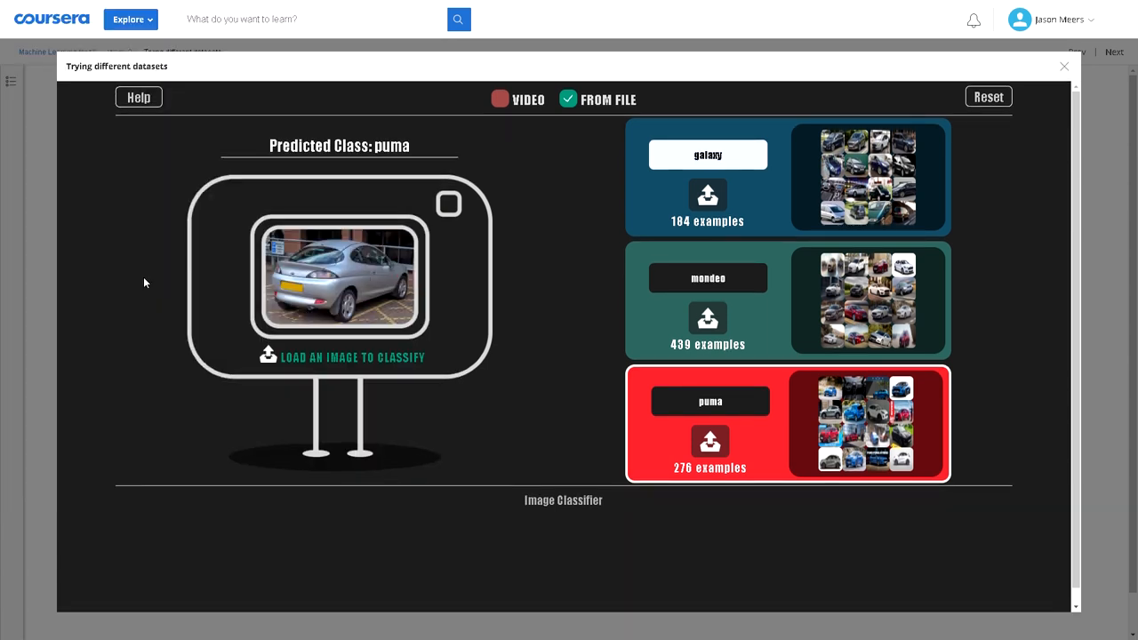
mouse_move(274, 266)
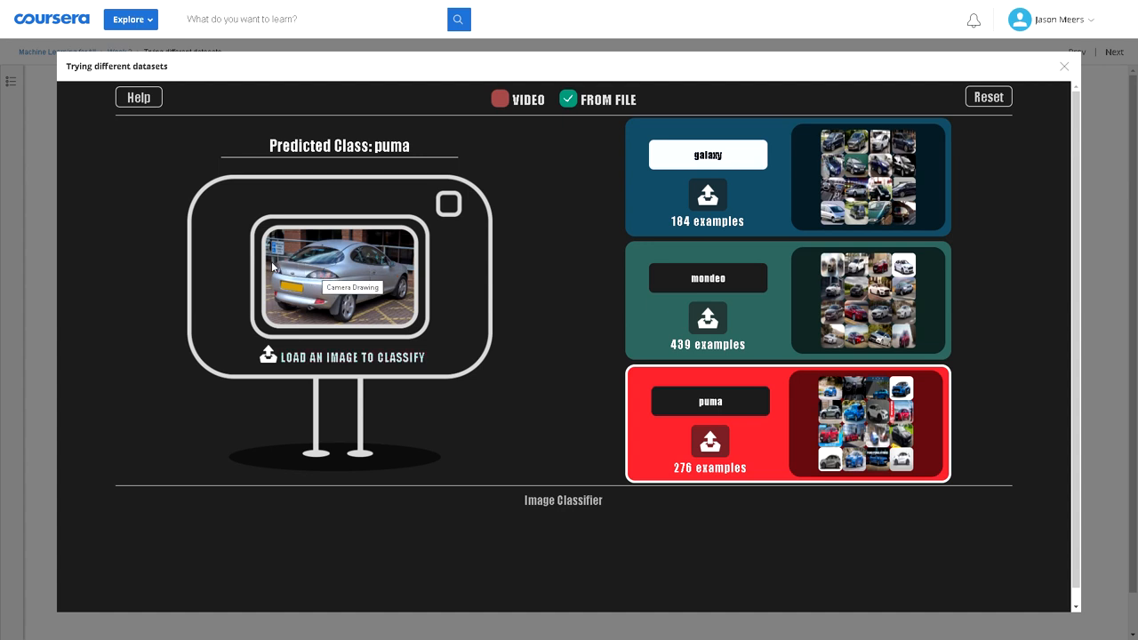
mouse_move(283, 317)
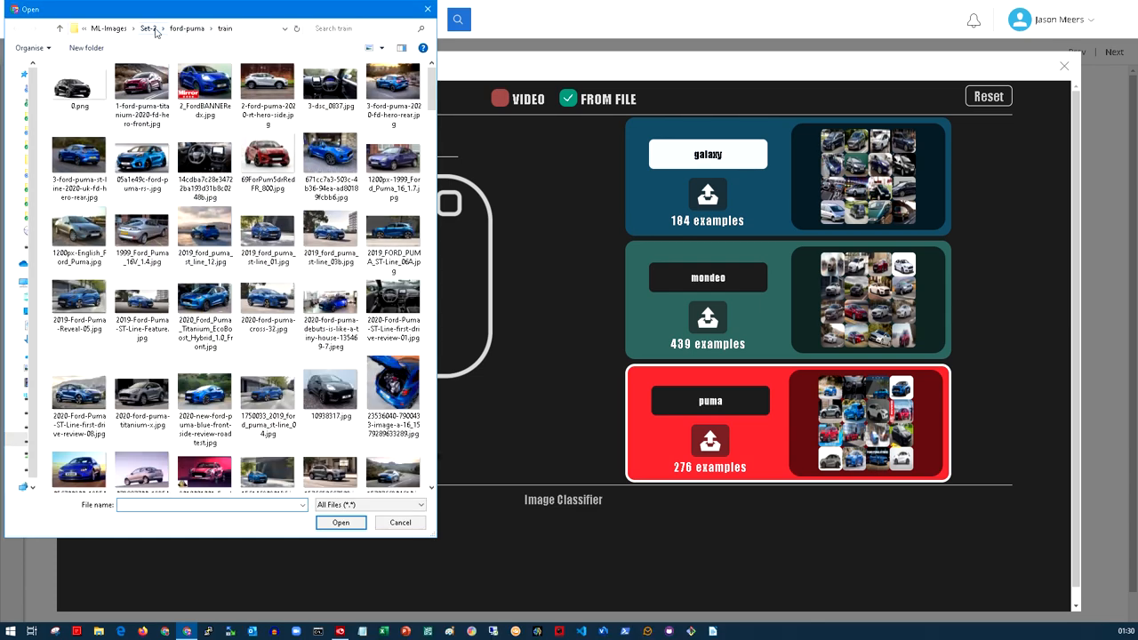
Classify a dark Mondeo test photo (predicted puma), then reset all classes to empty.
left_click(149, 28)
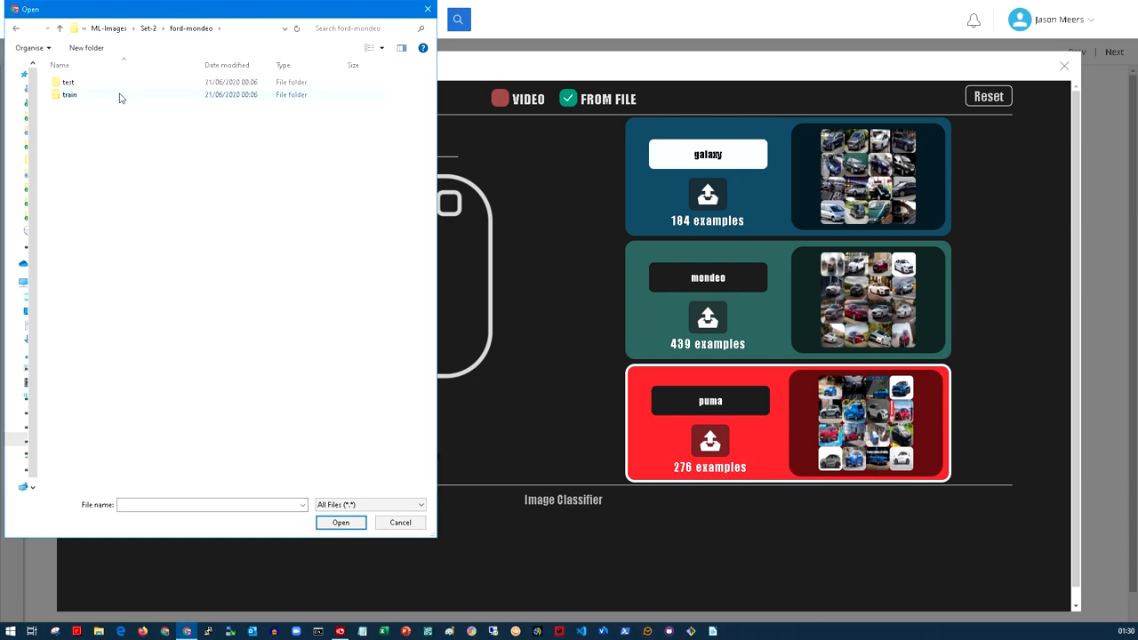
double_click(67, 82)
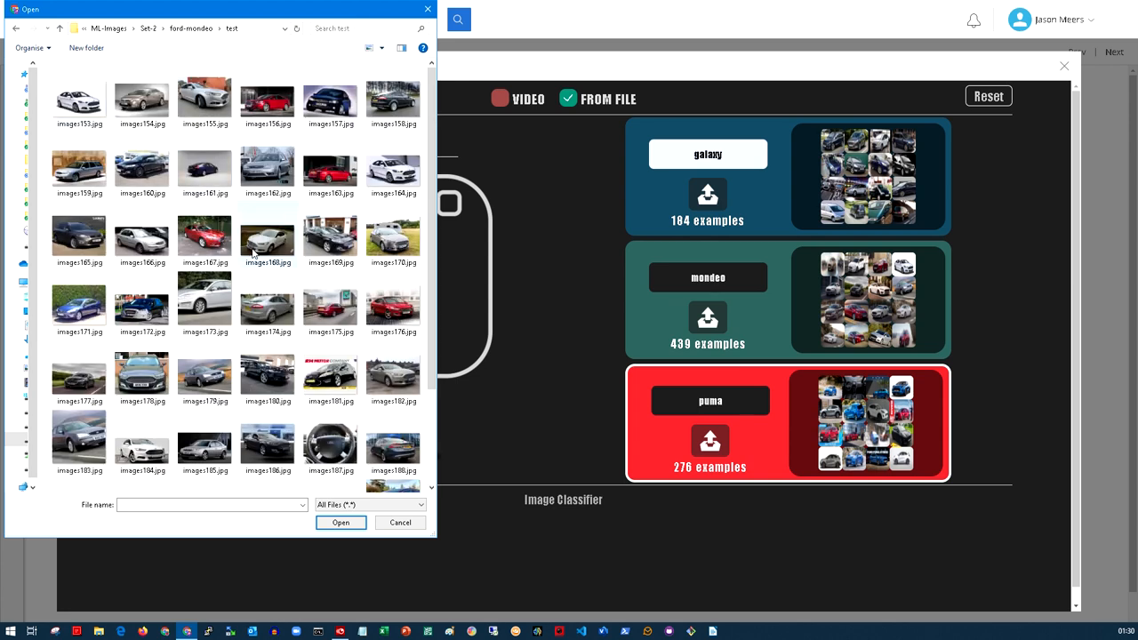
mouse_move(237, 328)
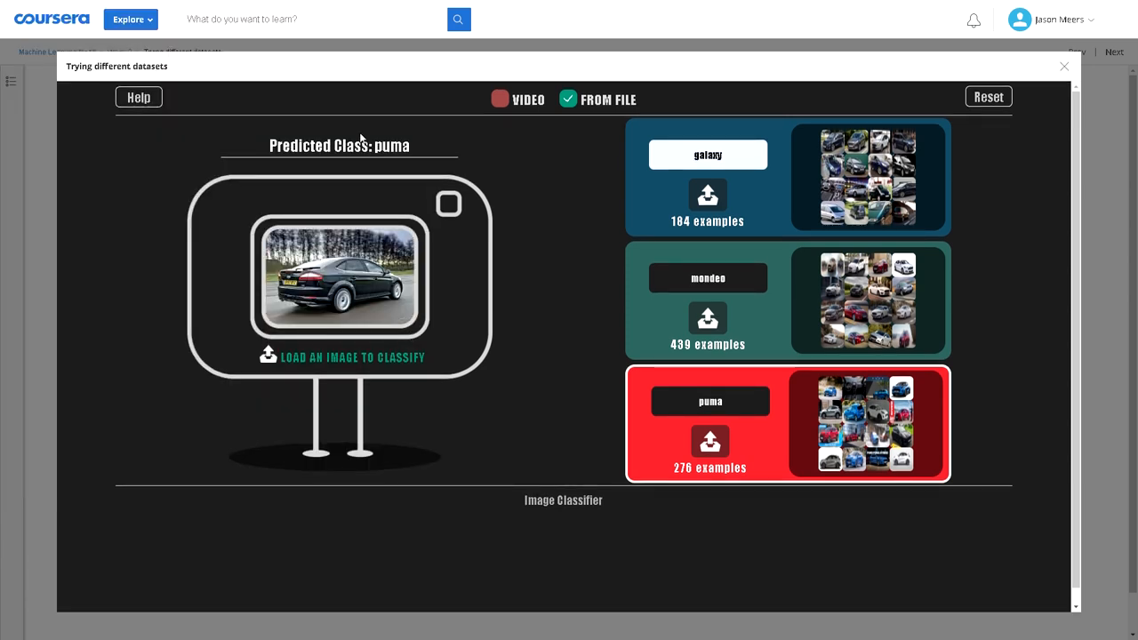
mouse_move(307, 280)
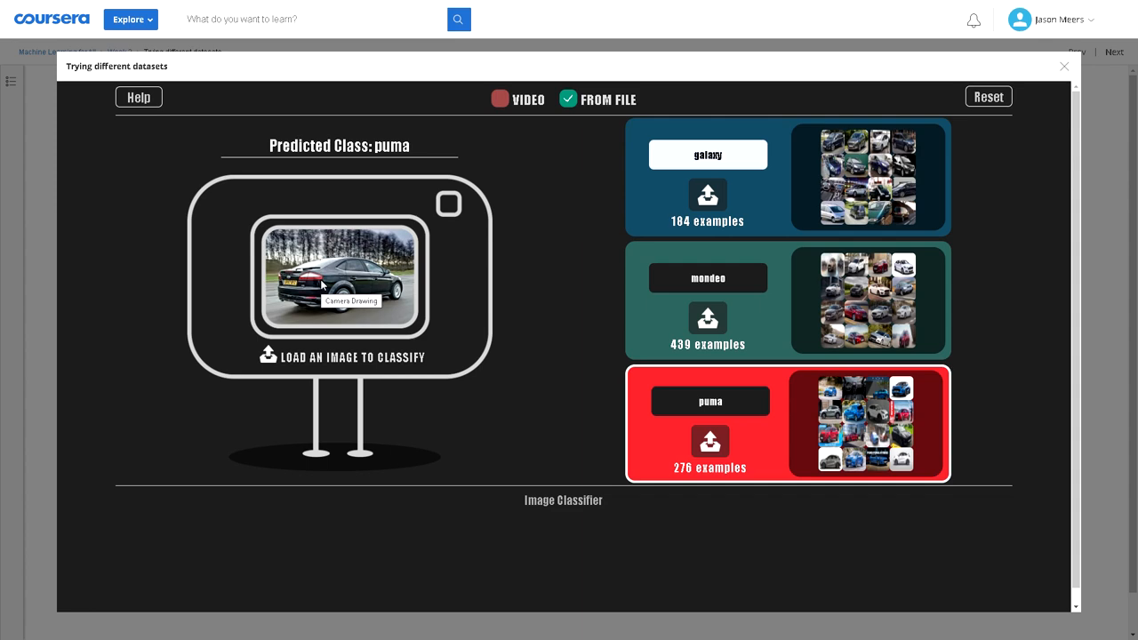
left_click(988, 96)
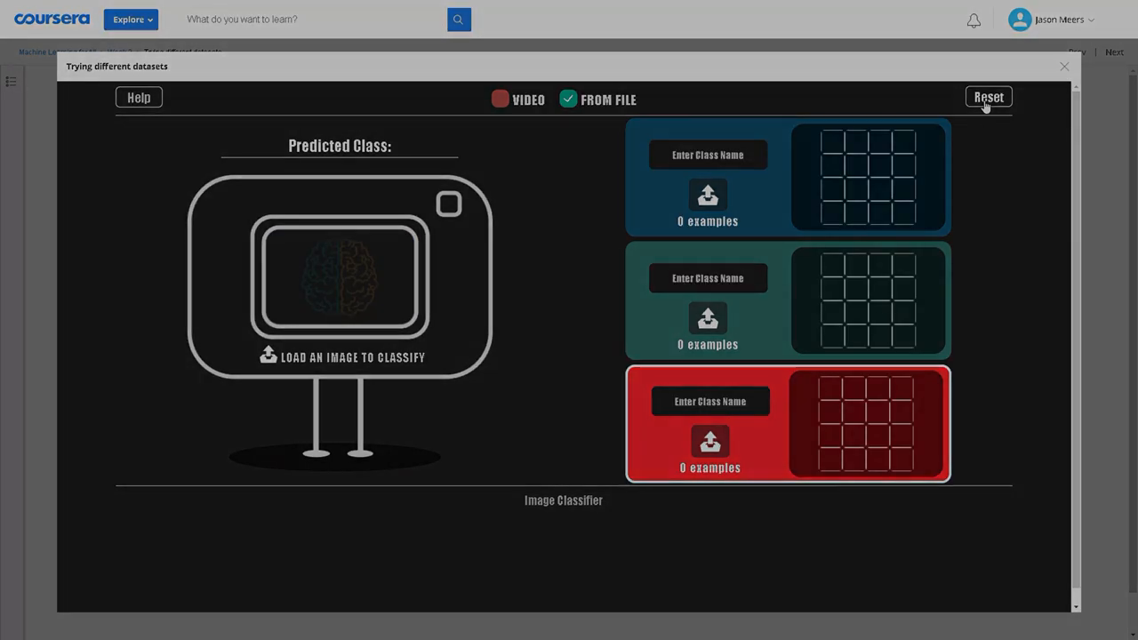